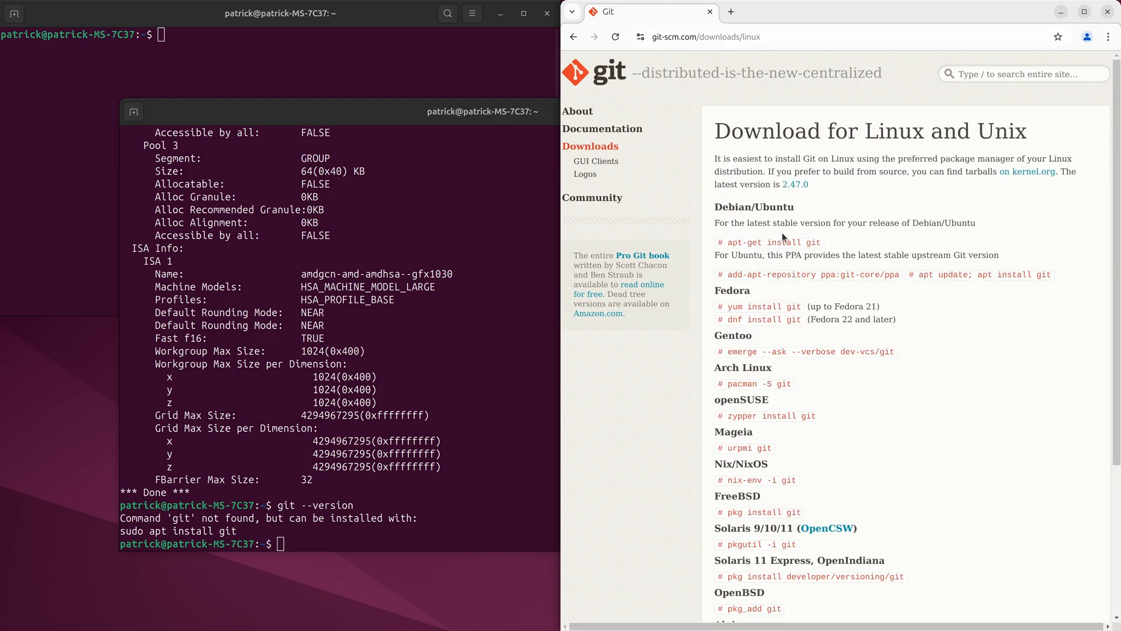
pyautogui.moveTo(751, 201)
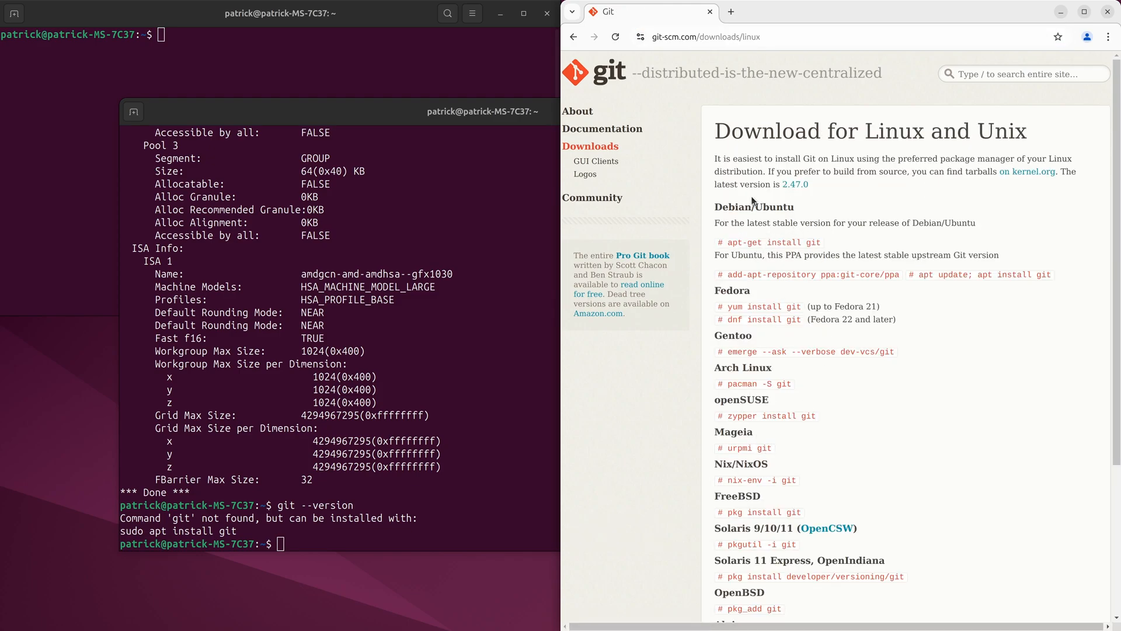
pyautogui.moveTo(726, 242)
pyautogui.write('sudo apt-')
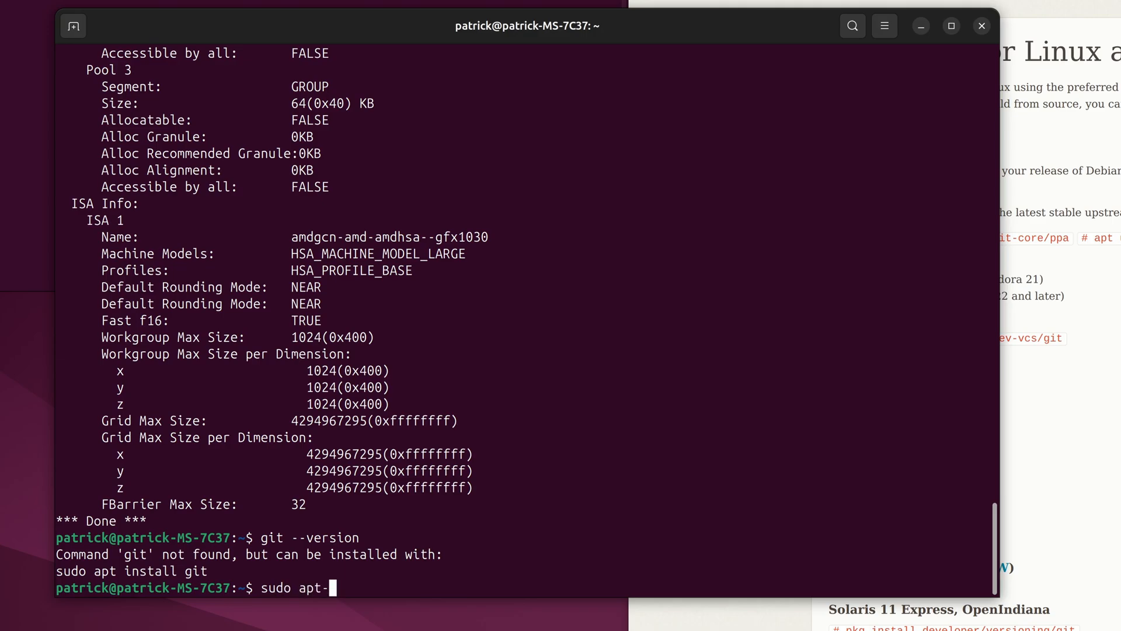
# Install Git with sudo apt-get install git and verify git --version shows 2.43.0.
pyautogui.write('get instal')
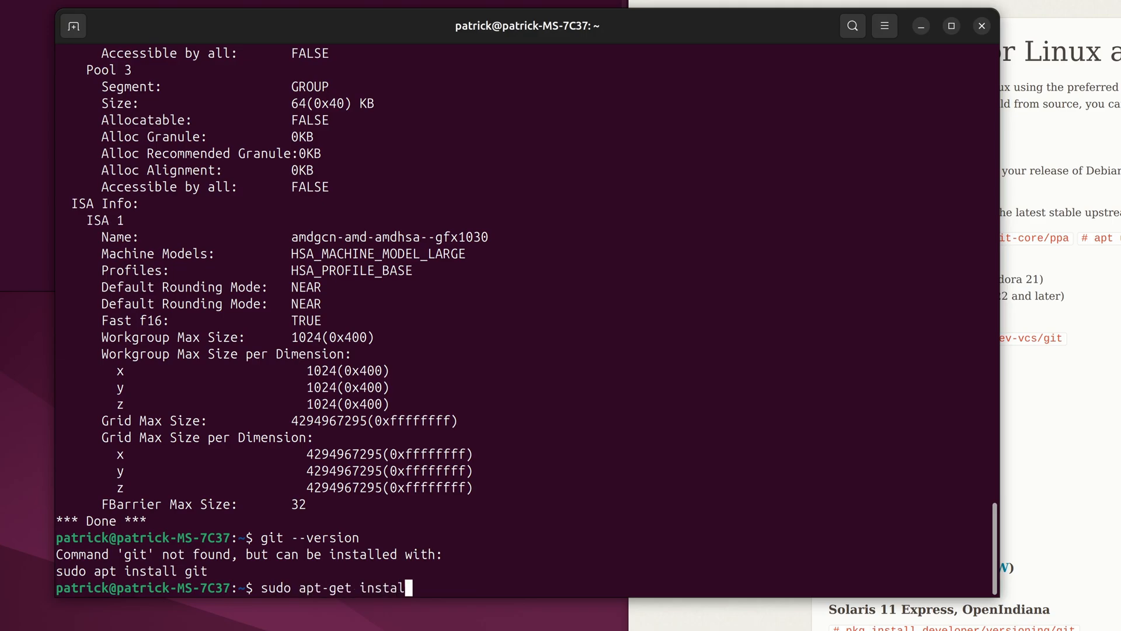
pyautogui.press('Return')
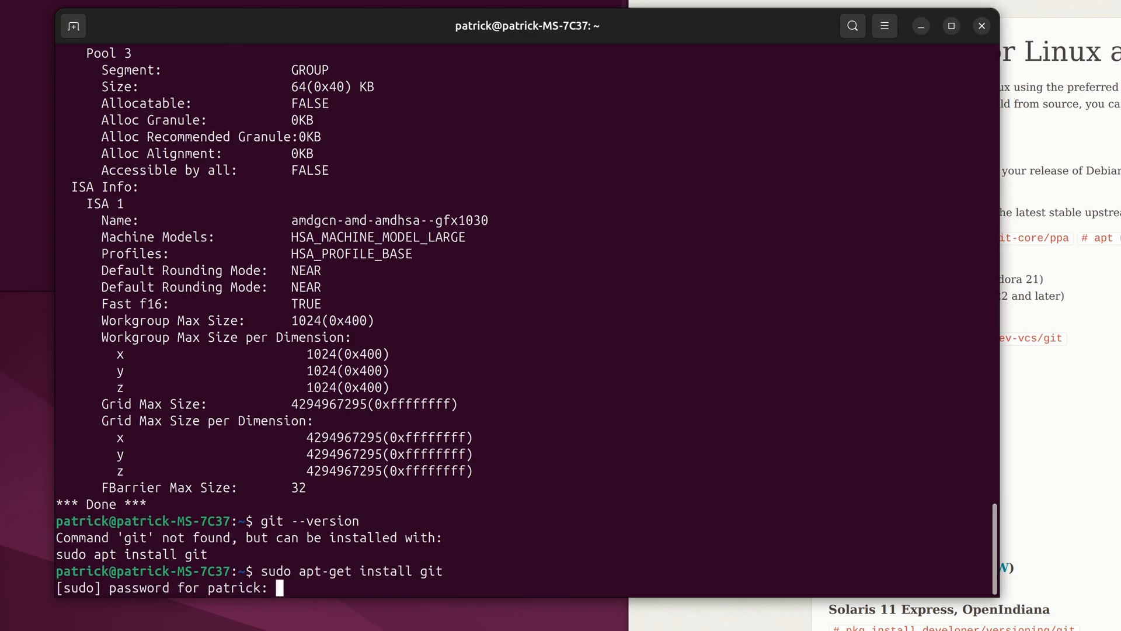
pyautogui.press('Return')
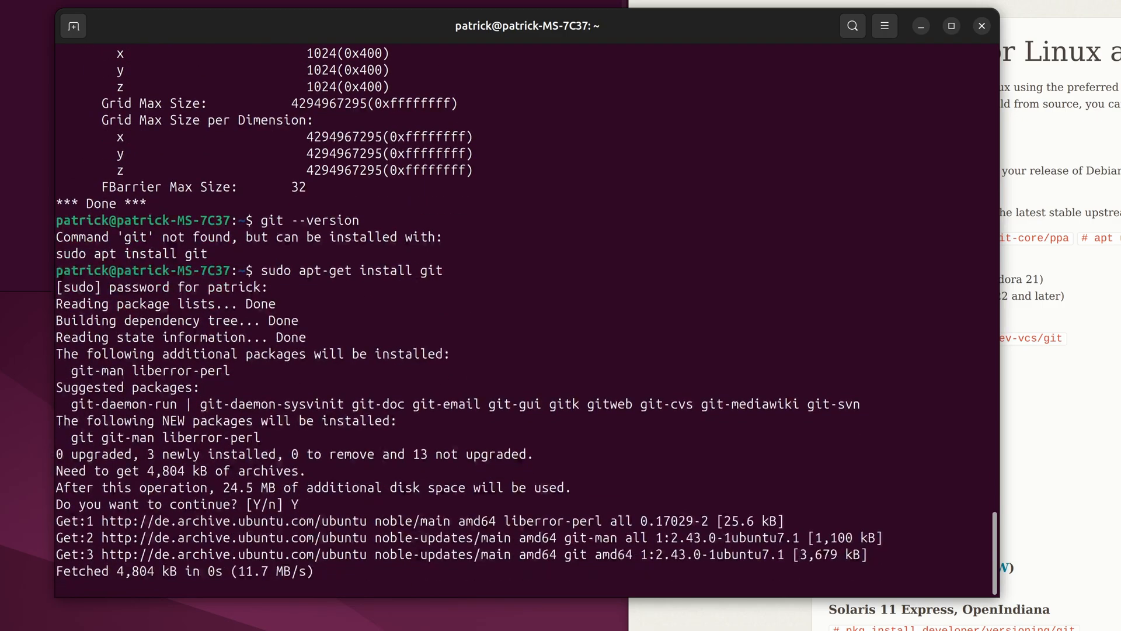
pyautogui.scroll(-3)
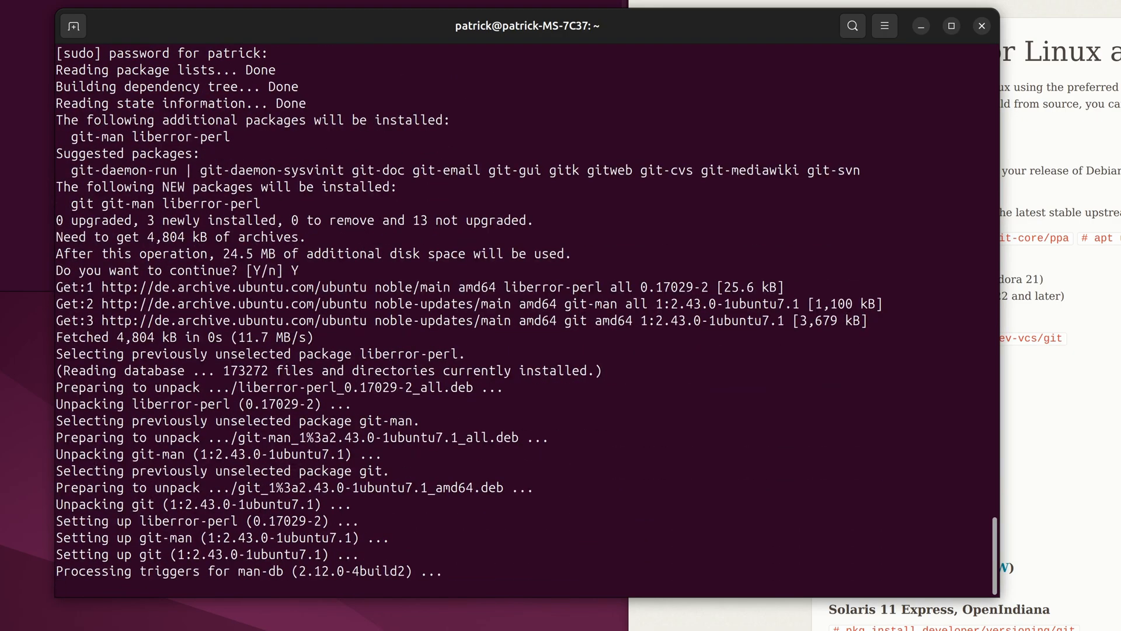
pyautogui.write('git --version')
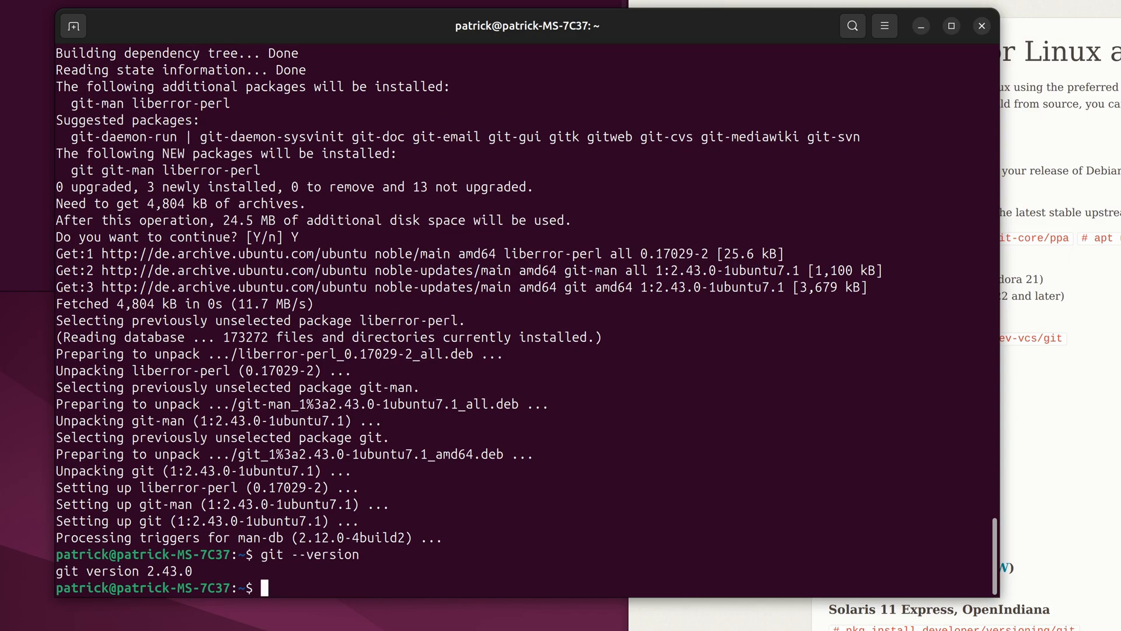
pyautogui.moveTo(600, 455)
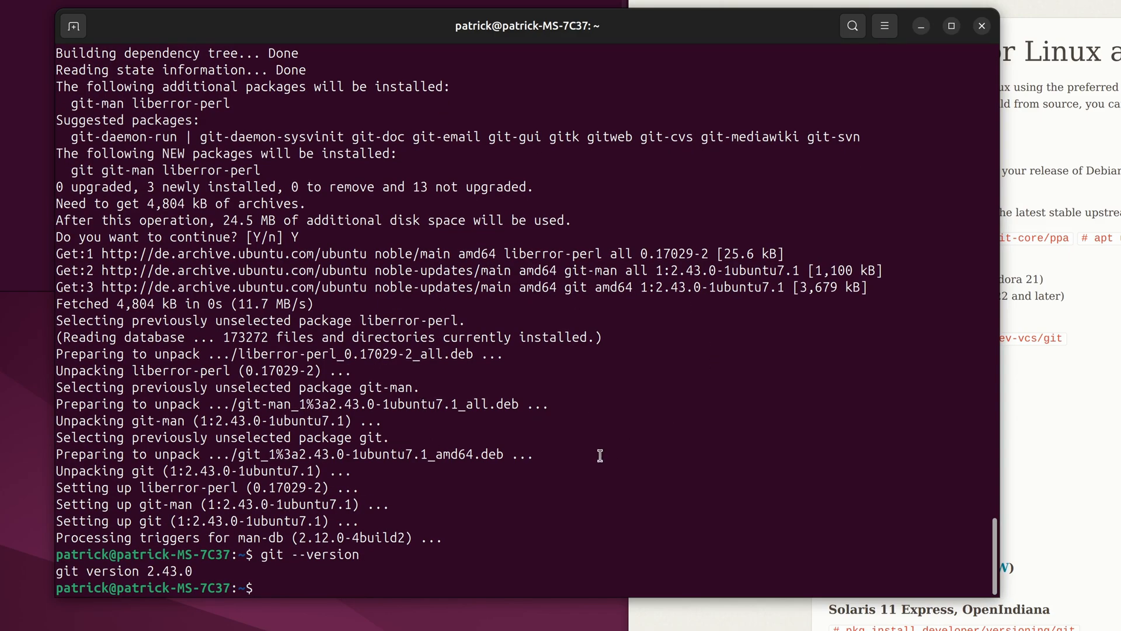
# List the available python commands and run python3 --version to check the installed Python.
pyautogui.write('python')
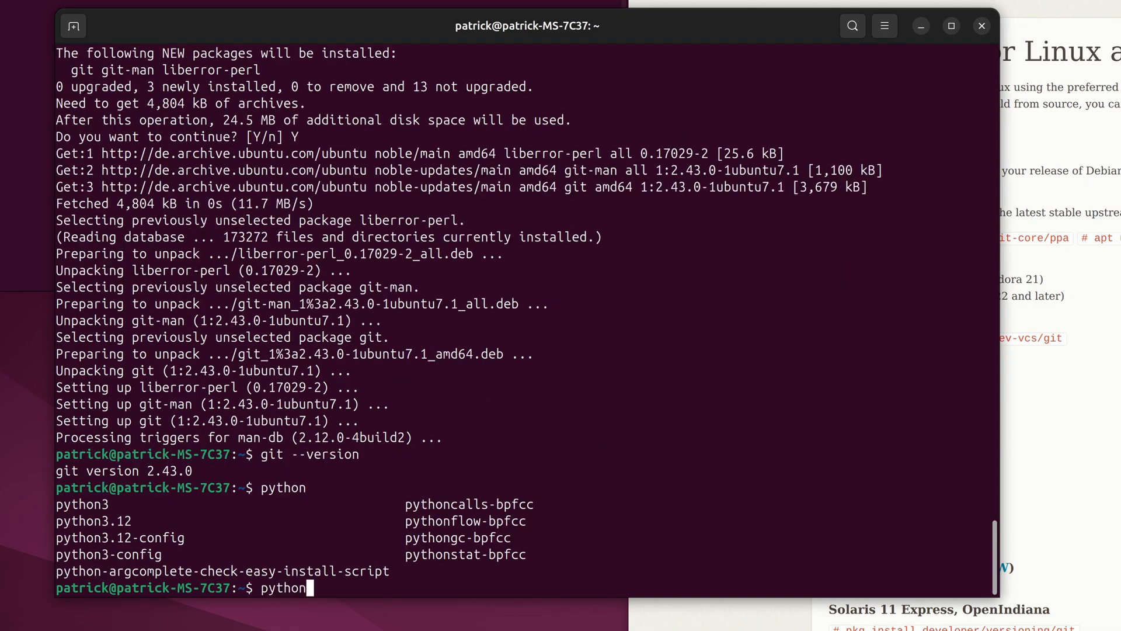
pyautogui.write('3')
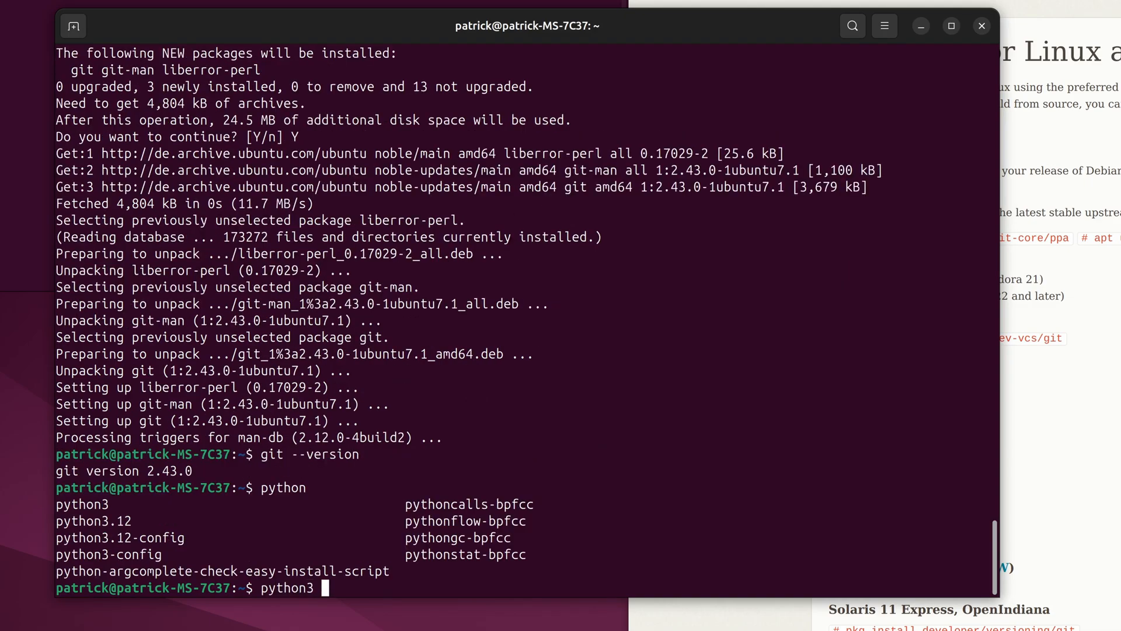
pyautogui.write('--version')
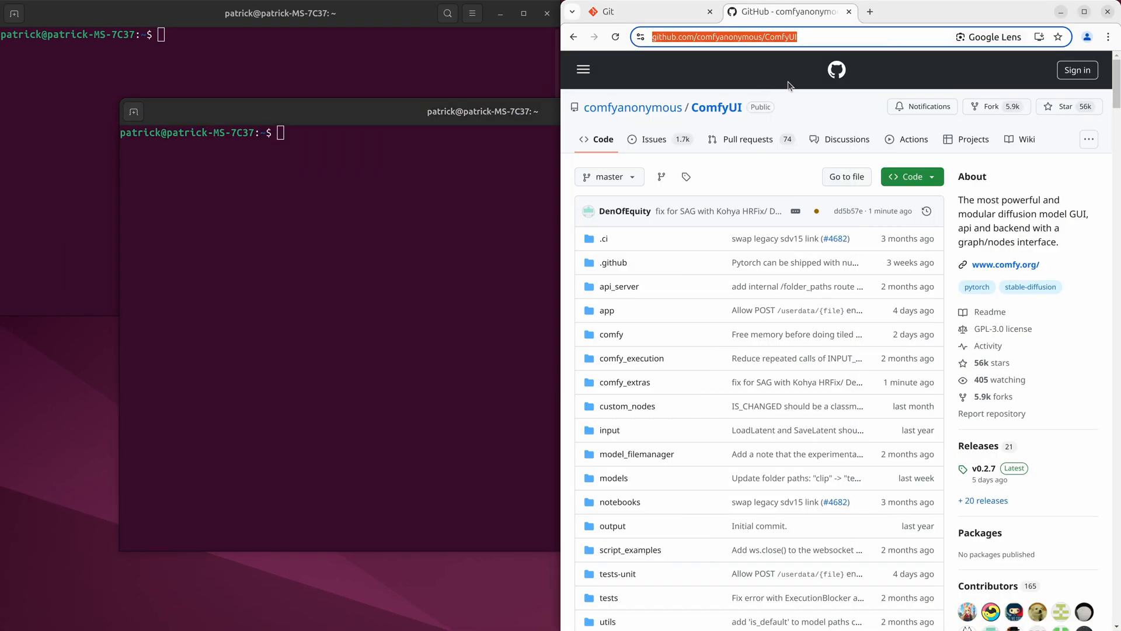
pyautogui.moveTo(709, 310)
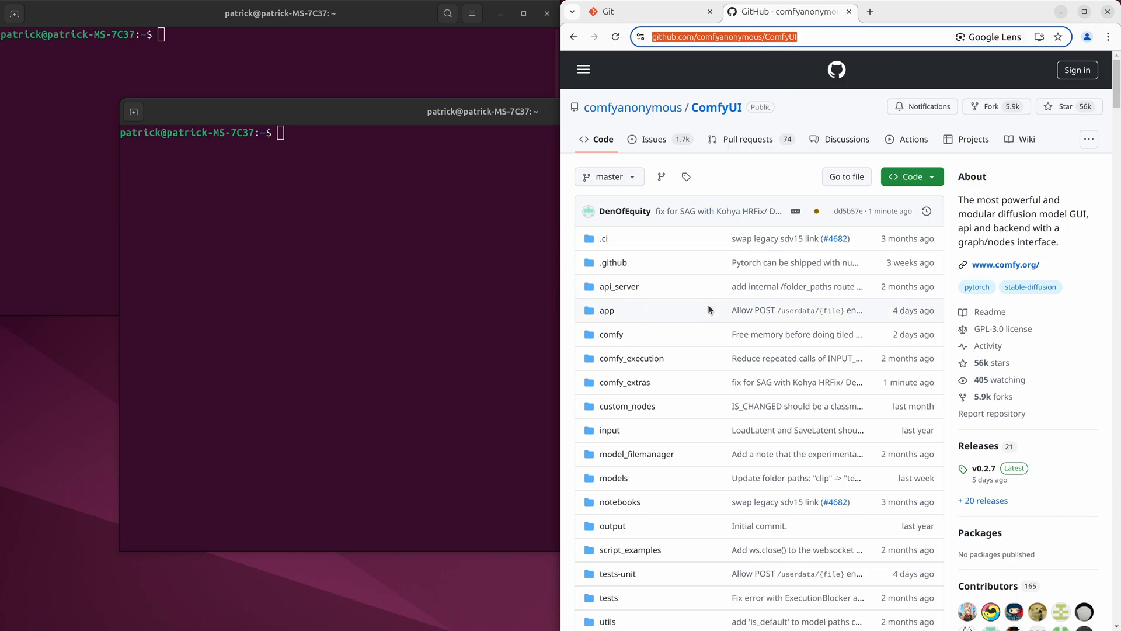
# Scroll the ComfyUI README to Manual Install and copy the repository URL for git clone.
pyautogui.scroll(-3)
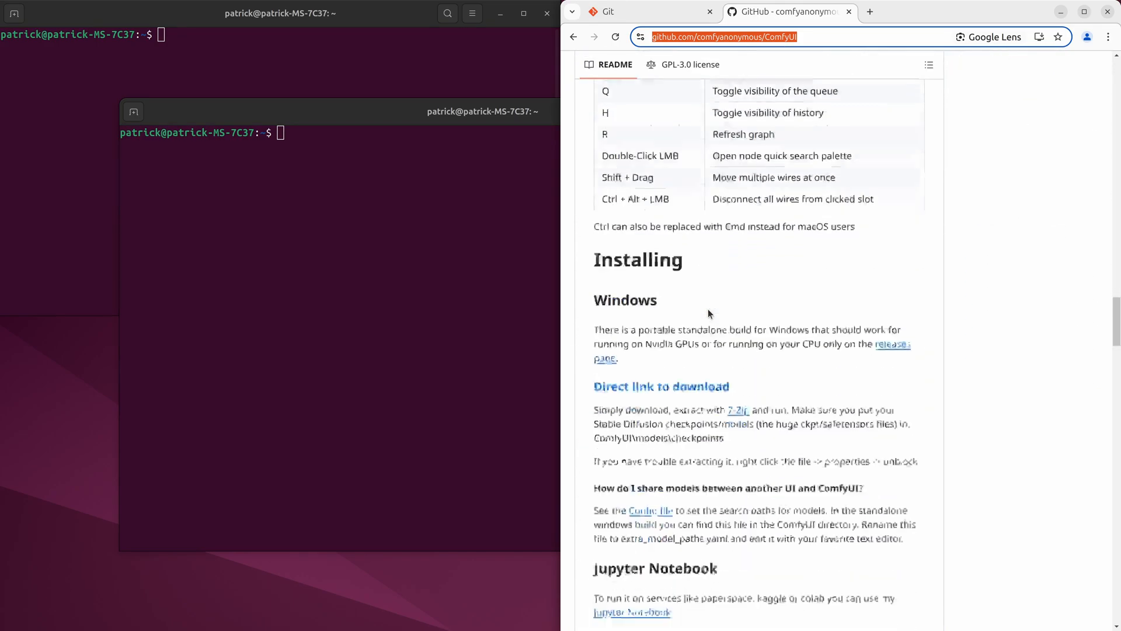
pyautogui.scroll(-3)
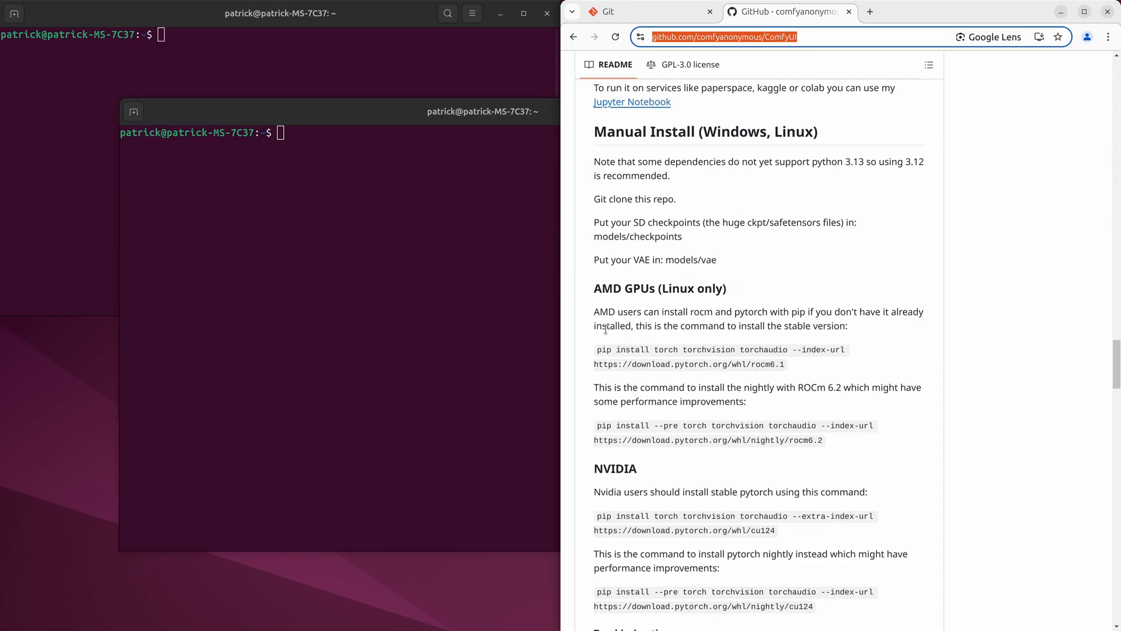
pyautogui.moveTo(858, 378)
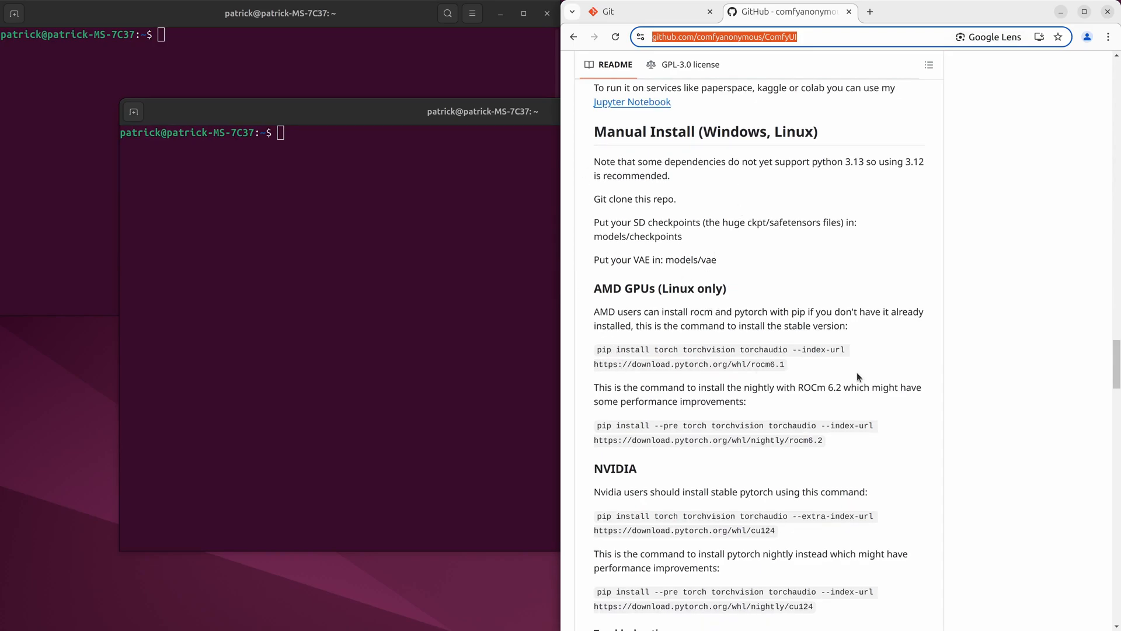
pyautogui.moveTo(712, 481)
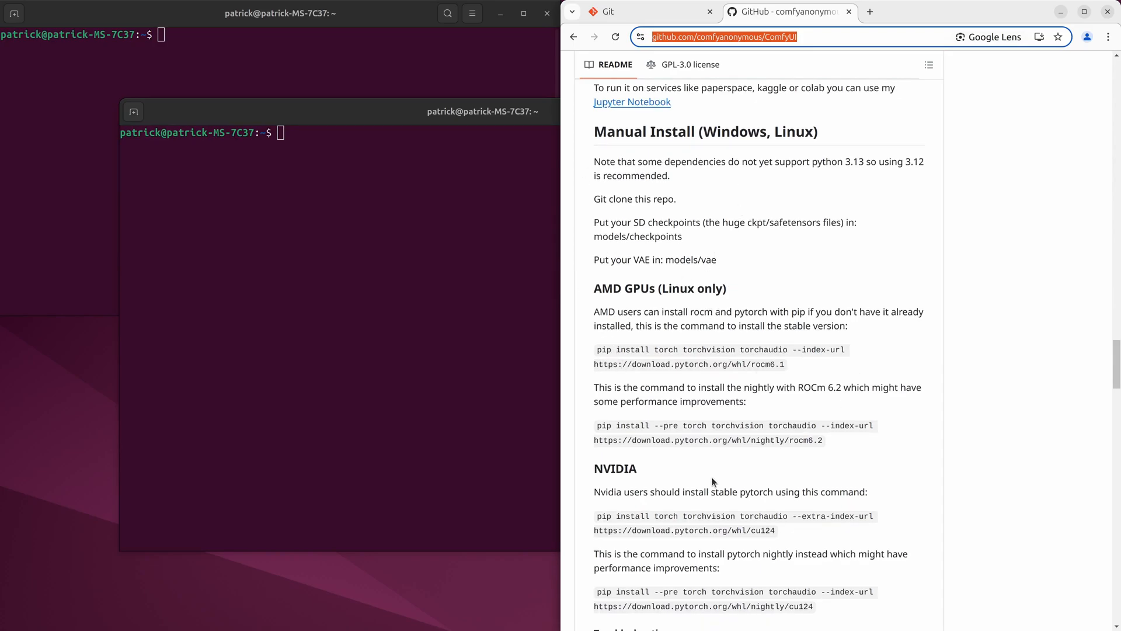
pyautogui.scroll(3)
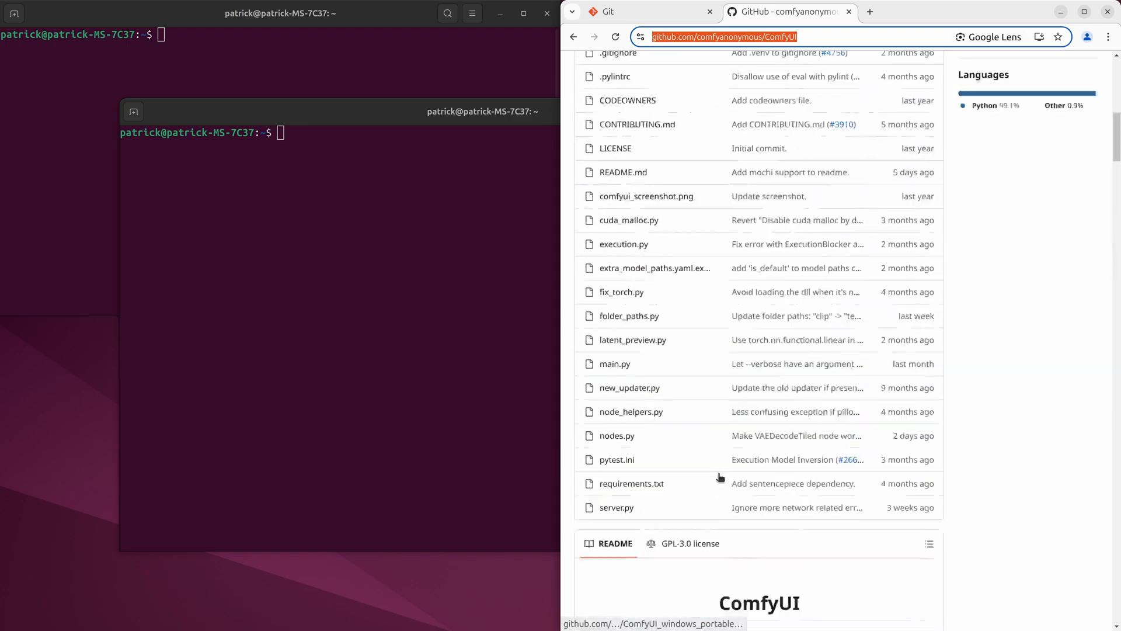
pyautogui.rightClick(715, 36)
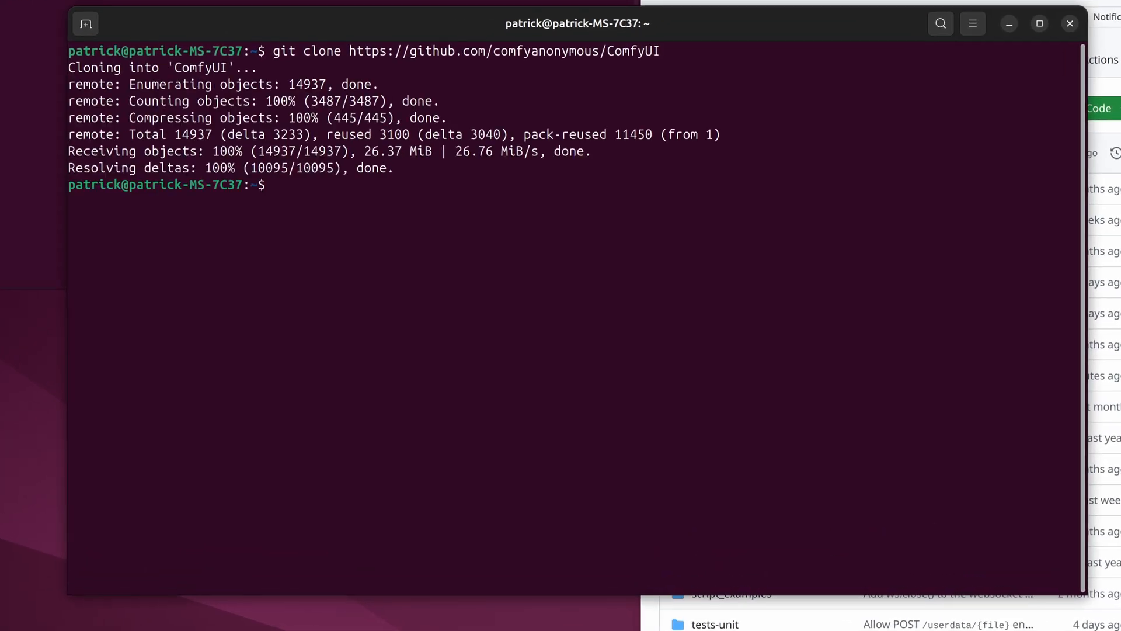
# Enter the ComfyUI folder and install python3-venv with apt, confirming with Y.
pyautogui.write('c')
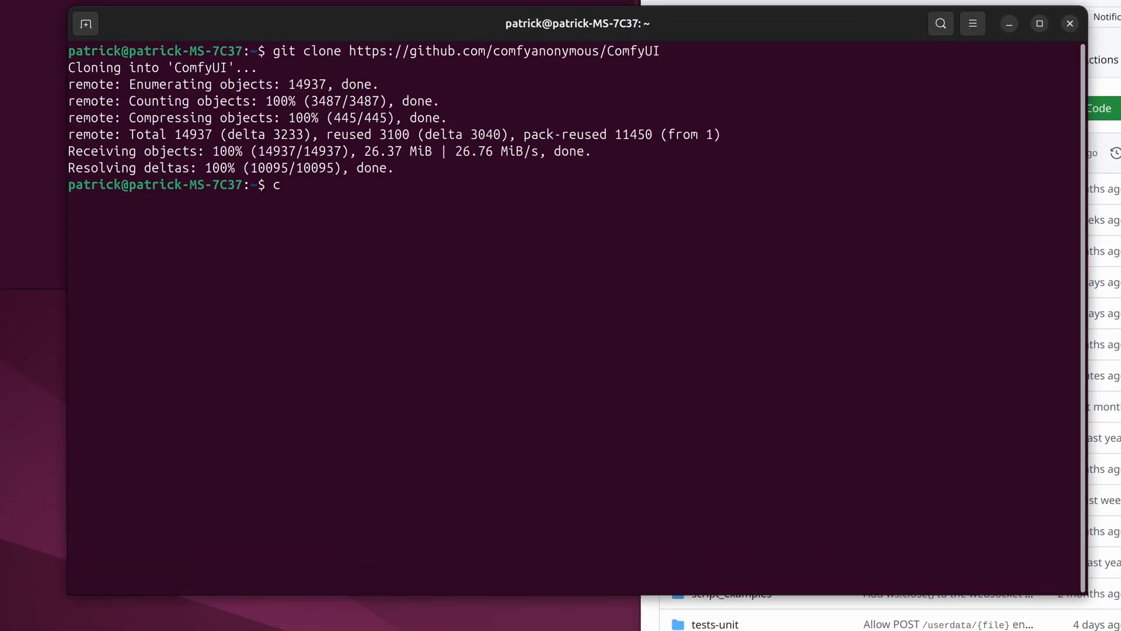
pyautogui.write('d ComfyUI/')
pyautogui.write('sud')
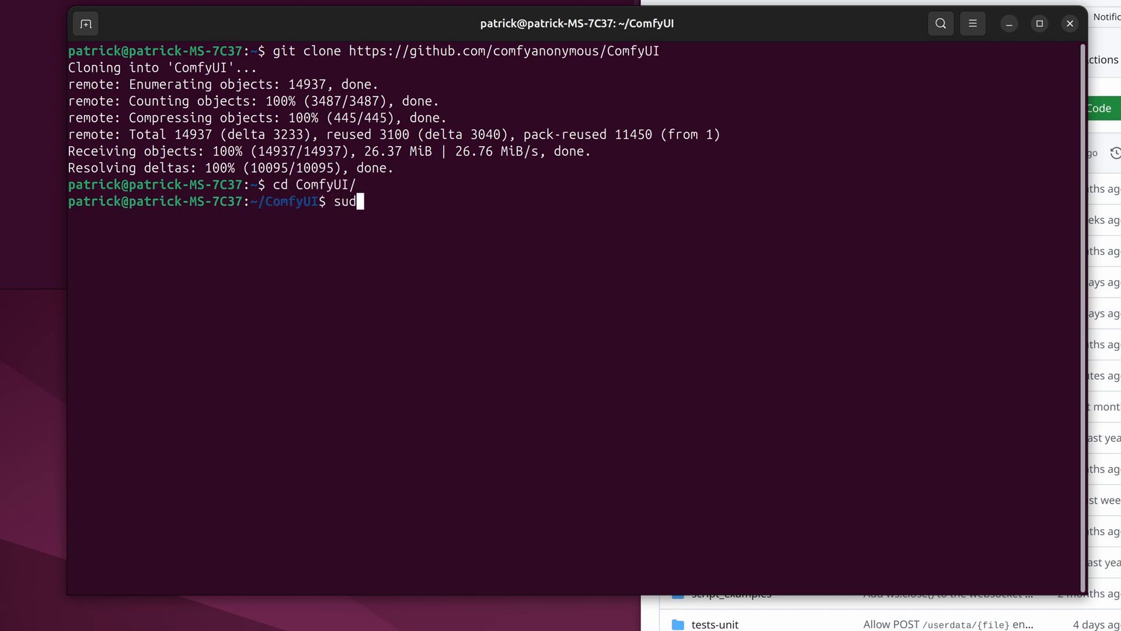
pyautogui.write('o apt')
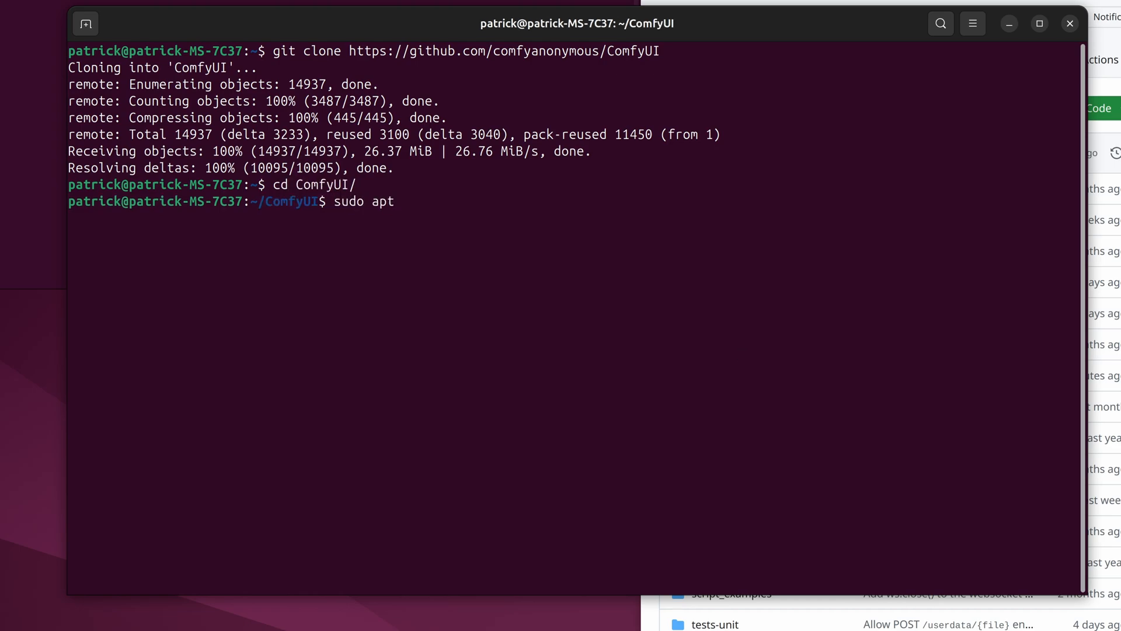
pyautogui.write('install')
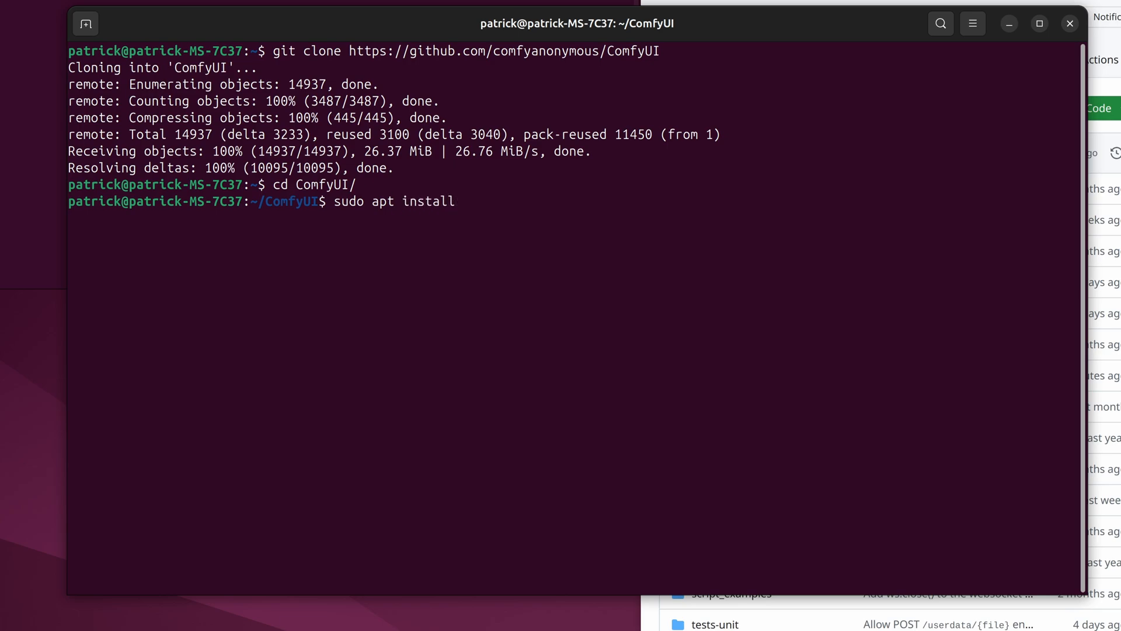
pyautogui.write('python')
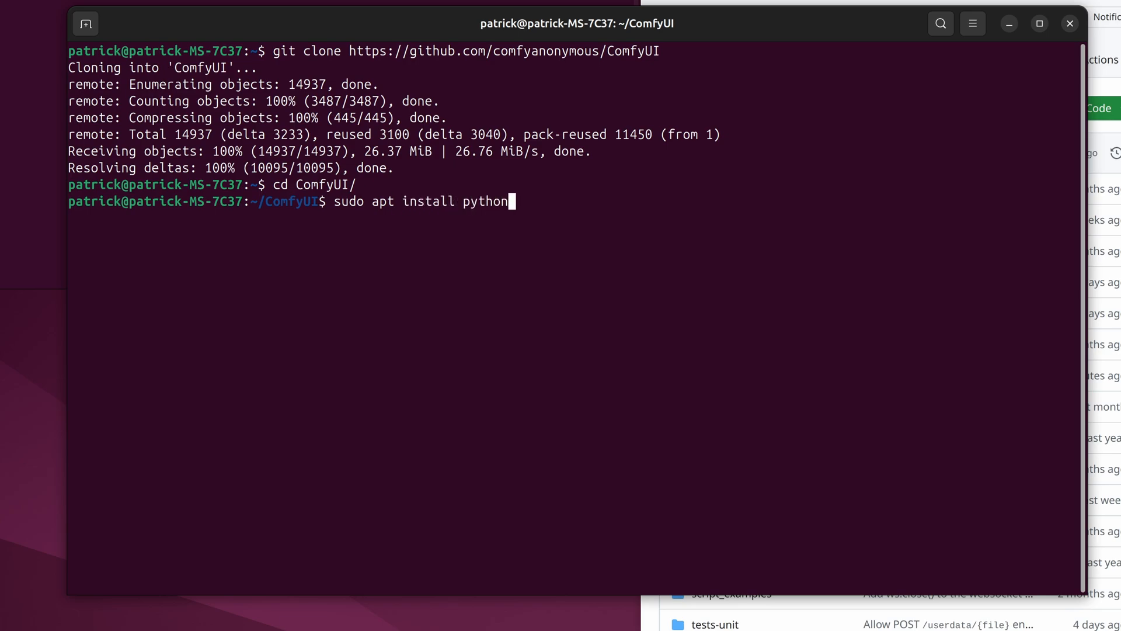
pyautogui.write('3-venv')
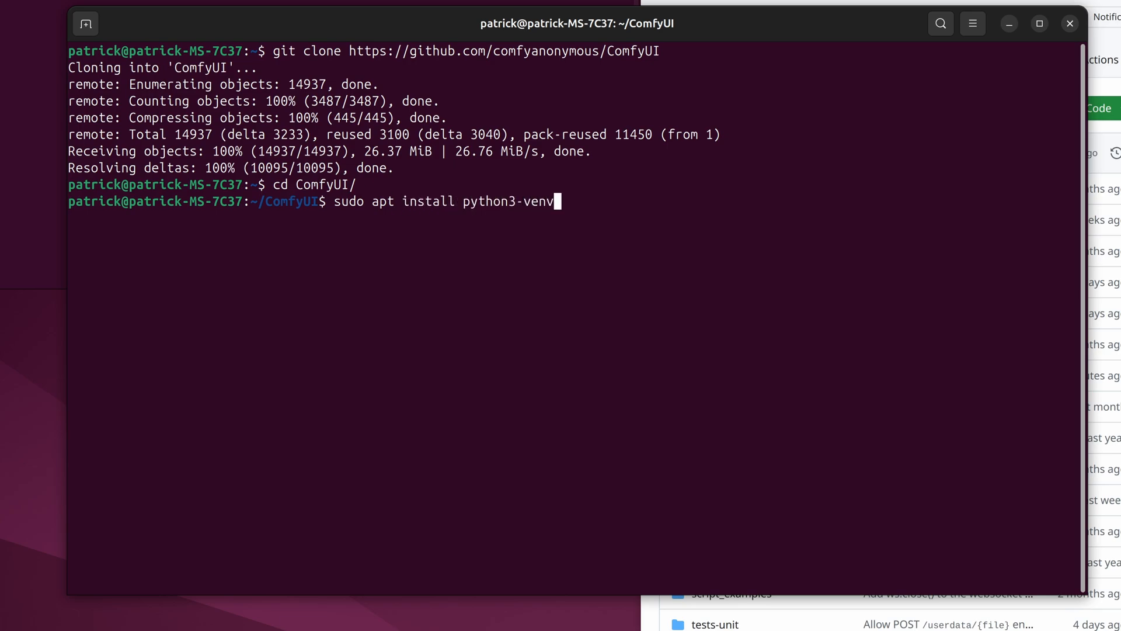
pyautogui.press('Return')
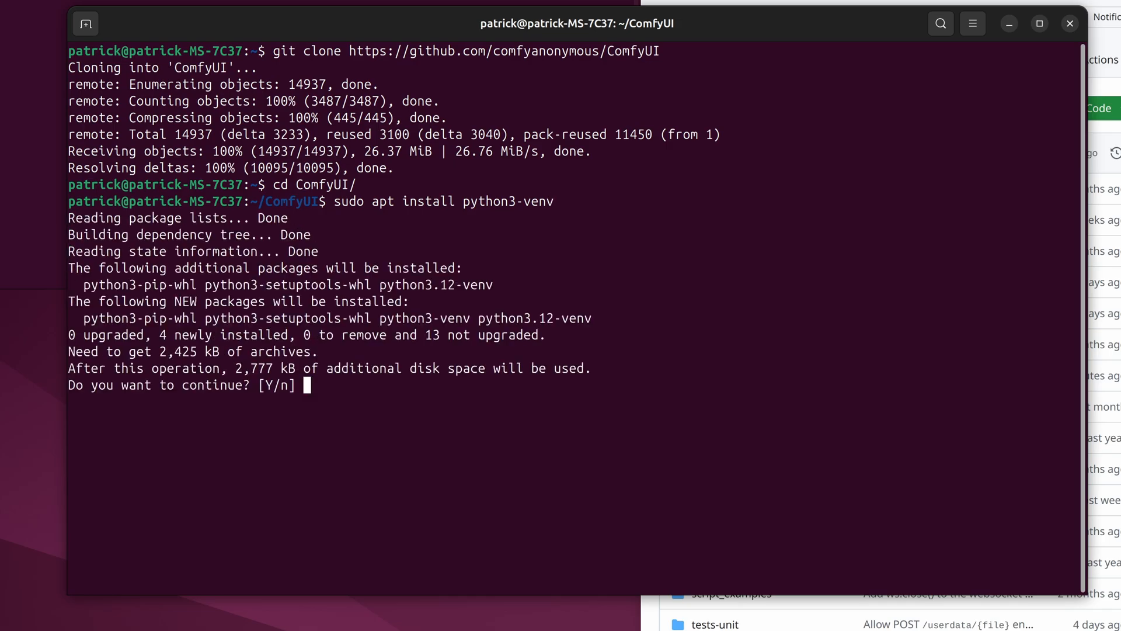
pyautogui.write('Y')
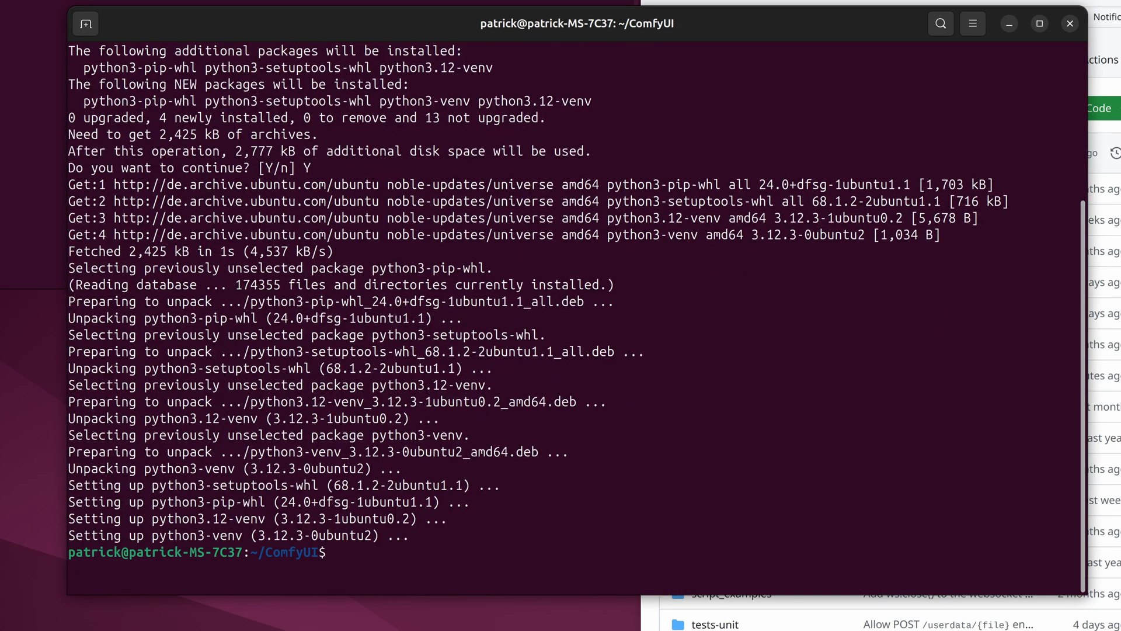
# Create a .venv virtual environment with python3 -m venv .venv.
pyautogui.write('python')
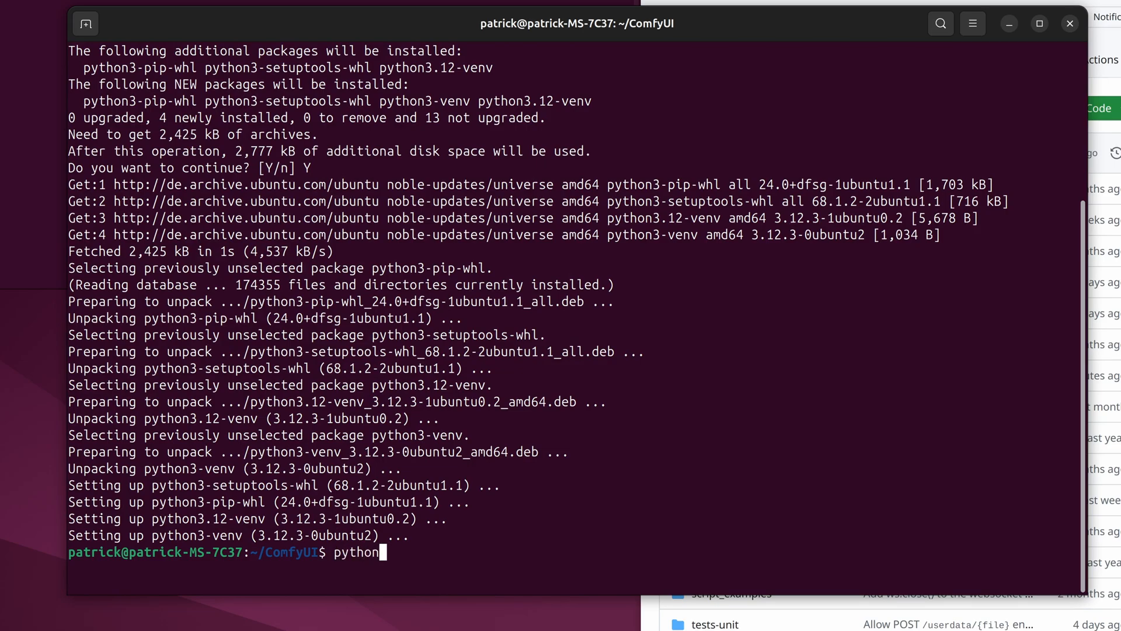
pyautogui.write('3 -m venv')
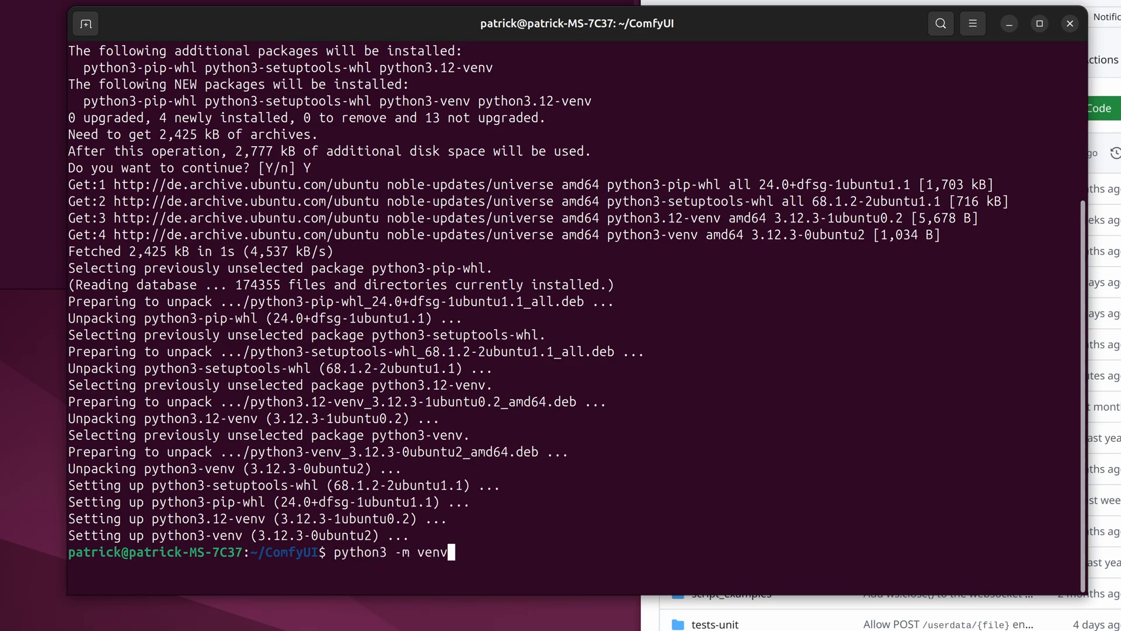
pyautogui.write('.ve')
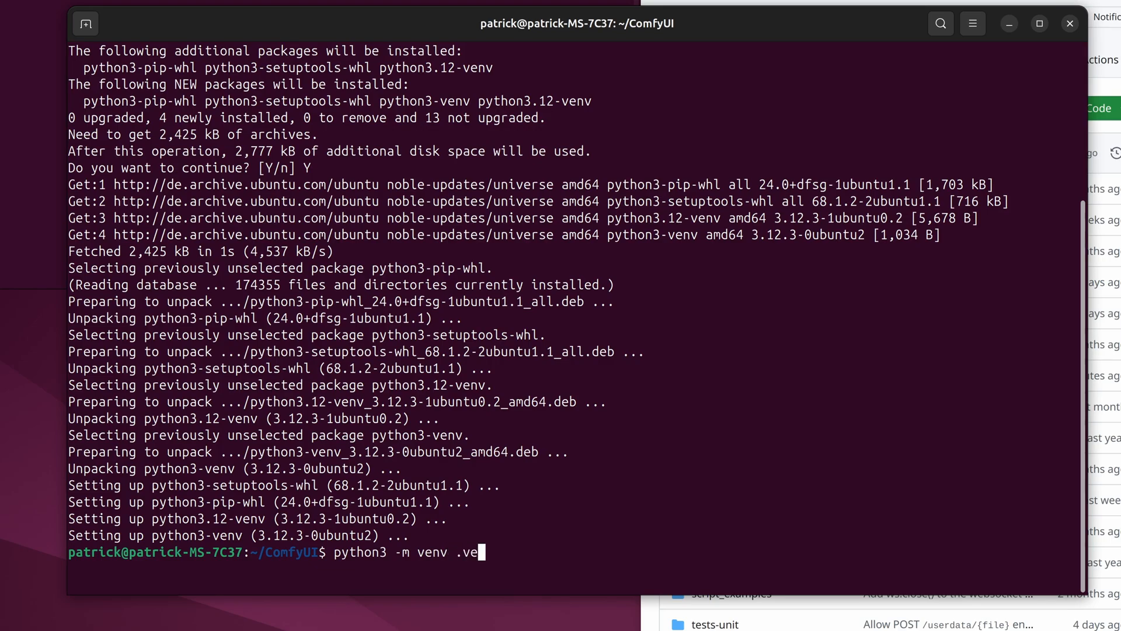
pyautogui.press('Return')
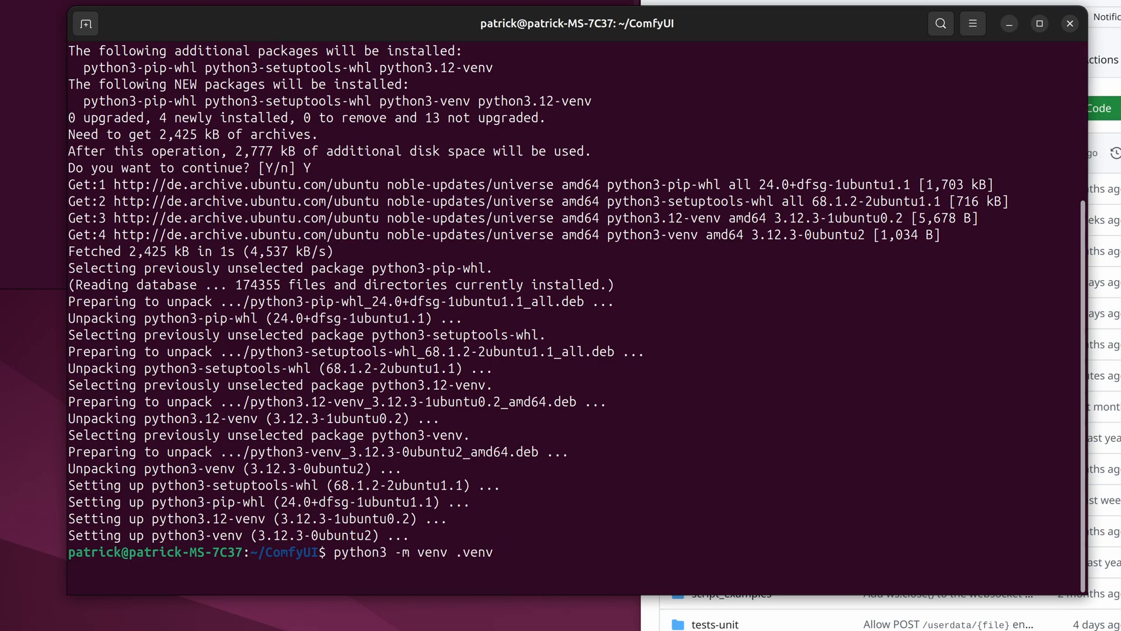
pyautogui.press('Return')
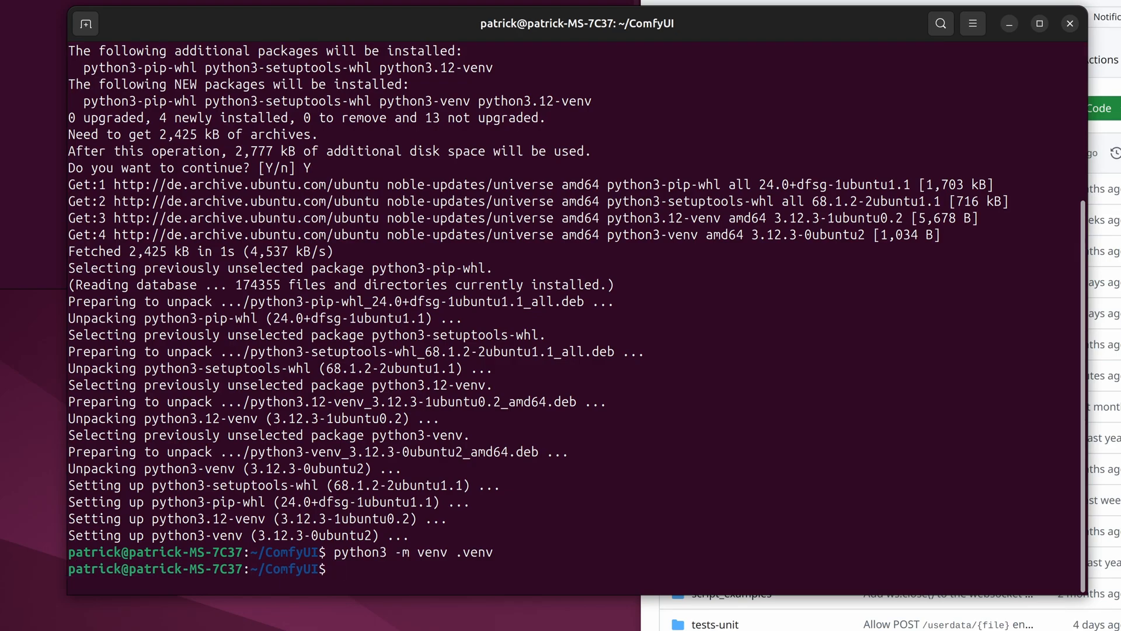
# Run source .venv/bin/activate, pip-install ROCm 6.2 torch, torchvision, torchaudio, then clear.
pyautogui.write('source')
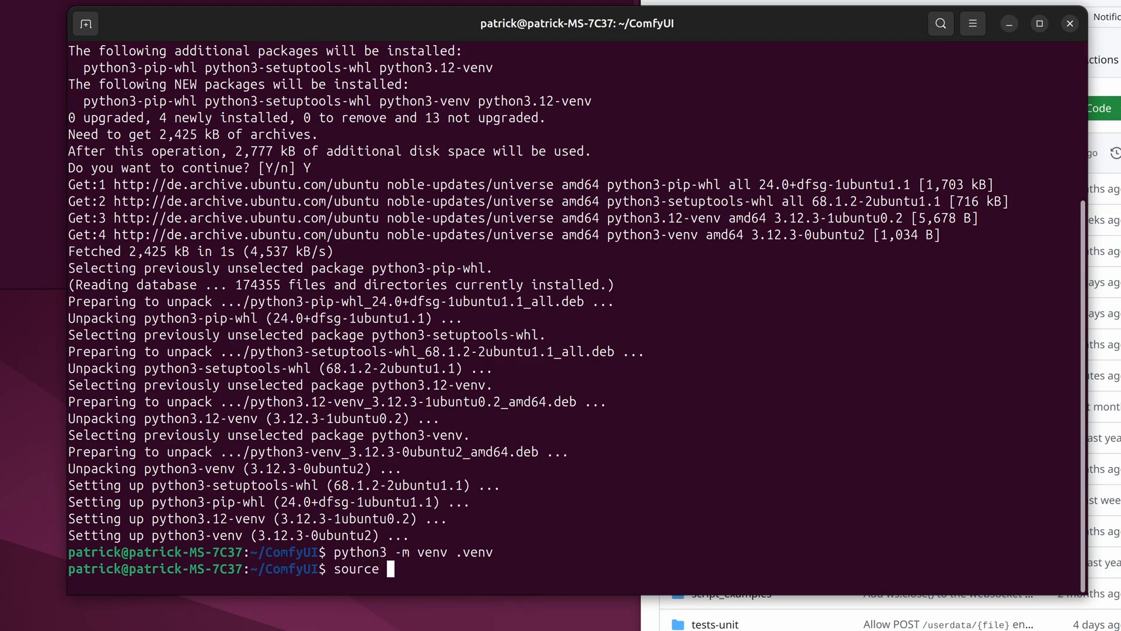
pyautogui.write('.venv/')
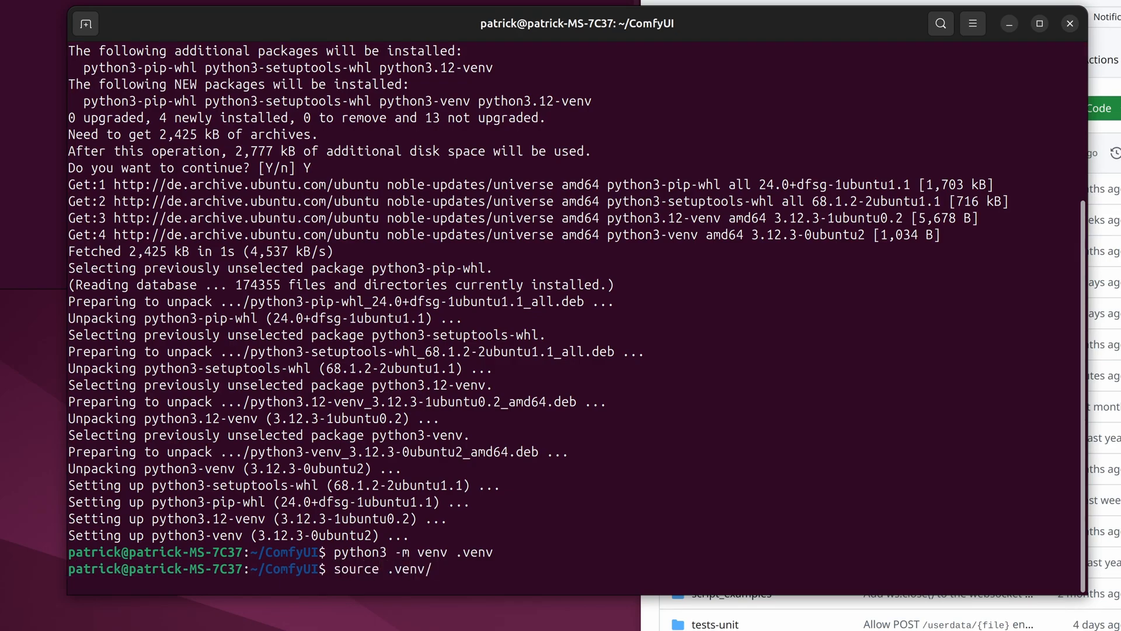
pyautogui.write('bin/')
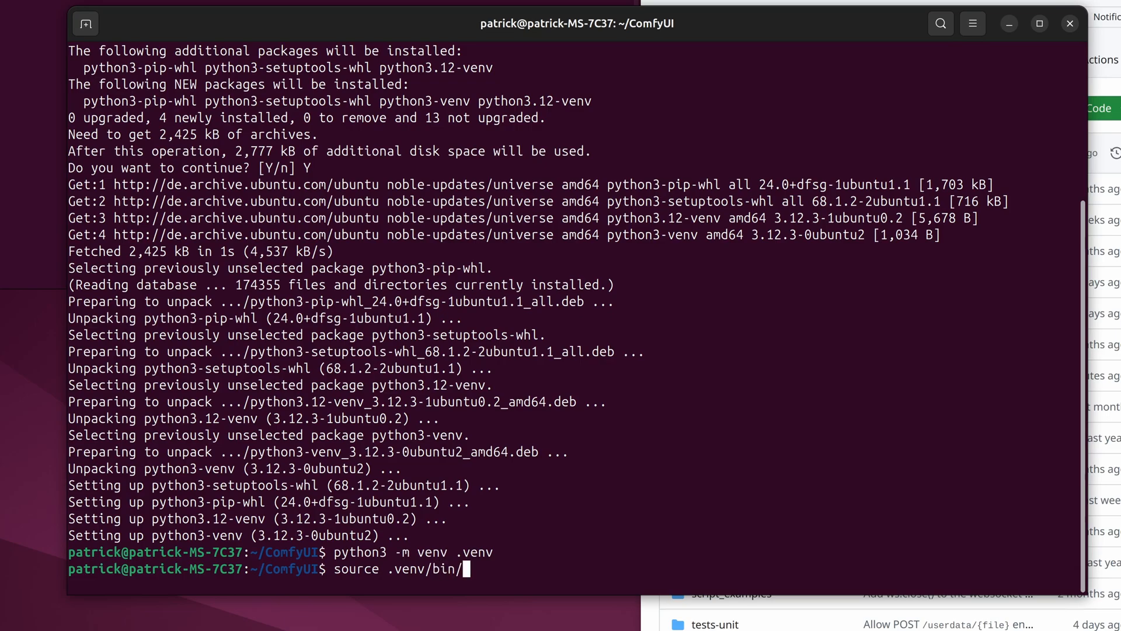
pyautogui.press('Return')
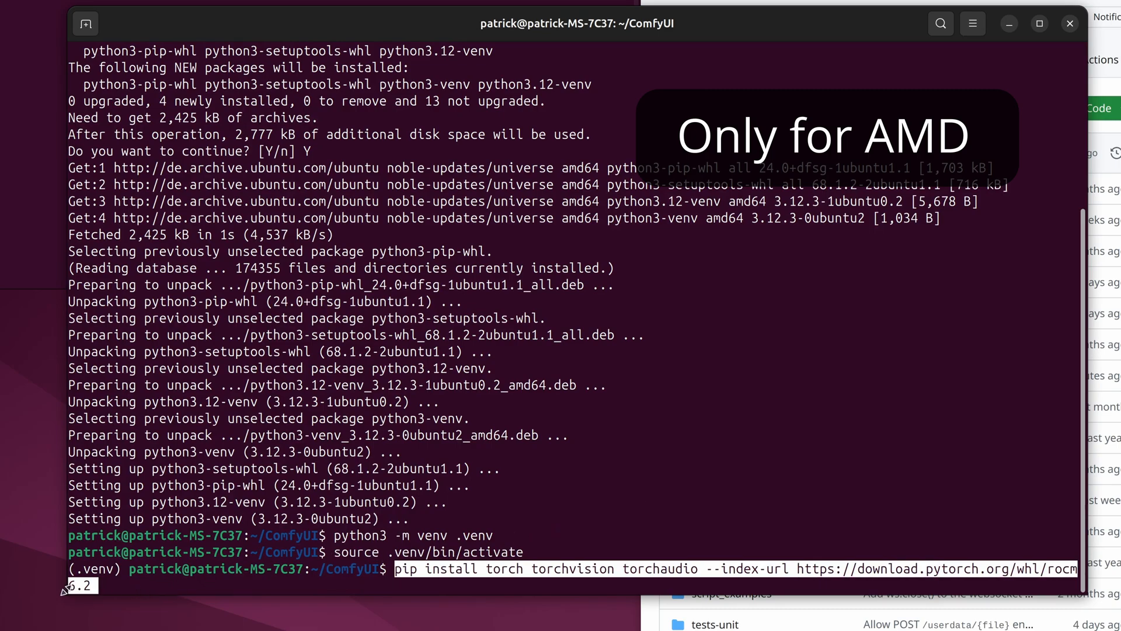
pyautogui.moveTo(889, 475)
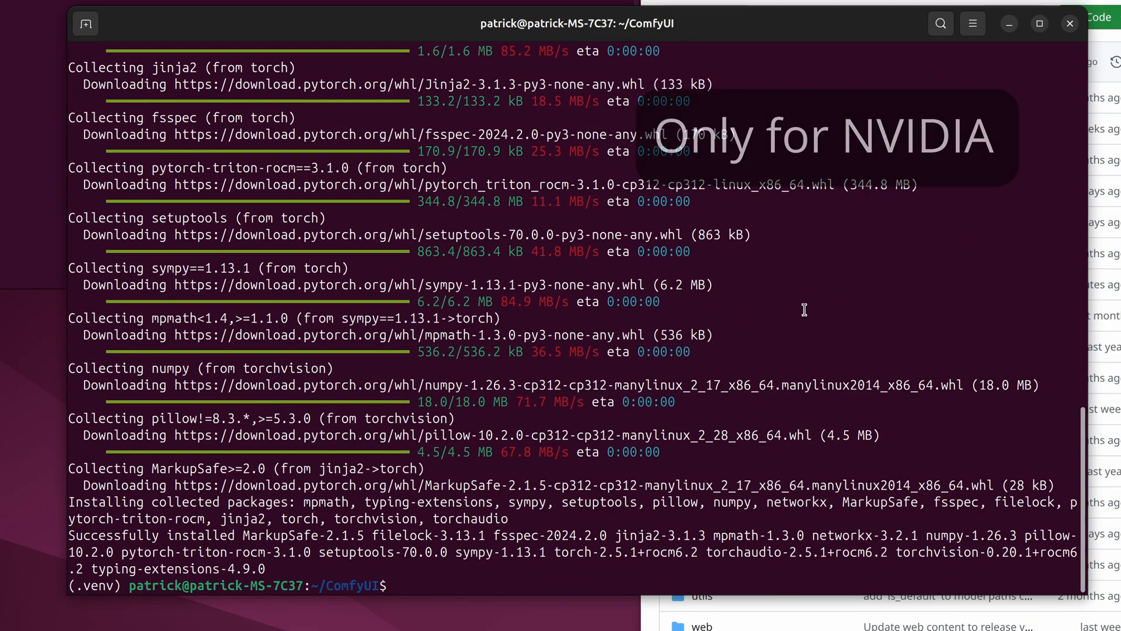
pyautogui.write('clear')
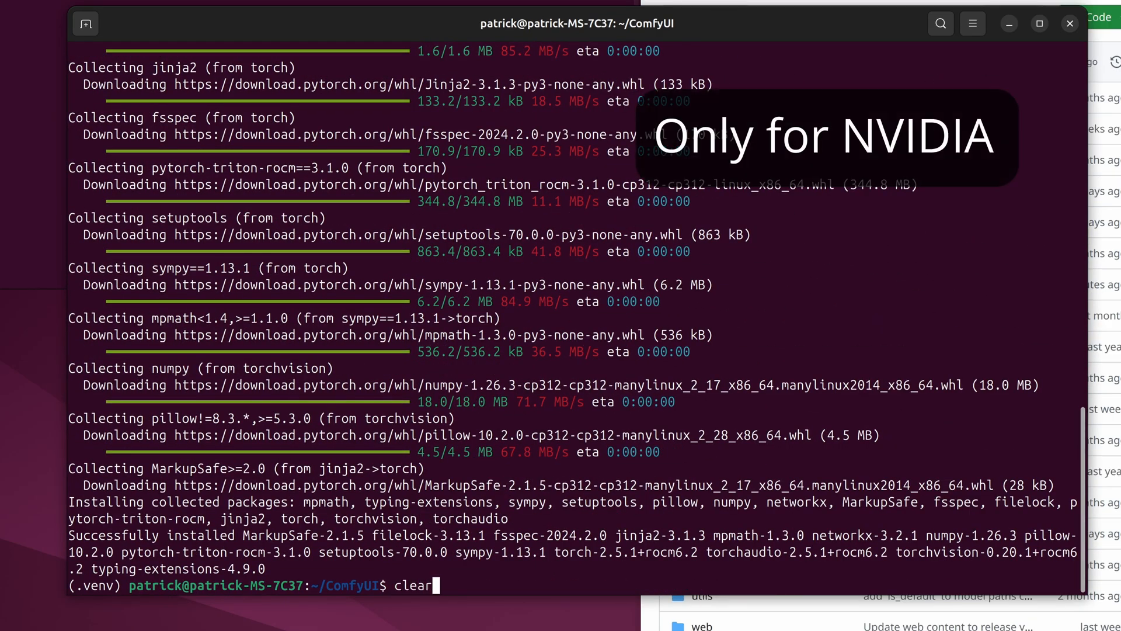
pyautogui.press('Return')
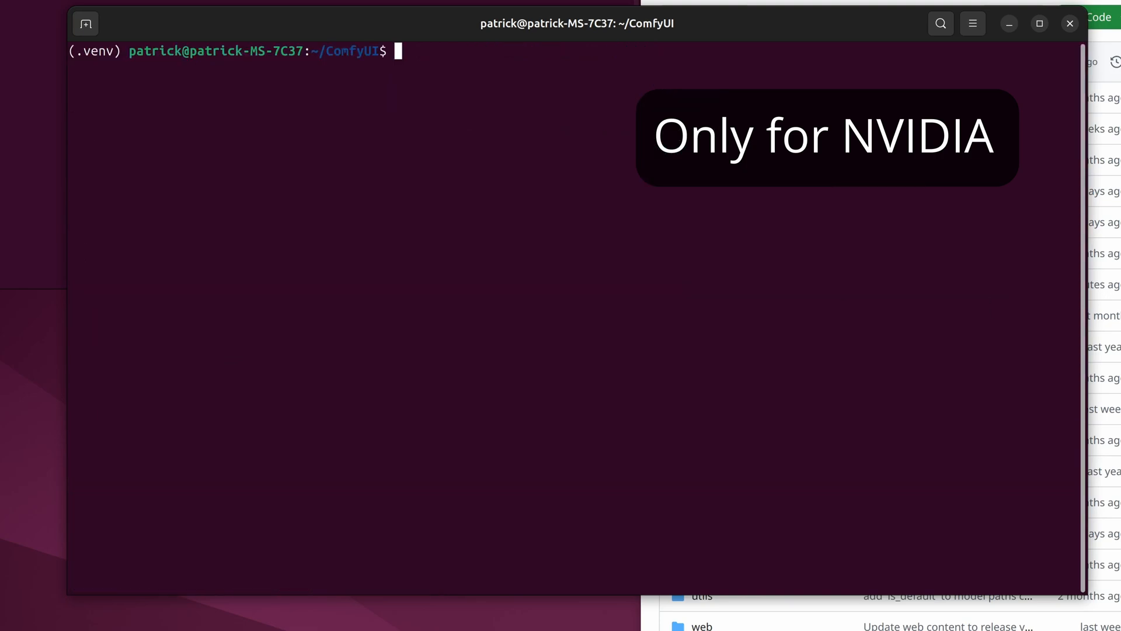
# Paste the cu124 torch install and pip uninstall torch commands, cancelling each with Ctrl+C.
pyautogui.write('pip install torch torchvision torchaudio --extra-index-url https://download.pytorch.org/whl/cu124')
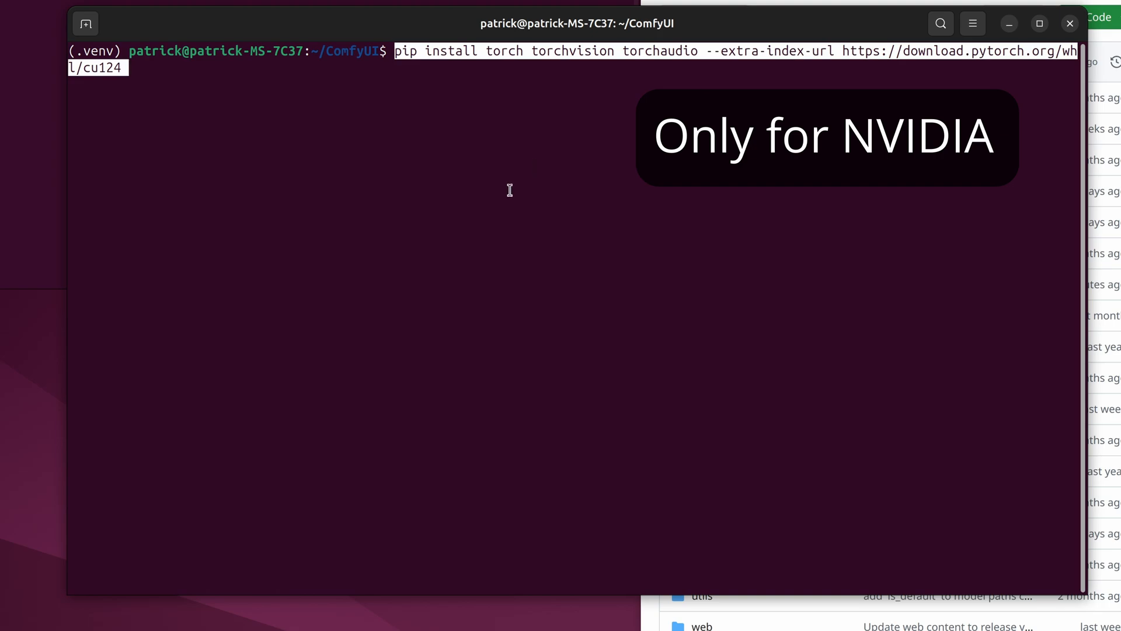
pyautogui.press('ctrl+c')
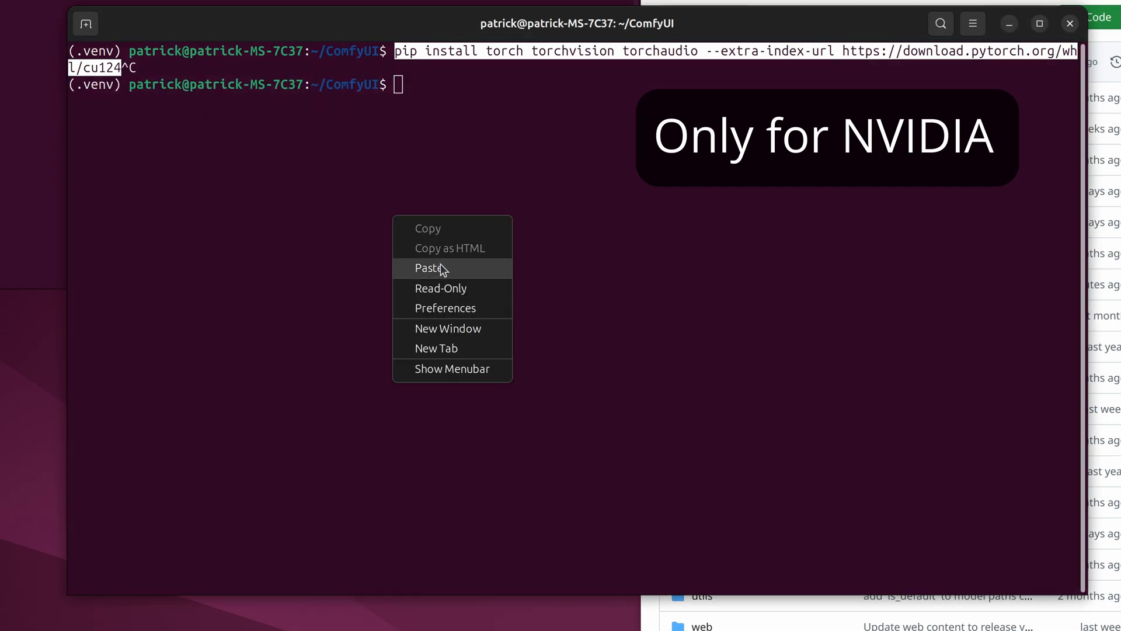
pyautogui.click(429, 267)
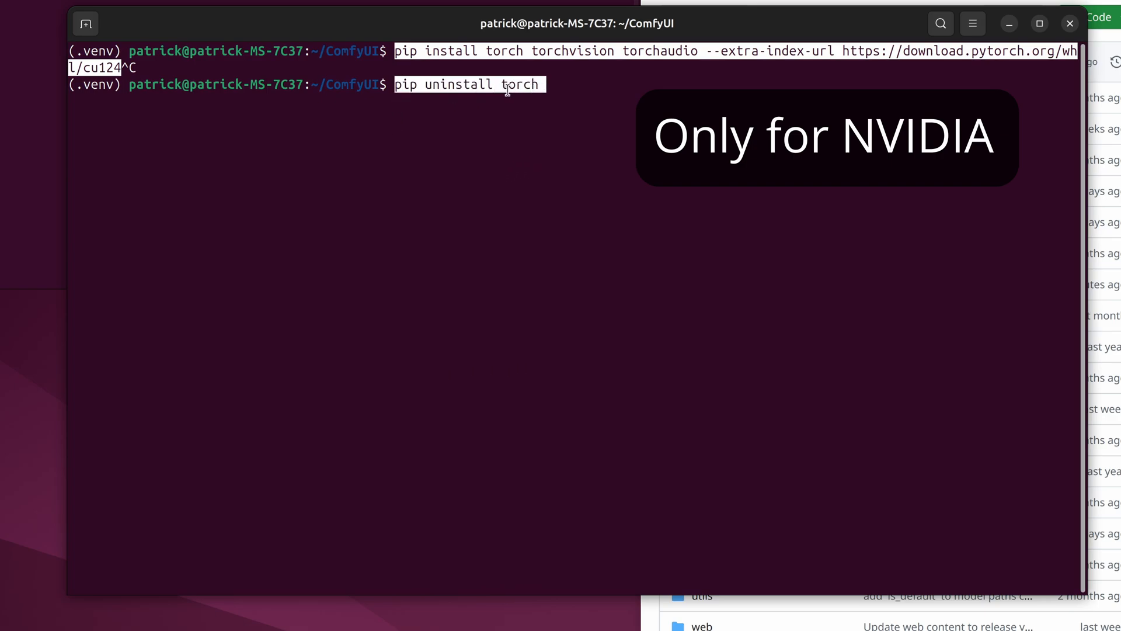
pyautogui.press('ctrl+c')
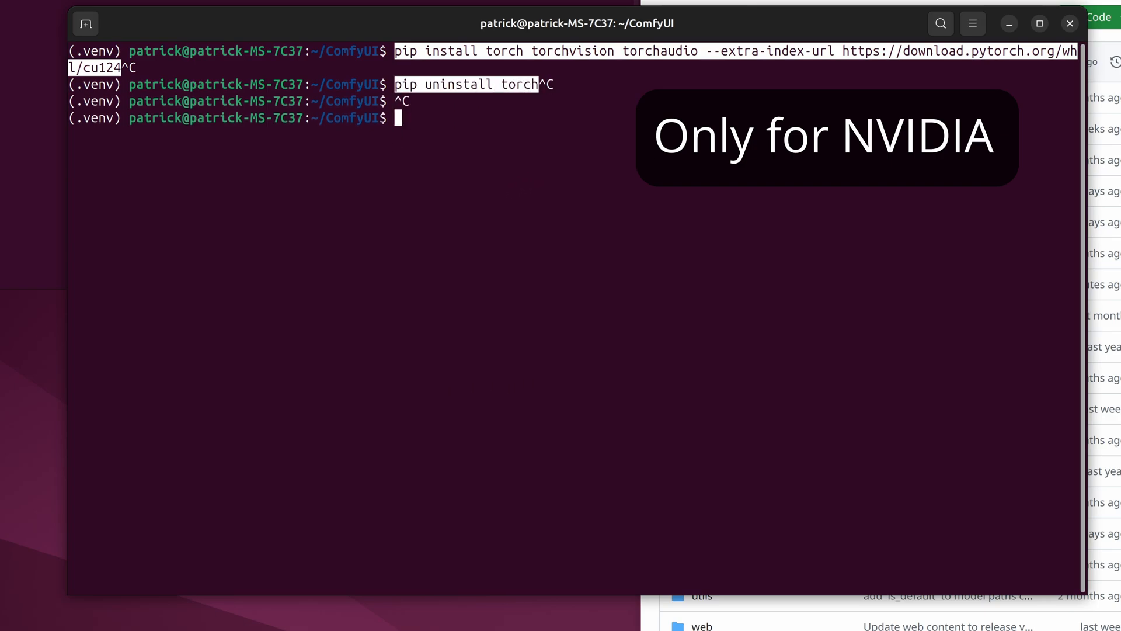
# Run pip install -r requirements.txt inside the active .venv.
pyautogui.write('pip')
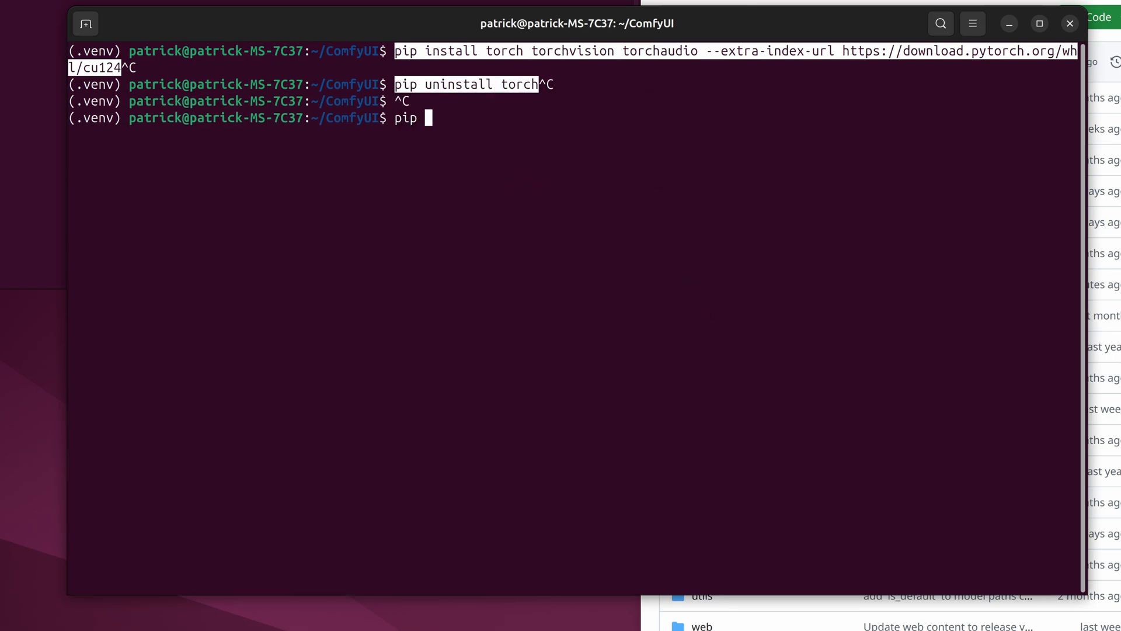
pyautogui.write('install')
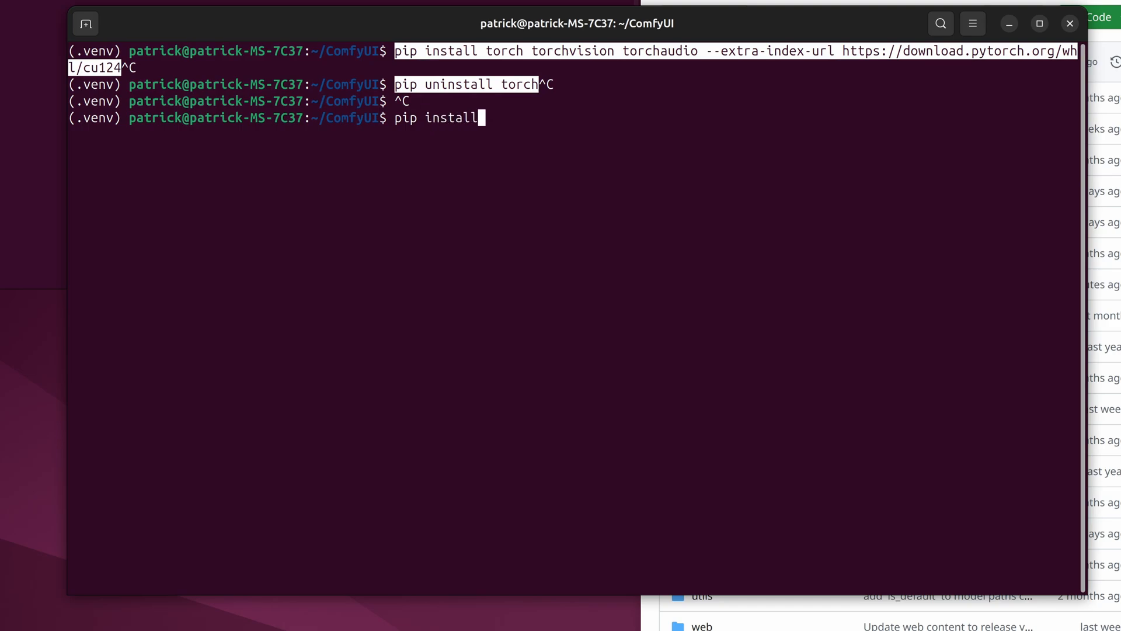
pyautogui.write('-r requirements.txt')
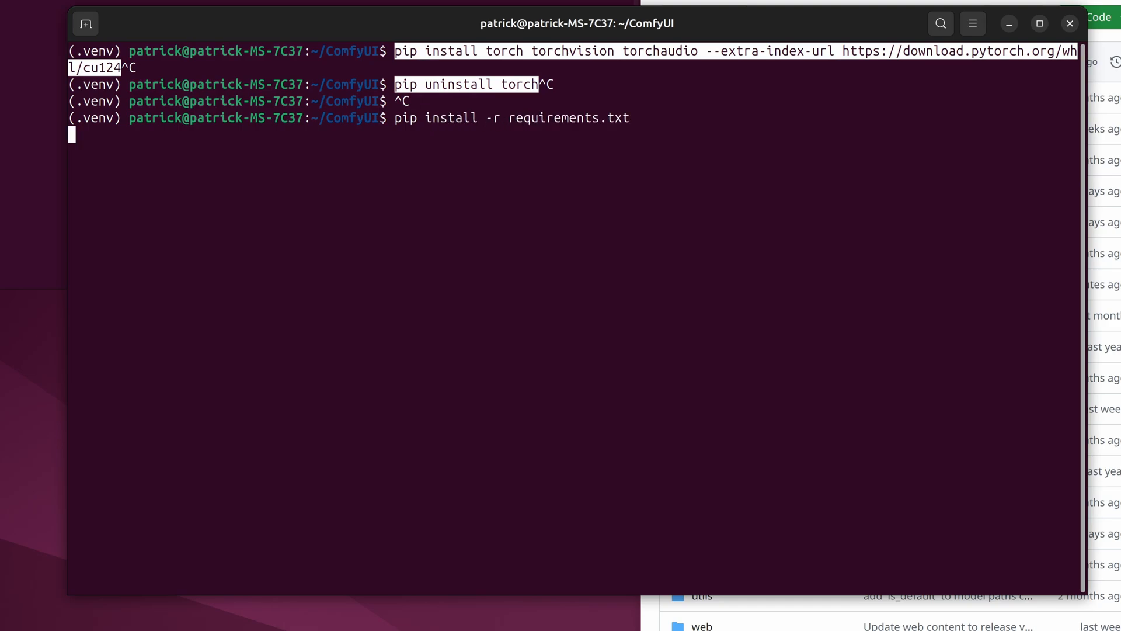
pyautogui.press('Return')
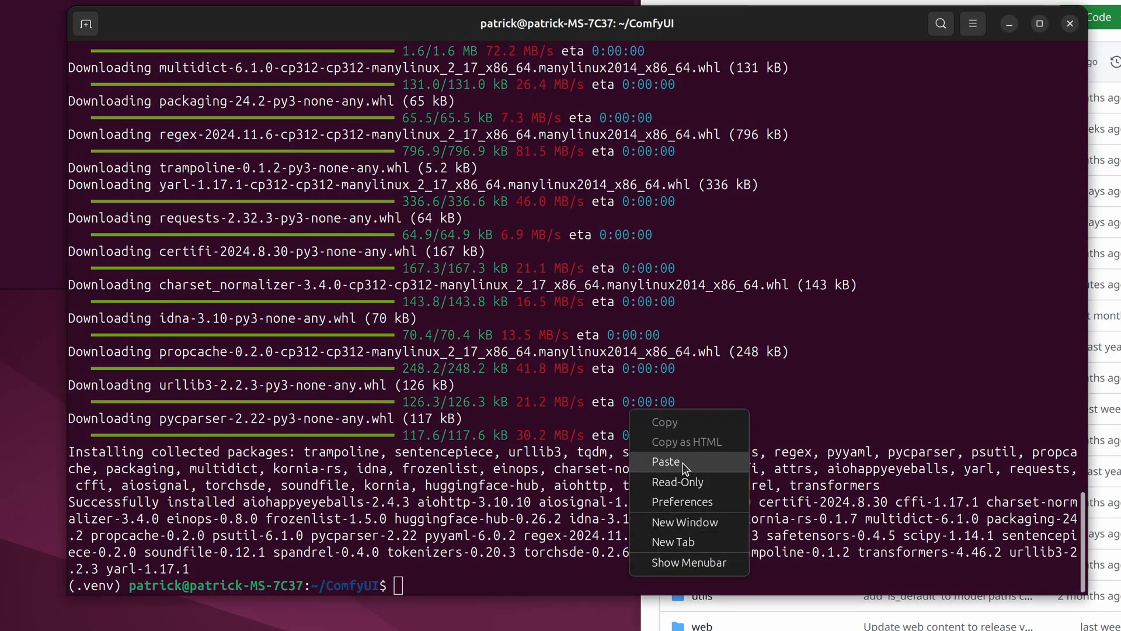
# Cancel the HSA_OVERRIDE_GFX_VERSION launch command and start ComfyUI with python main.py.
pyautogui.click(666, 462)
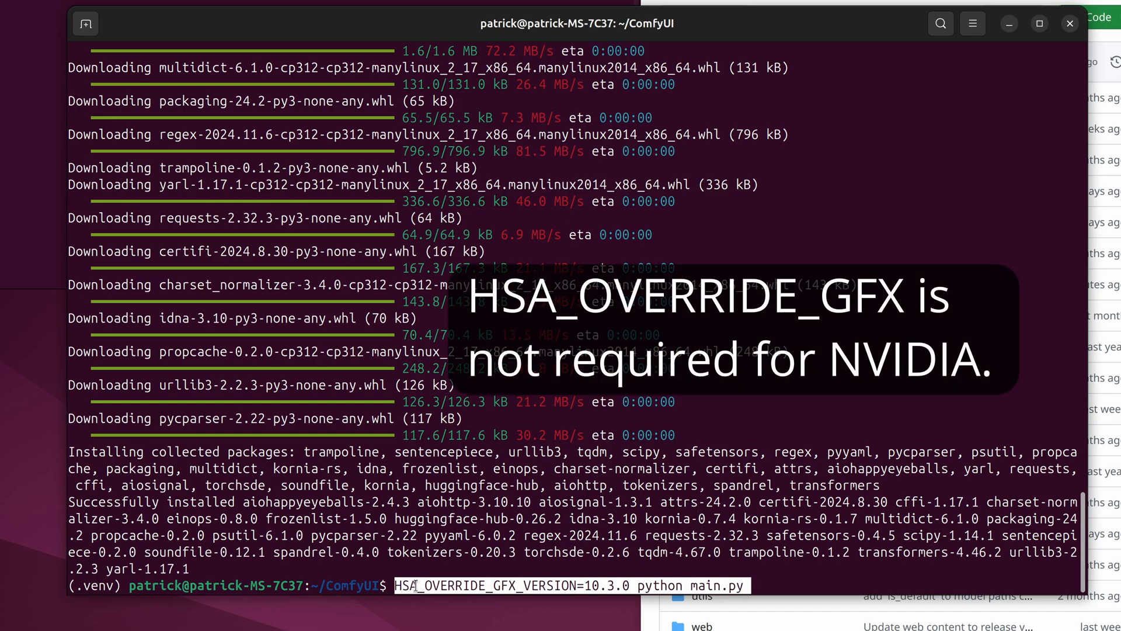
pyautogui.press('ctrl+c')
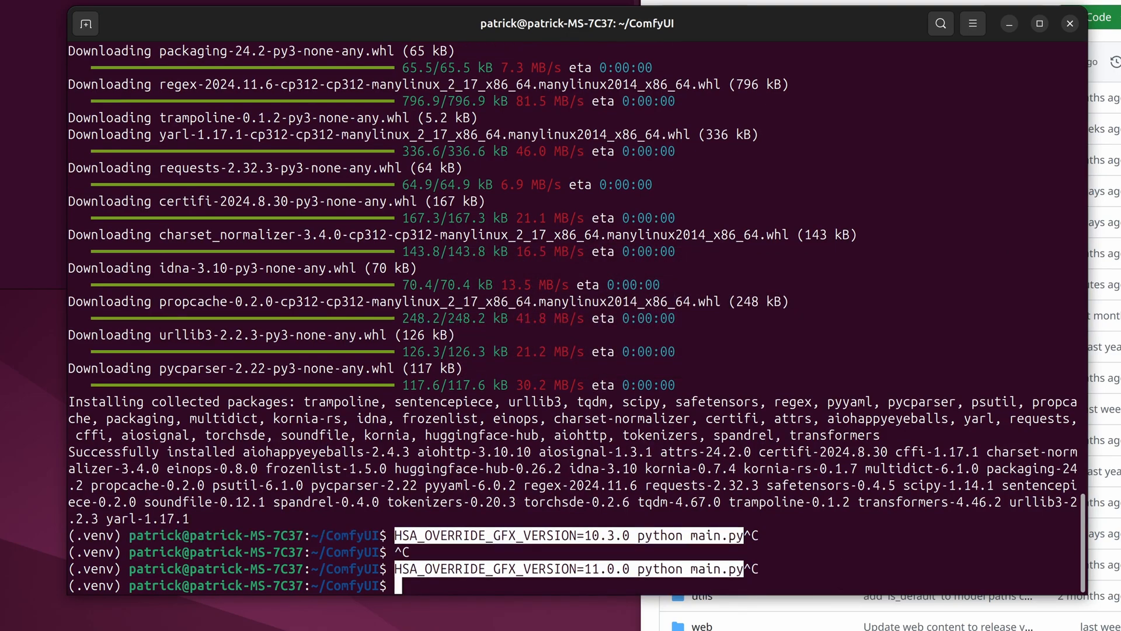
pyautogui.write('pytho')
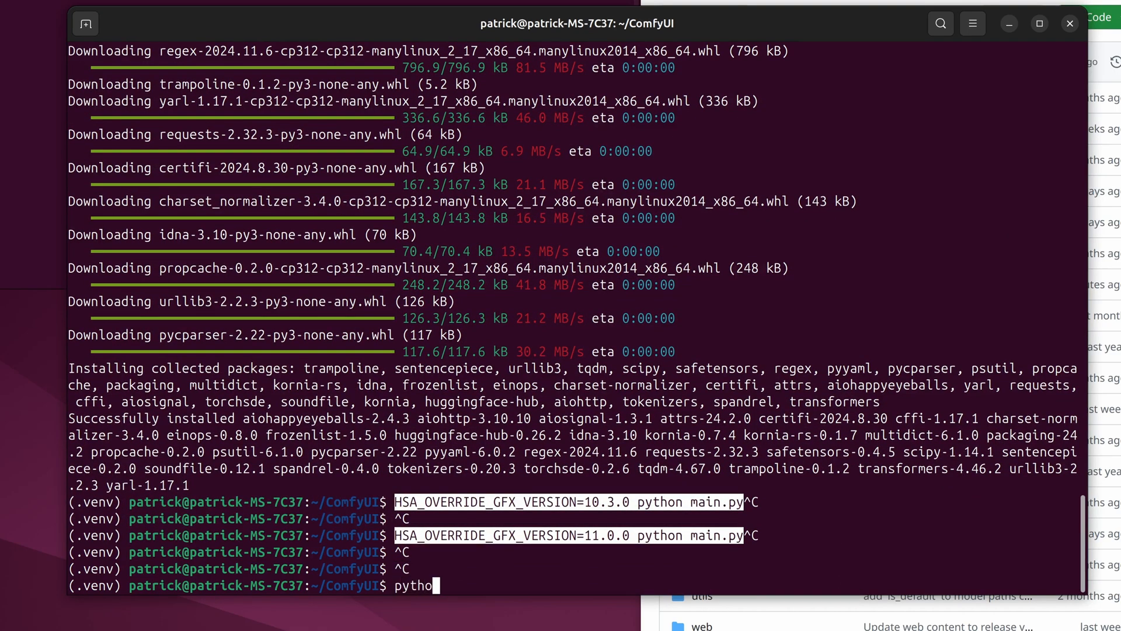
pyautogui.write('n')
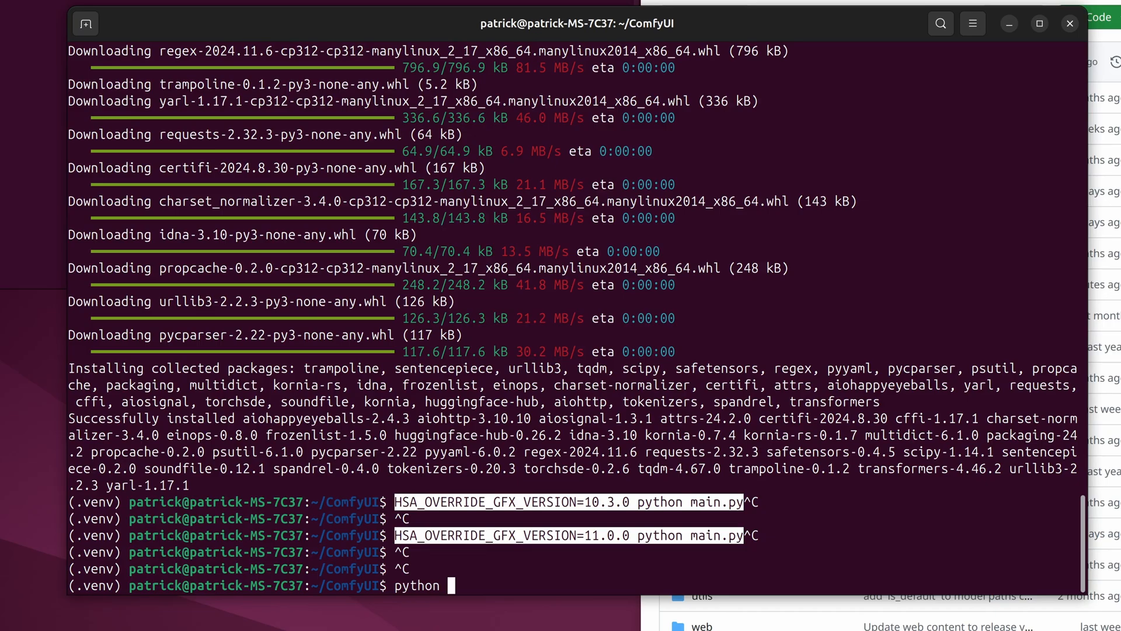
pyautogui.write('main.py')
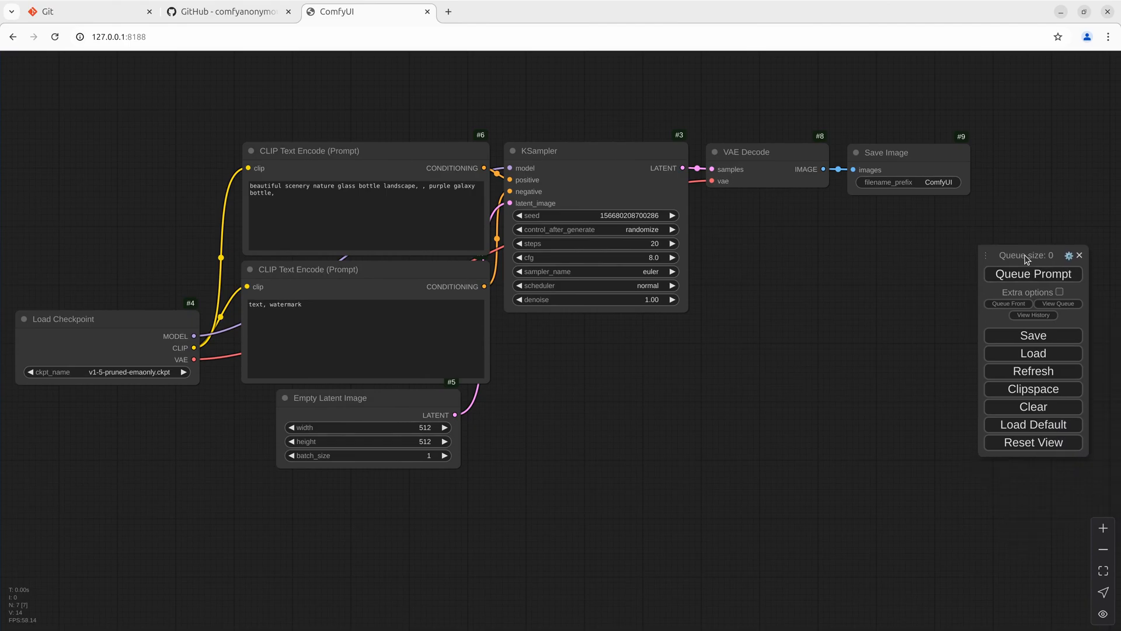
pyautogui.moveTo(910, 325)
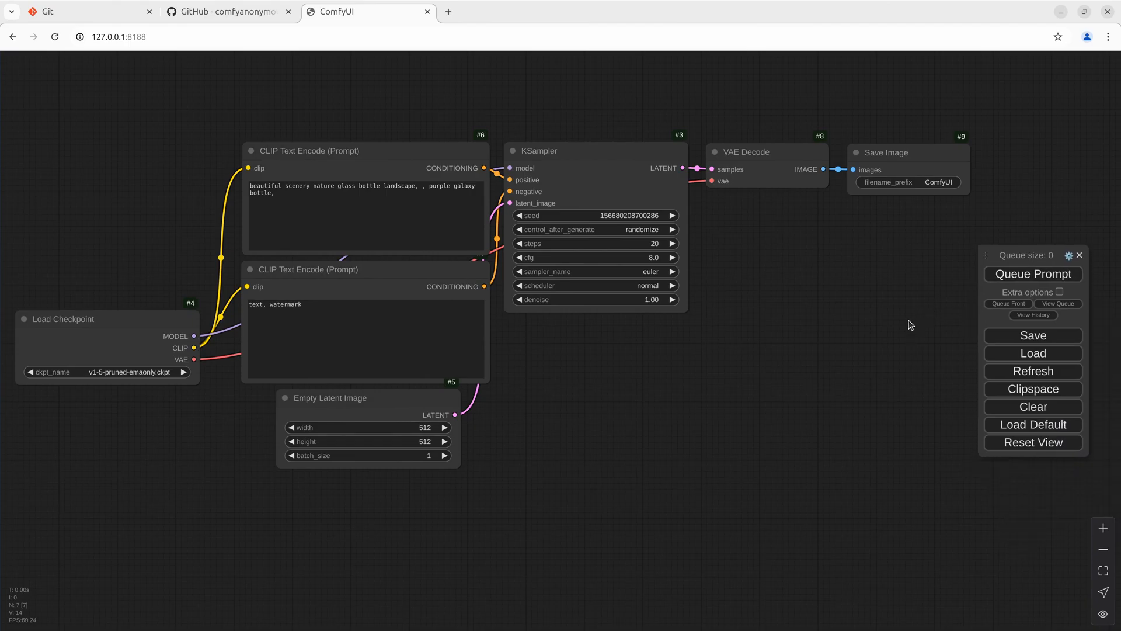
pyautogui.moveTo(1069, 255)
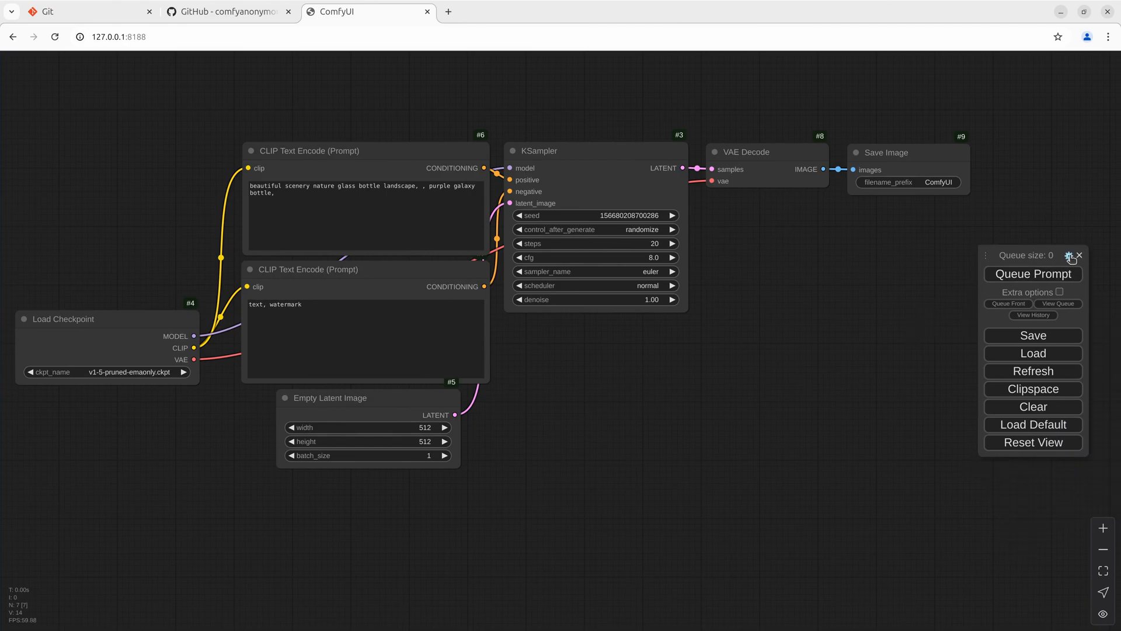
# In ComfyUI Settings, set 'Use new menu' to Top and close the dialog.
pyautogui.click(1070, 255)
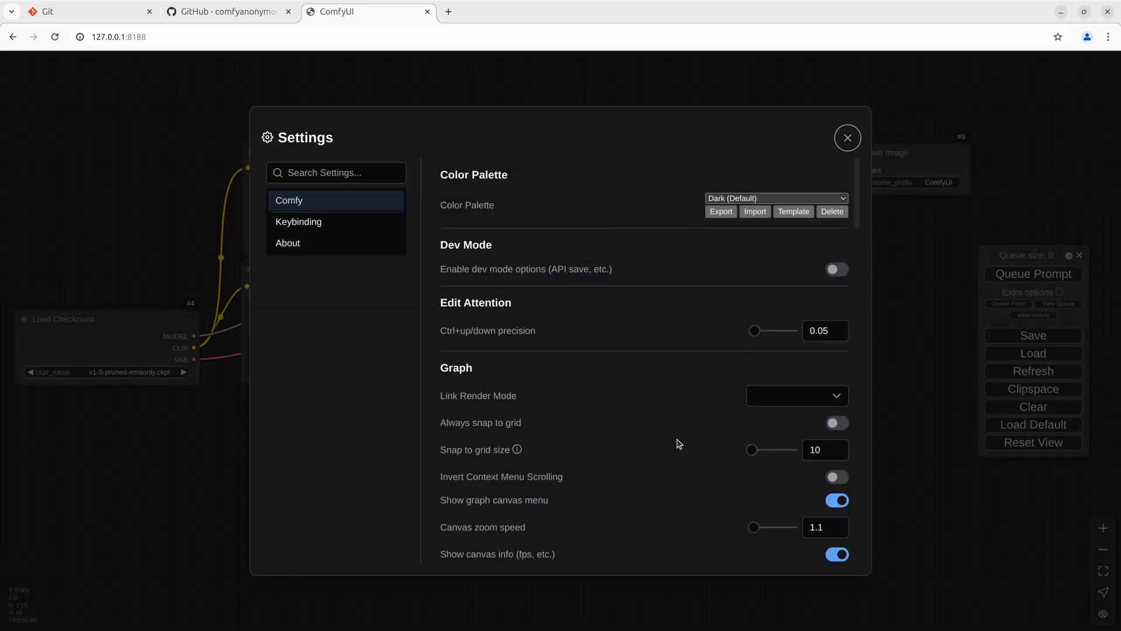
pyautogui.scroll(-3)
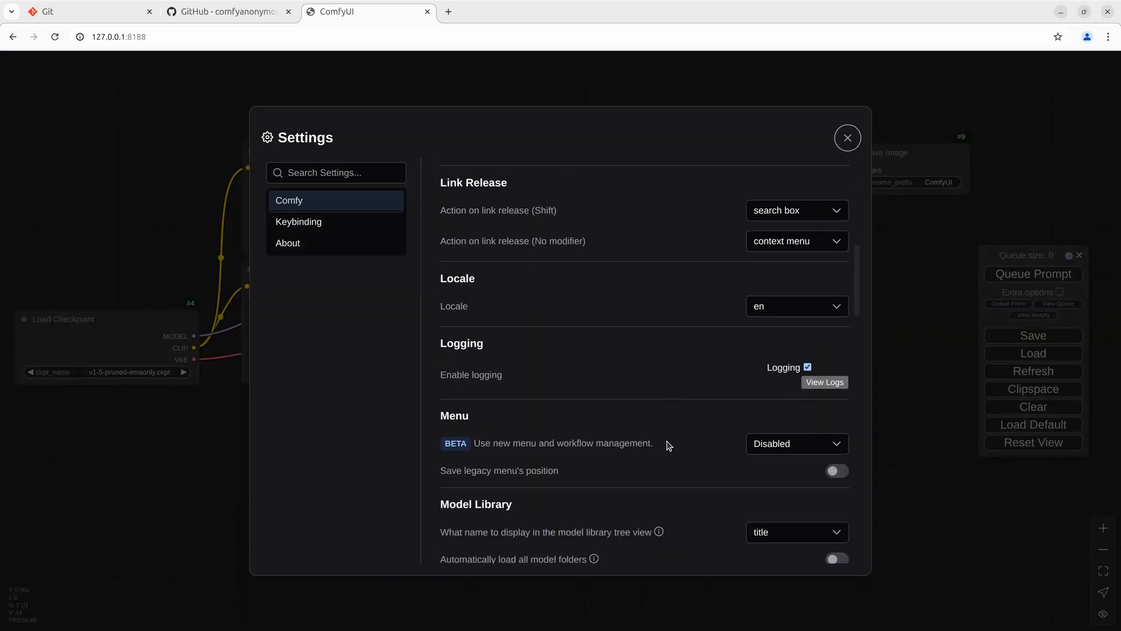
pyautogui.click(796, 443)
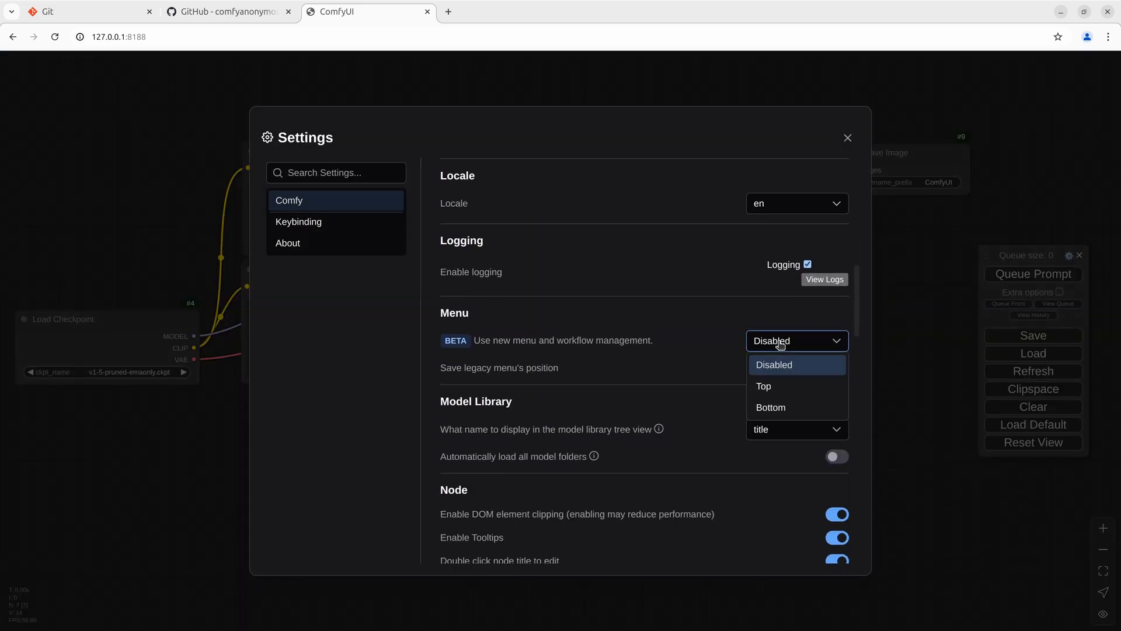
pyautogui.click(763, 386)
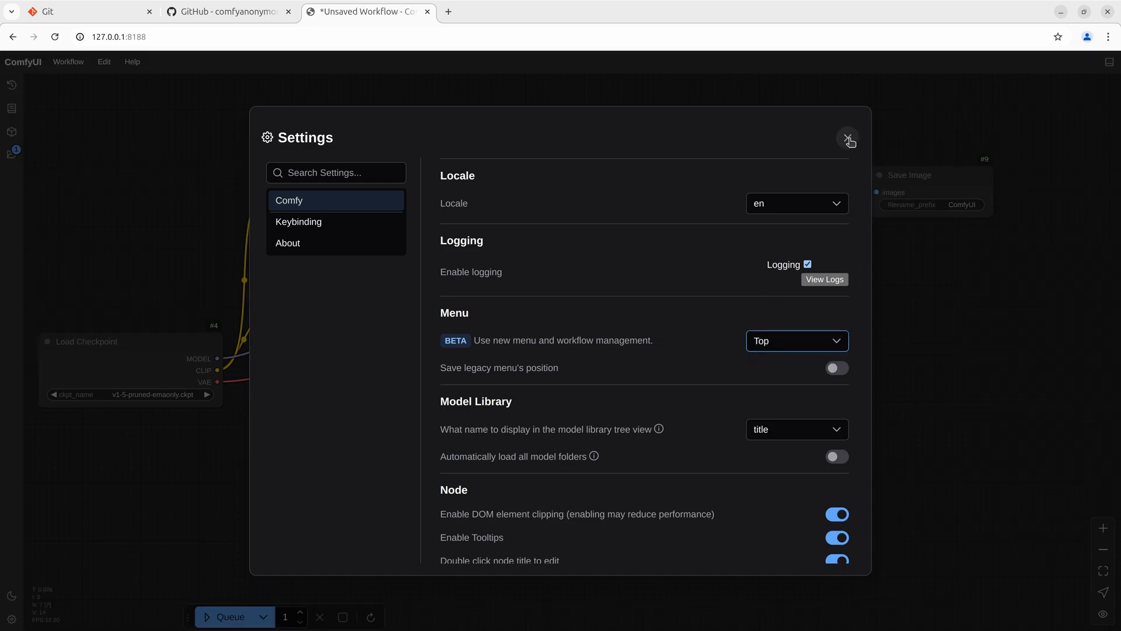
pyautogui.click(848, 137)
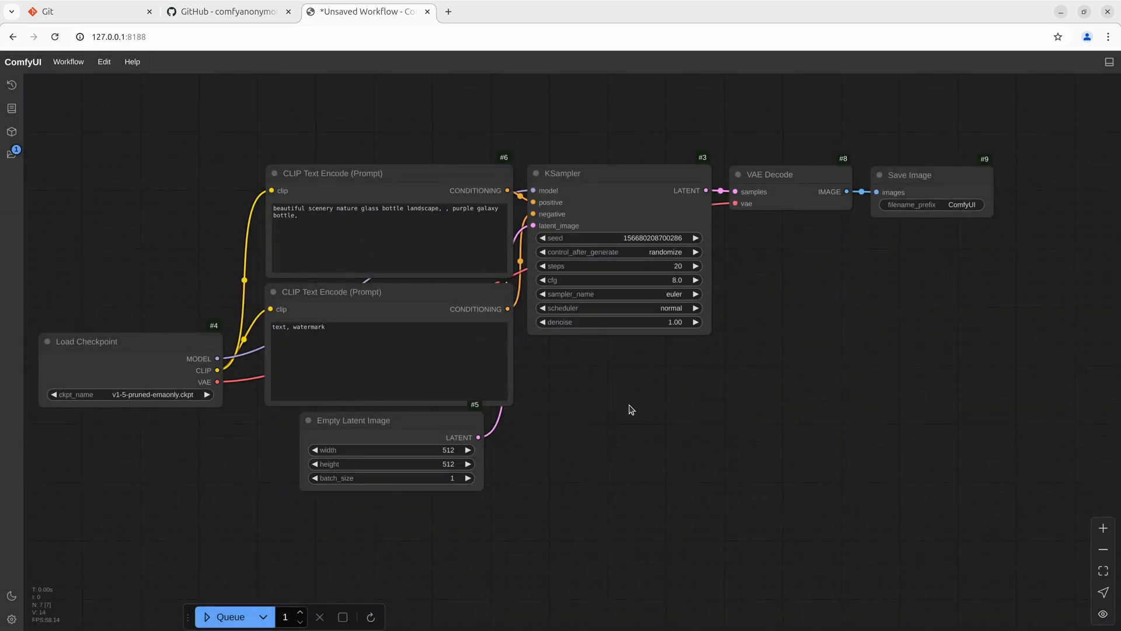
# Download the 1.99 GB epiCRealism checkpoint from Civitai and switch back to the ComfyUI tab.
pyautogui.click(507, 12)
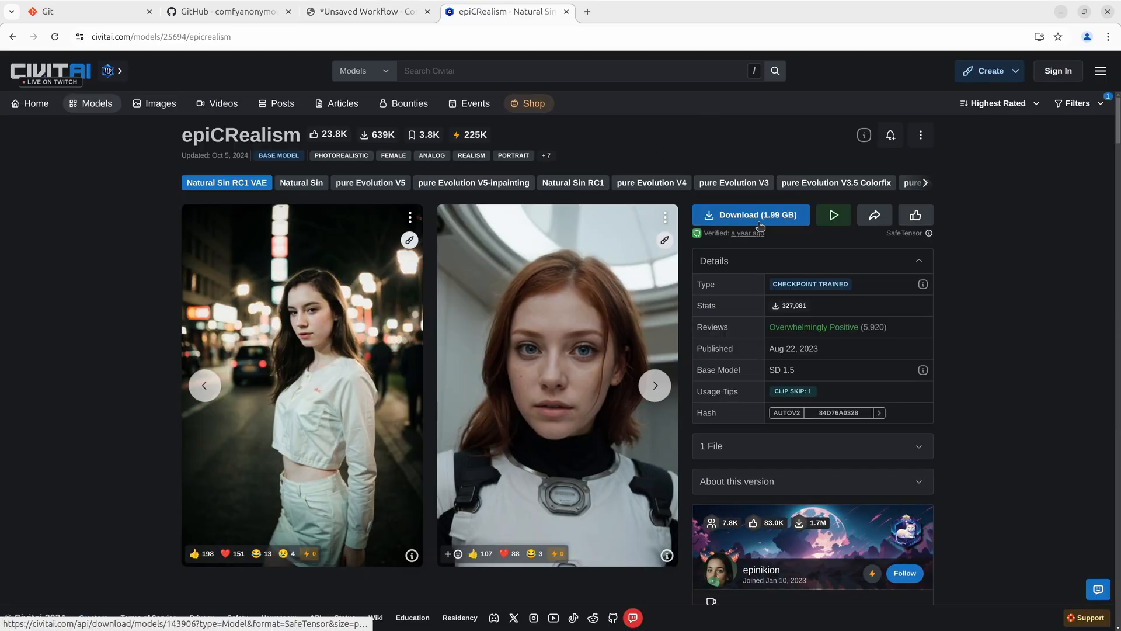
pyautogui.rightClick(417, 191)
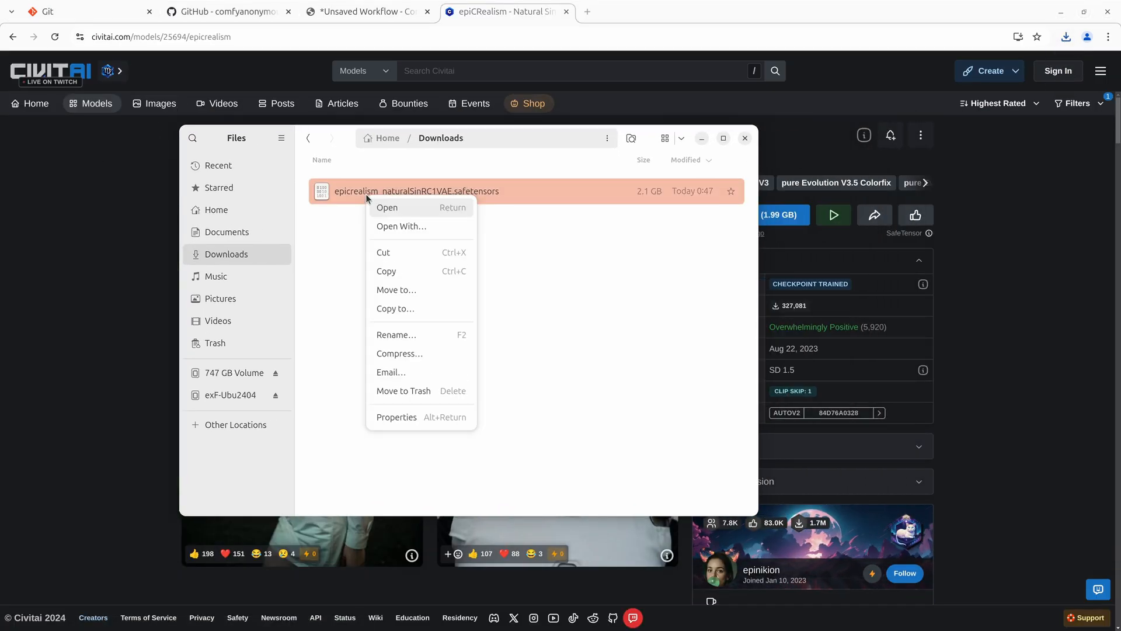
pyautogui.click(386, 138)
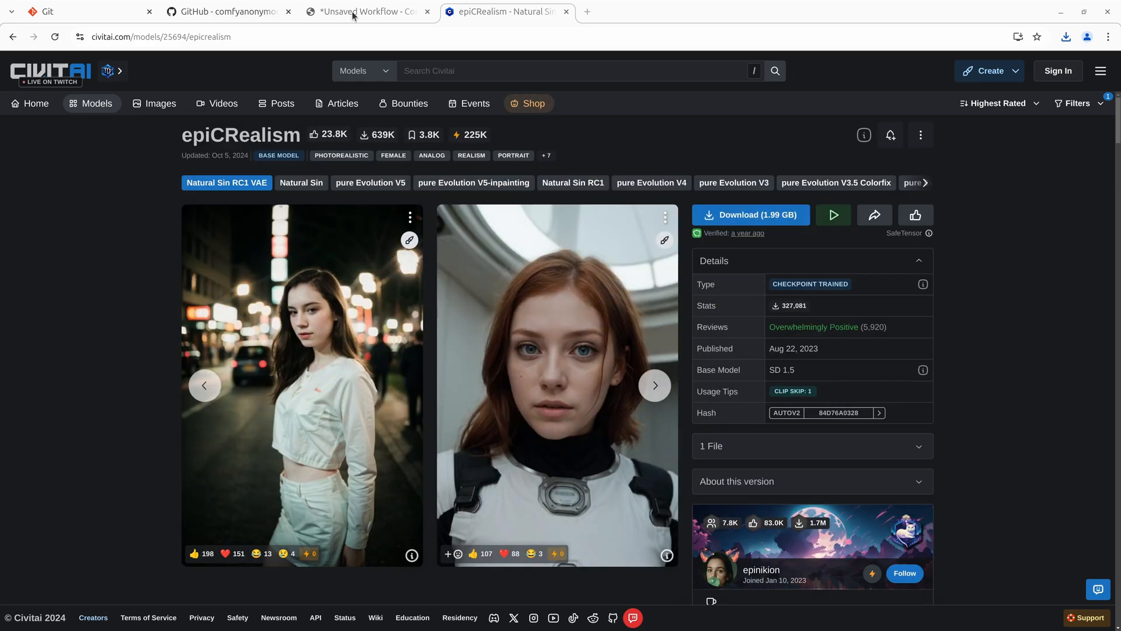
pyautogui.click(365, 12)
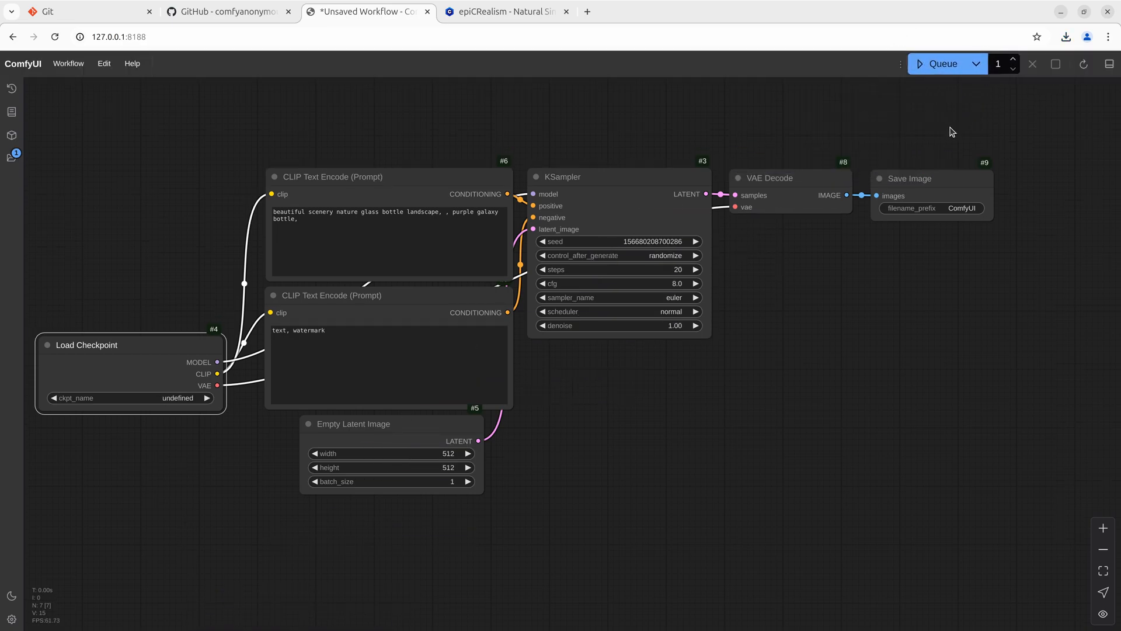
pyautogui.moveTo(1083, 64)
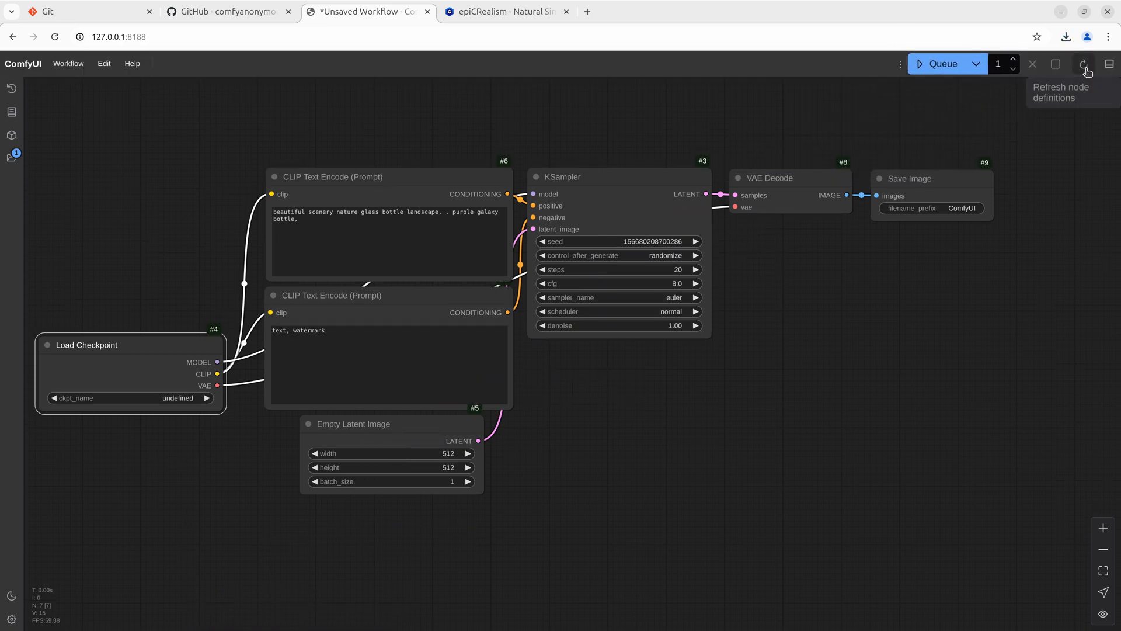
# Refresh node definitions, generate the purple galaxy bottle image, then queue a new-seed run.
pyautogui.click(1084, 63)
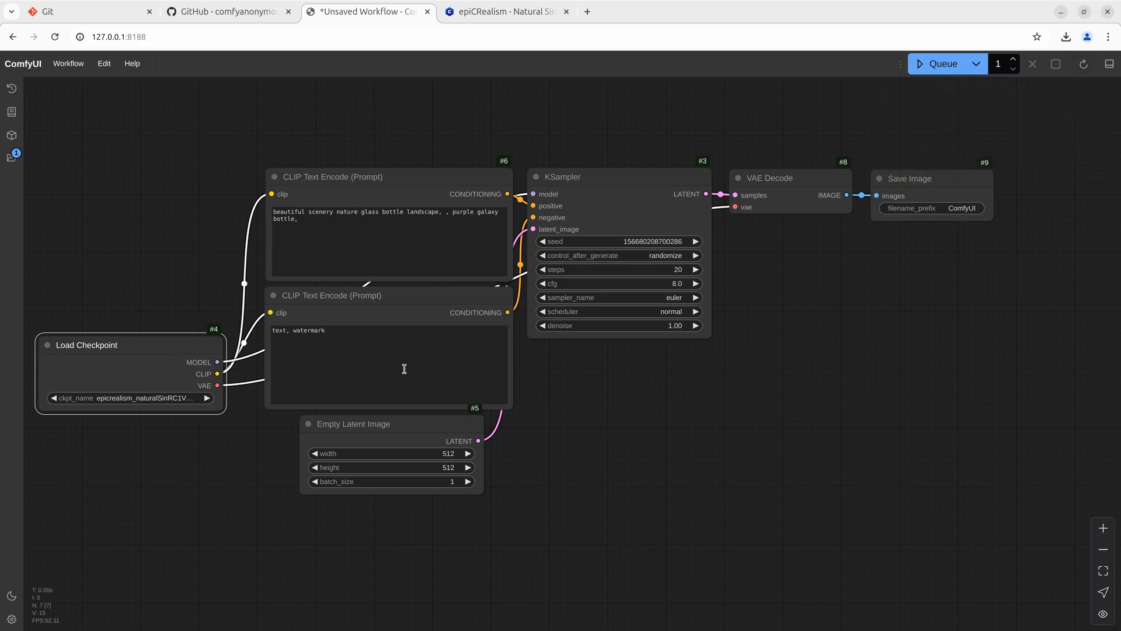
pyautogui.moveTo(708, 421)
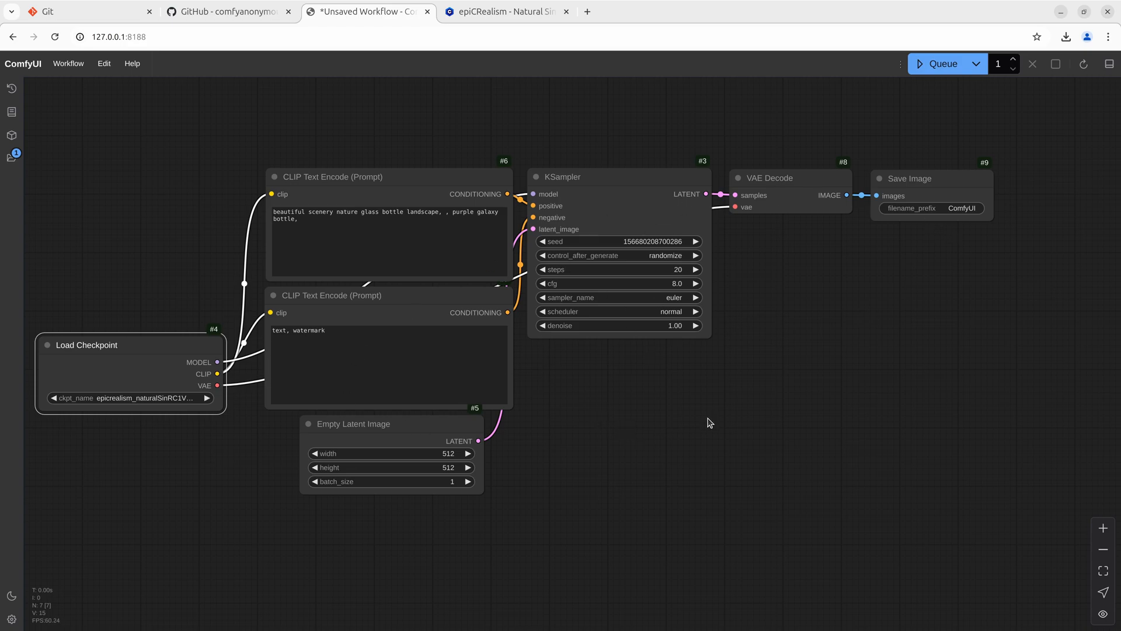
pyautogui.moveTo(701, 430)
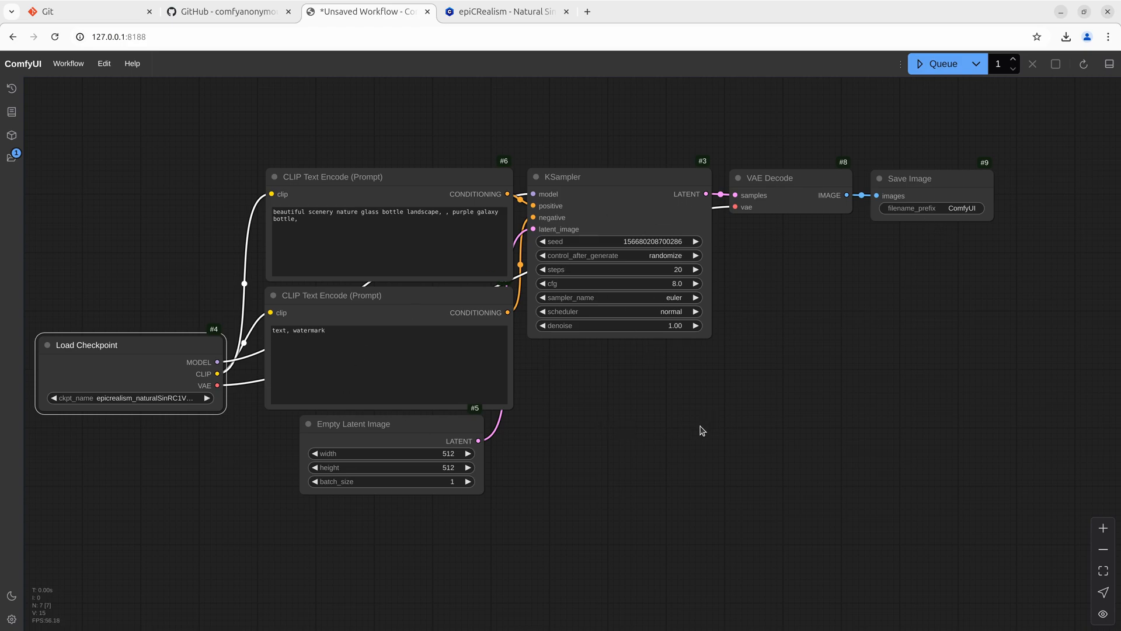
pyautogui.click(942, 63)
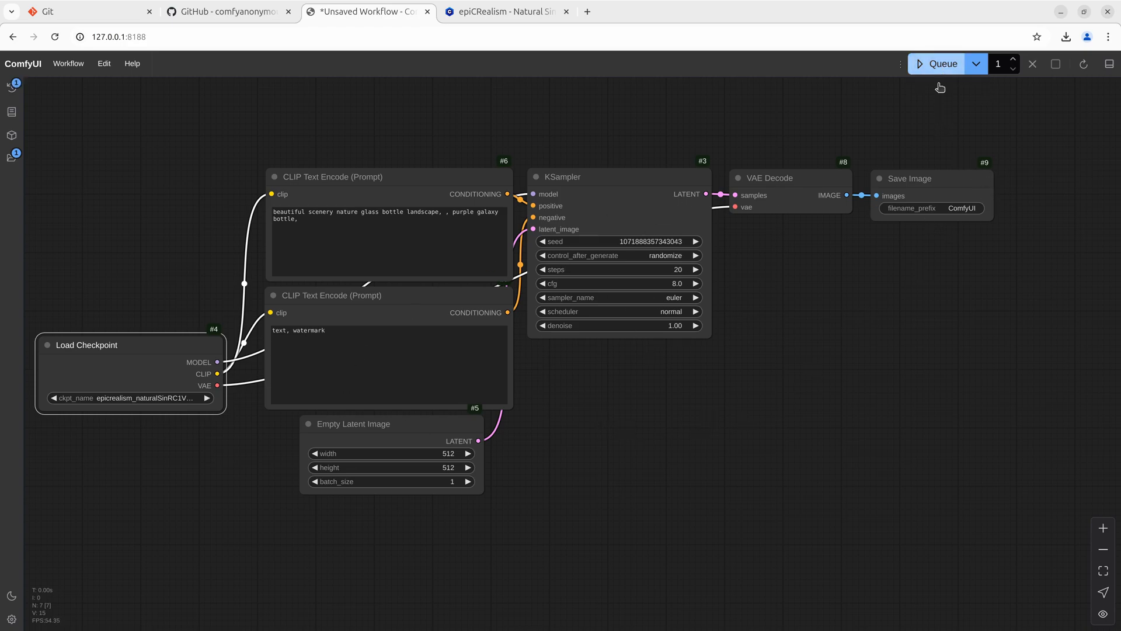
pyautogui.click(943, 64)
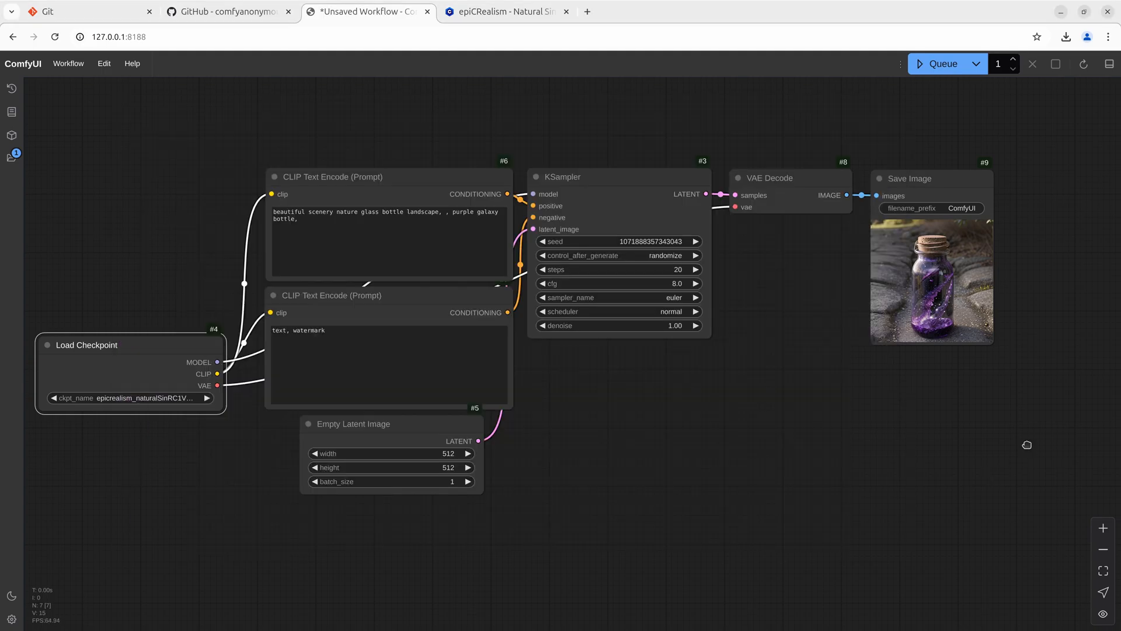
pyautogui.click(943, 64)
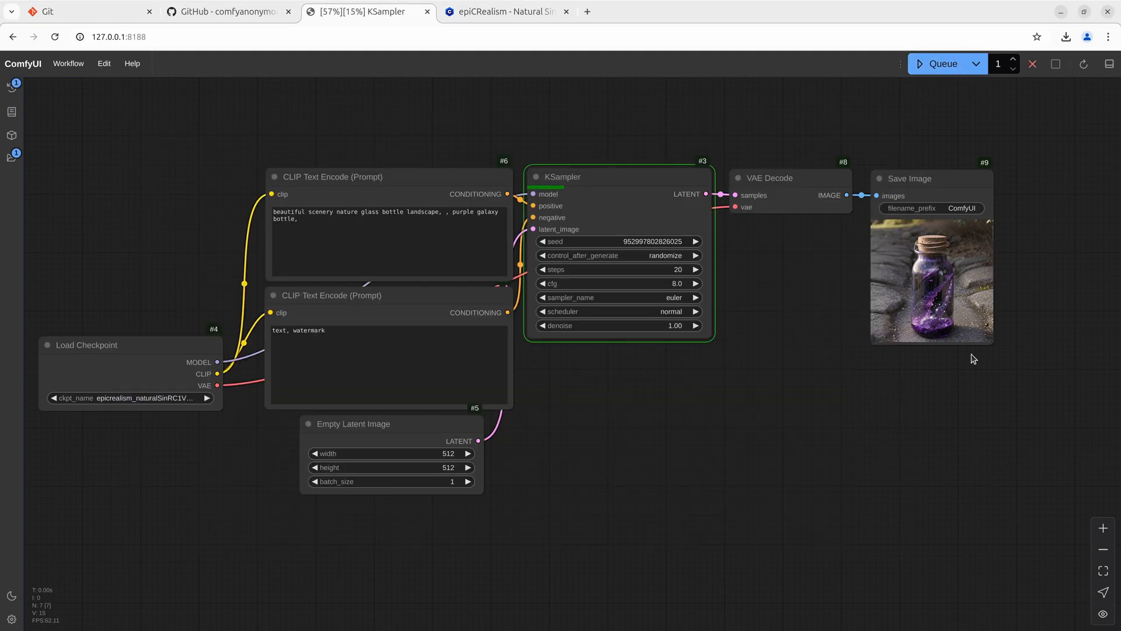
pyautogui.moveTo(827, 451)
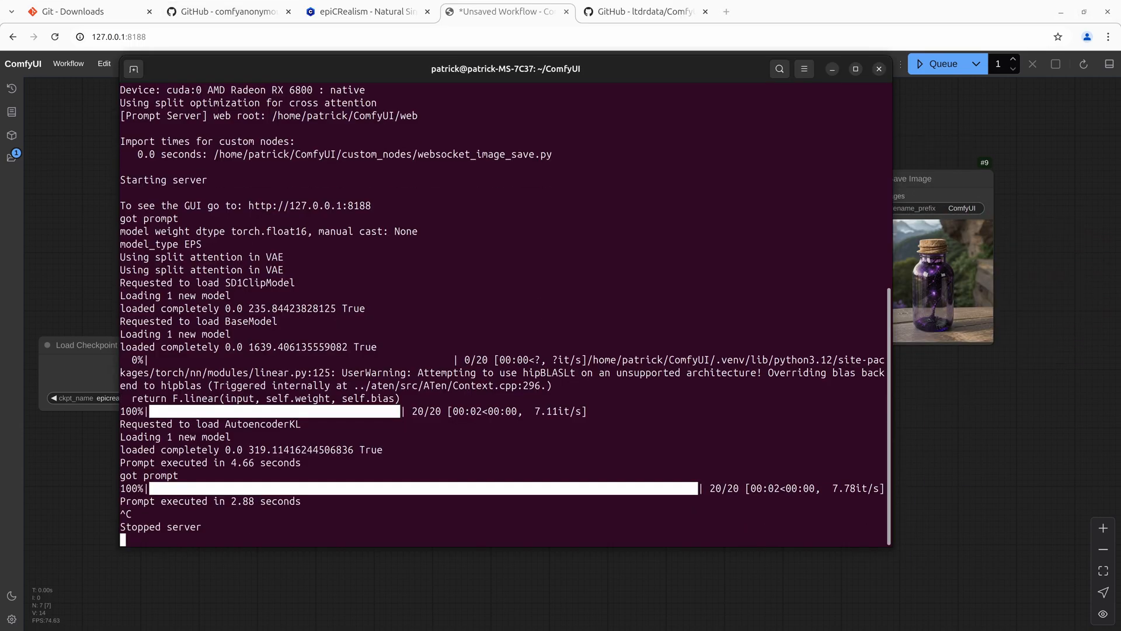
# Stop the ComfyUI server, list the folder, and open start_comfyui.sh in nano.
pyautogui.press('ctrl+c')
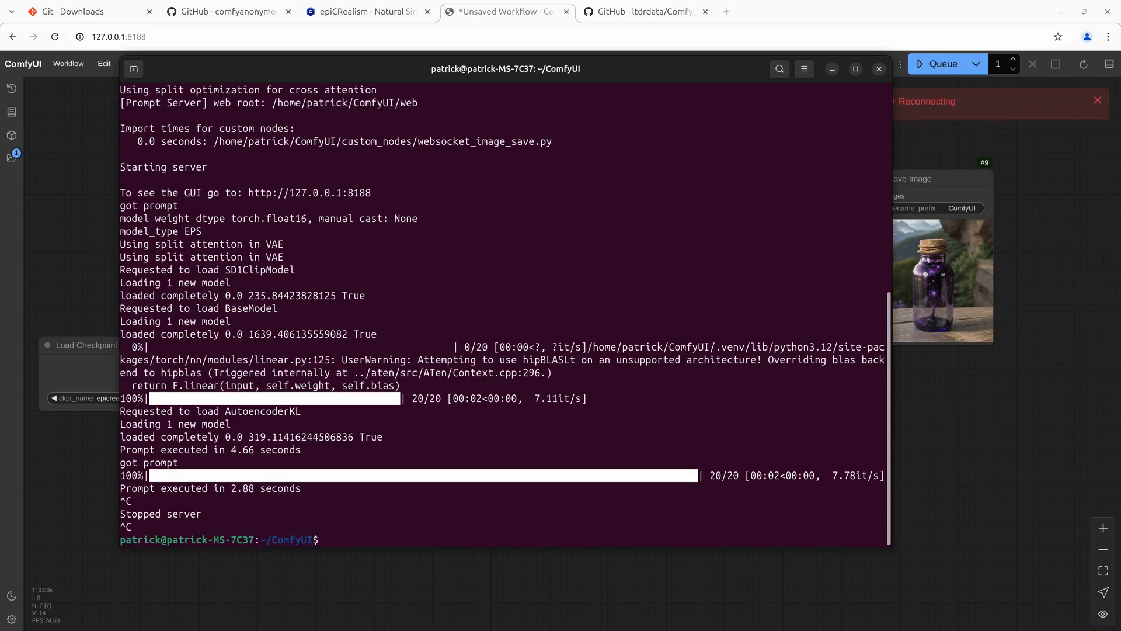
pyautogui.write('ls')
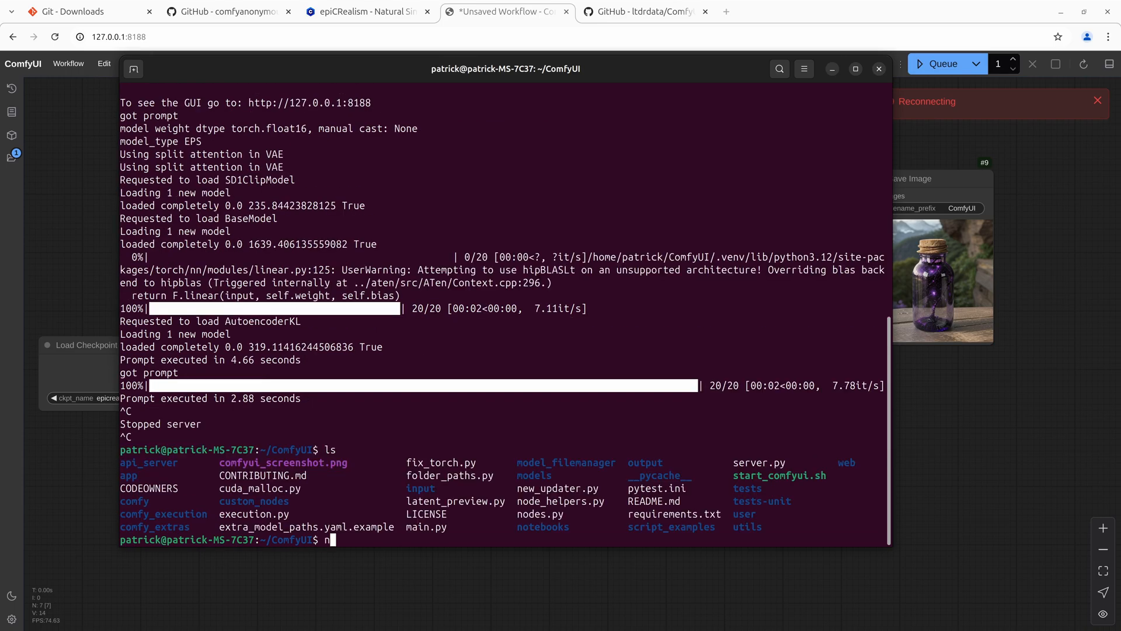
pyautogui.write('ano')
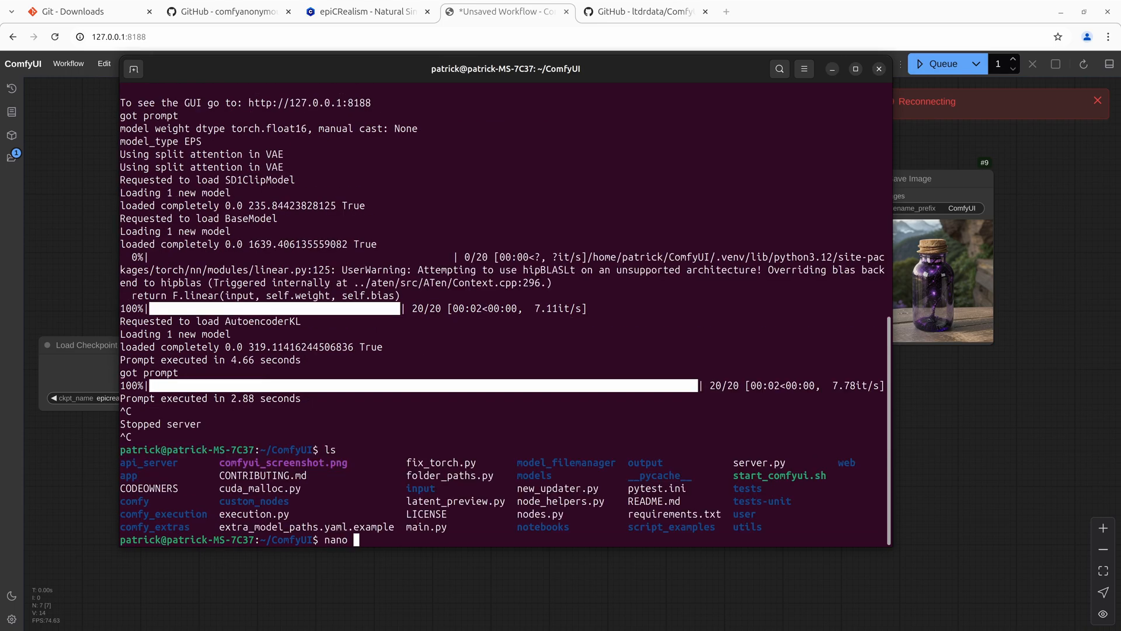
pyautogui.write('start_comfyui.sh')
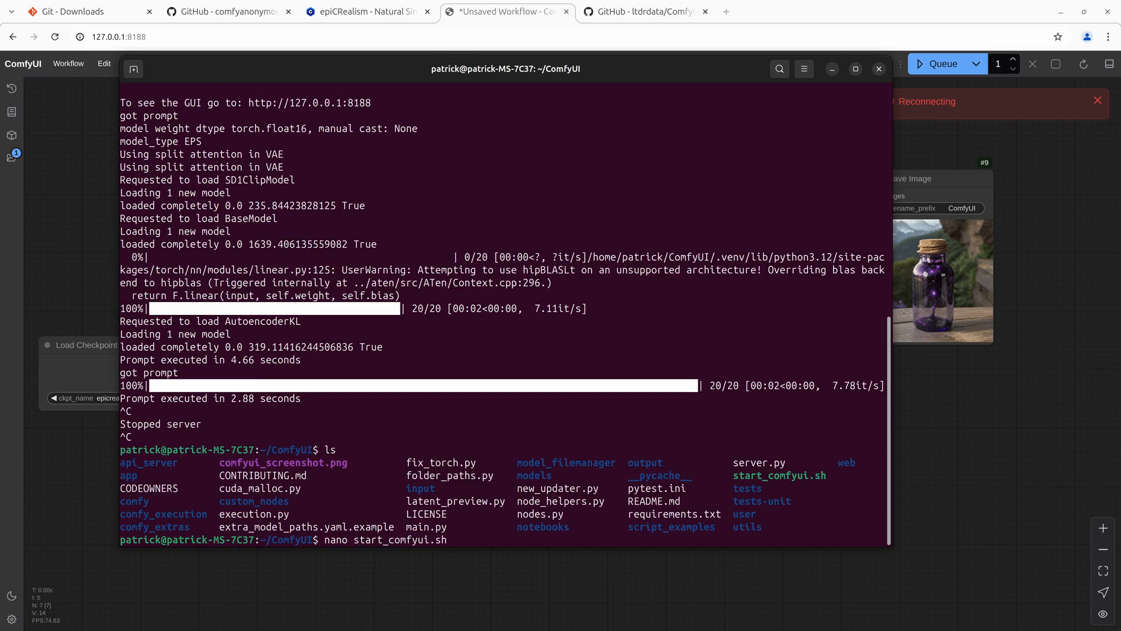
pyautogui.press('Return')
pyautogui.write('ch')
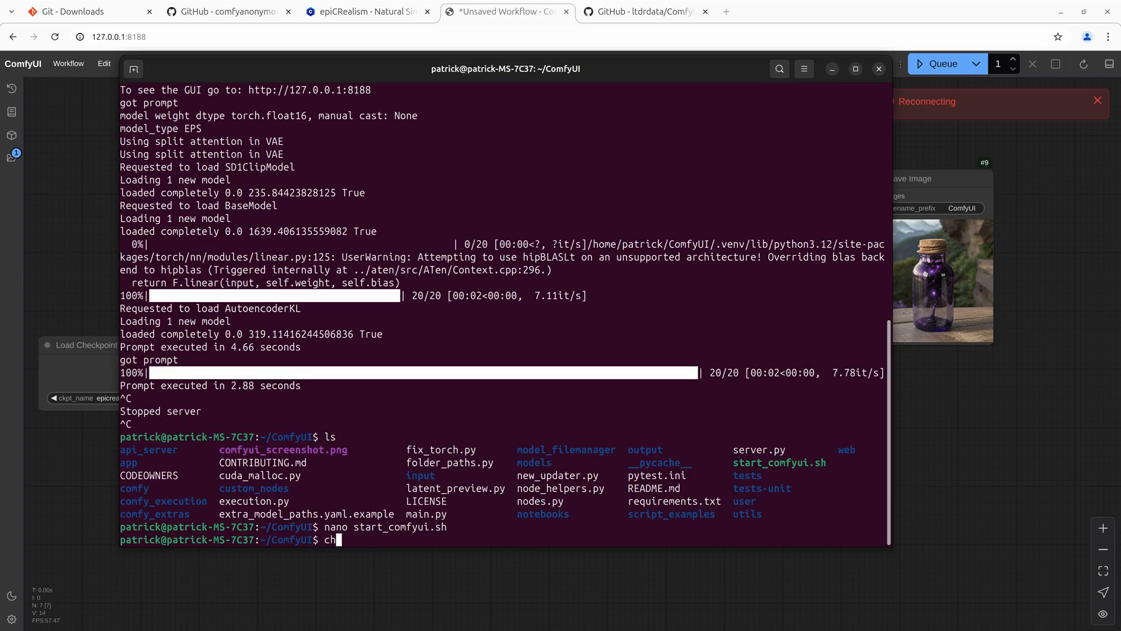
# Make start_comfyui.sh executable with chmod +x and begin typing its launch command.
pyautogui.write('mod +x')
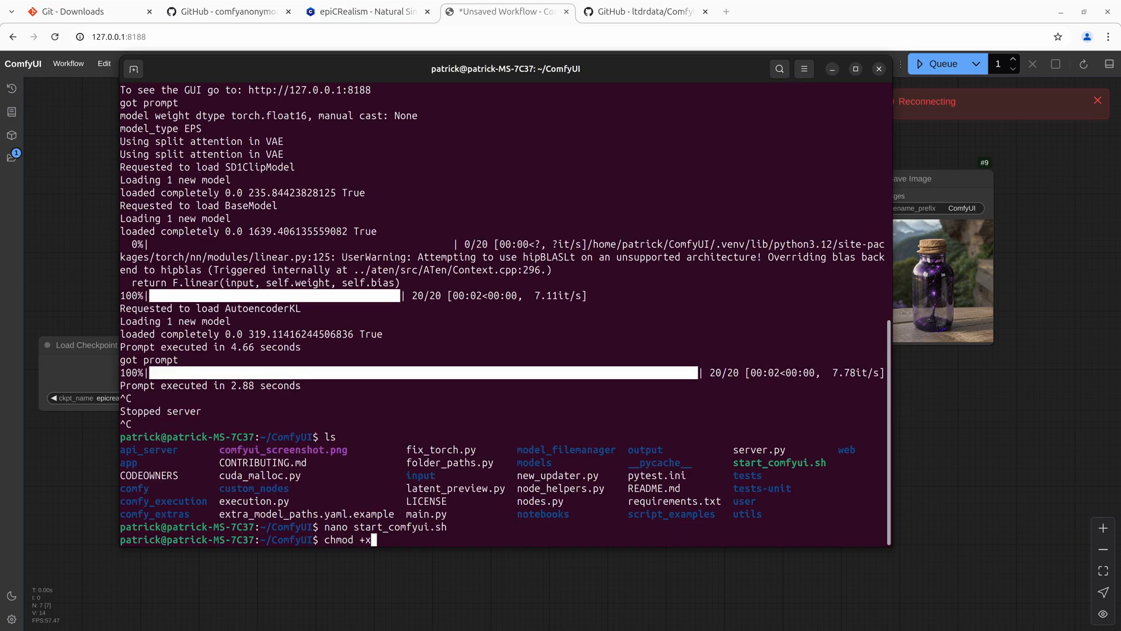
pyautogui.write('start_comfyui.sh')
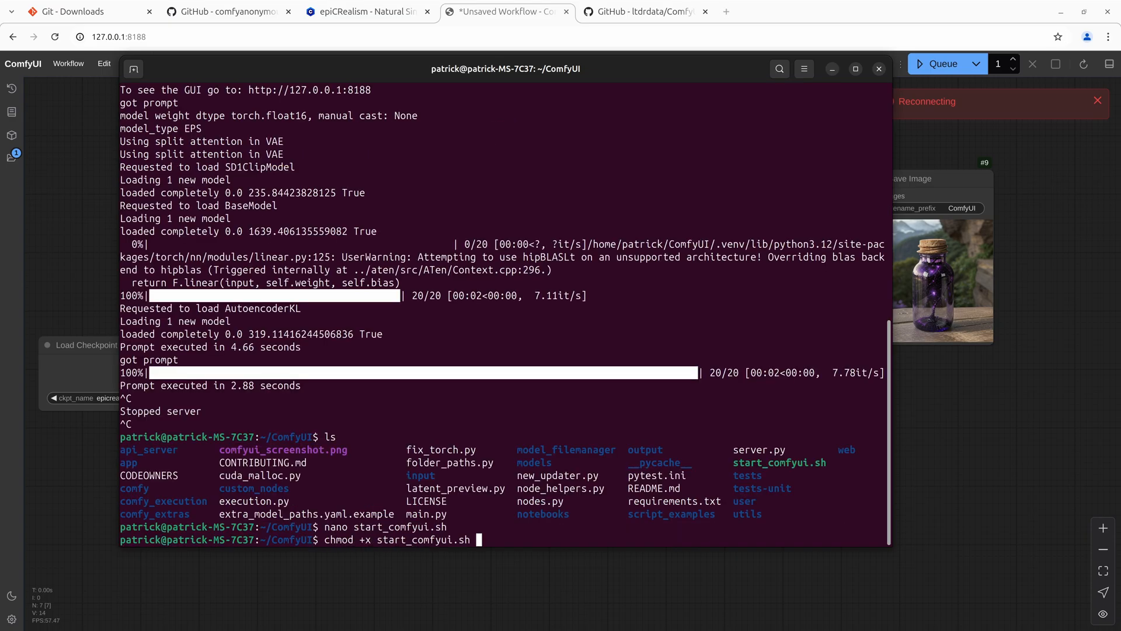
pyautogui.press('Return')
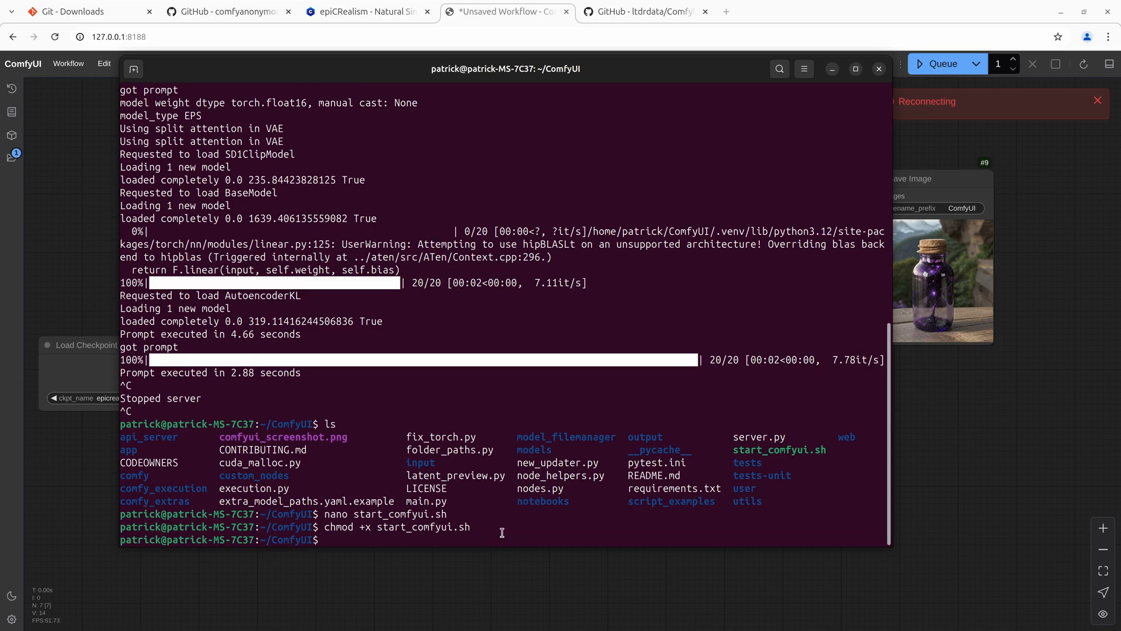
pyautogui.write('./sta')
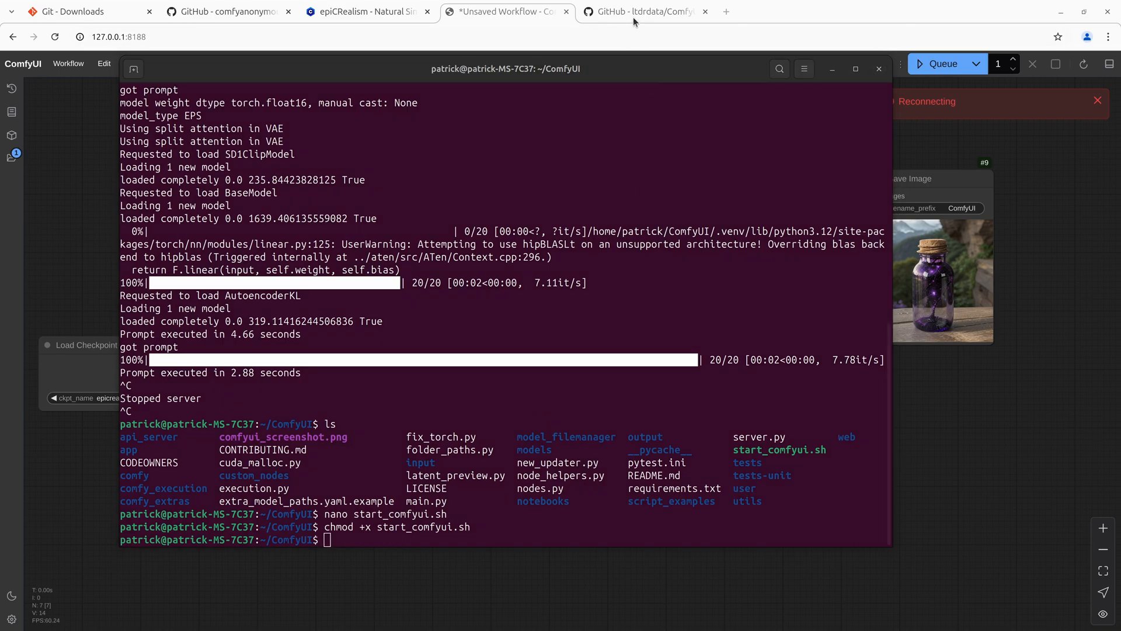
# Switch to the ltdrdata/ComfyUI-Manager GitHub tab to get its clone address.
pyautogui.click(640, 11)
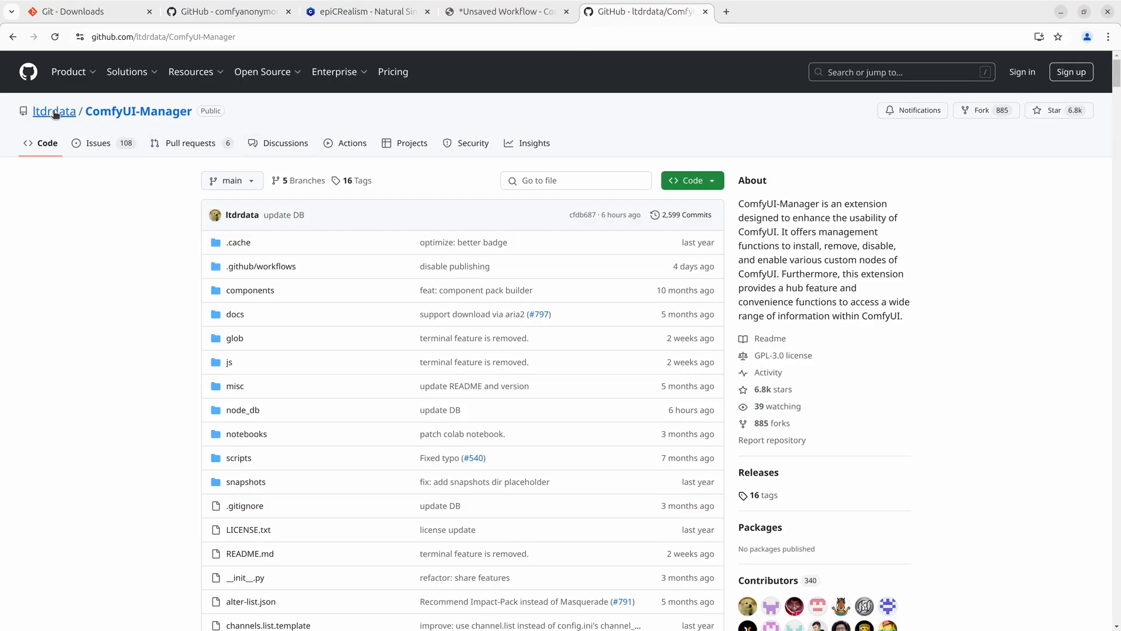
pyautogui.moveTo(656, 213)
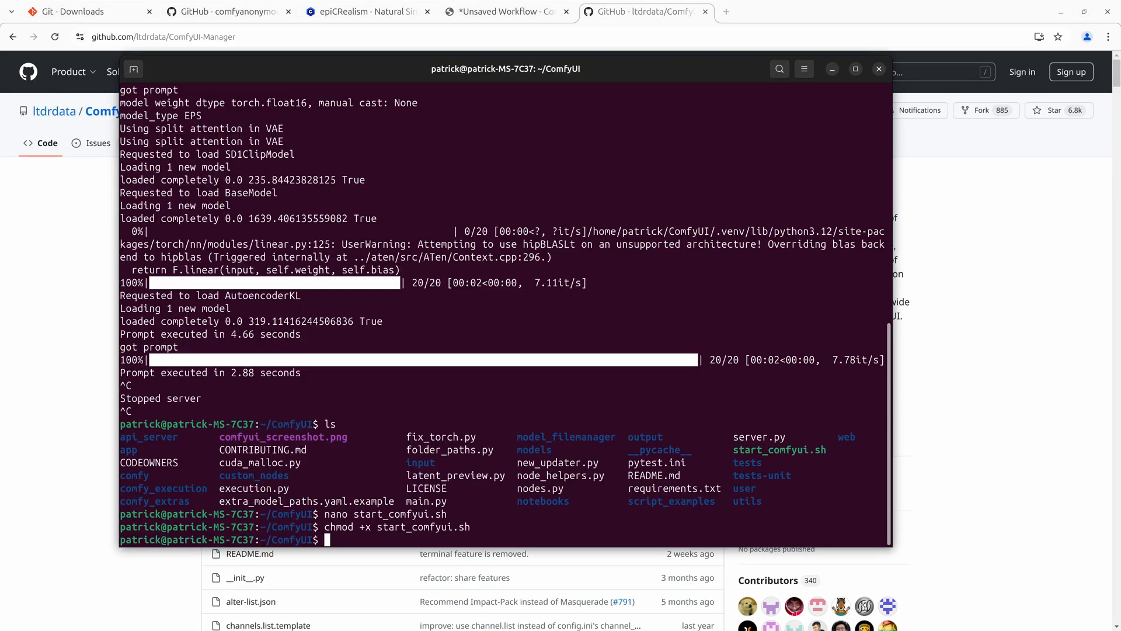
# Git clone ComfyUI-Manager into custom_nodes, relaunch via ./start_comfyui.sh, and return to ComfyUI.
pyautogui.write('cd custom_nodes/')
pyautogui.write('ls')
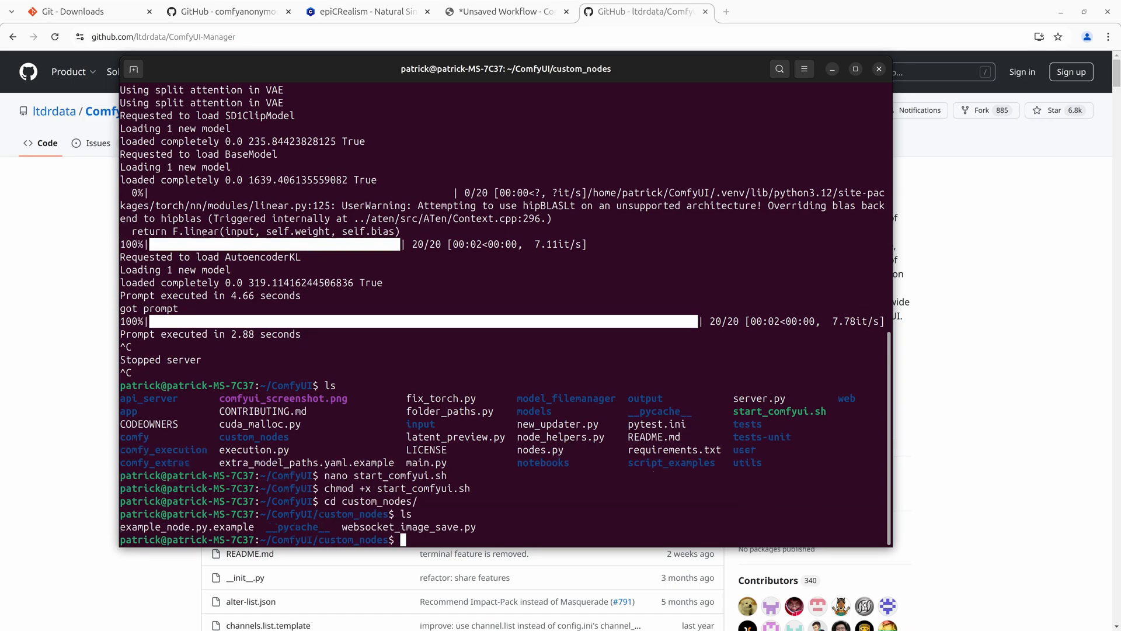
pyautogui.write('git clone https://github.com/ltdrdata/ComfyUI-Manager.git')
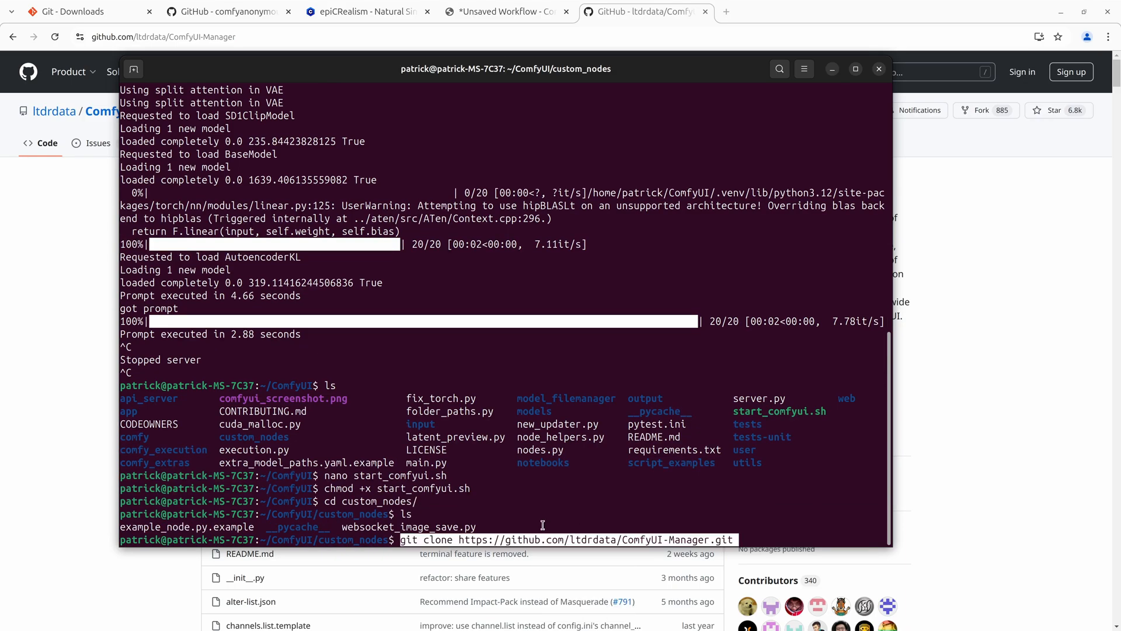
pyautogui.moveTo(580, 502)
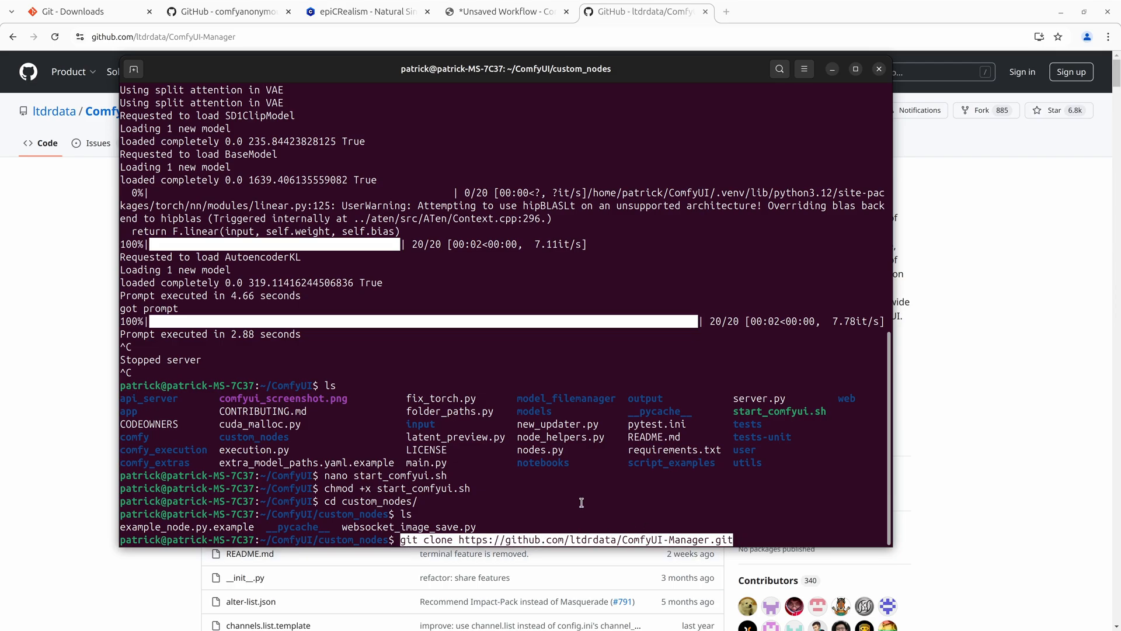
pyautogui.press('Return')
pyautogui.write('cd .')
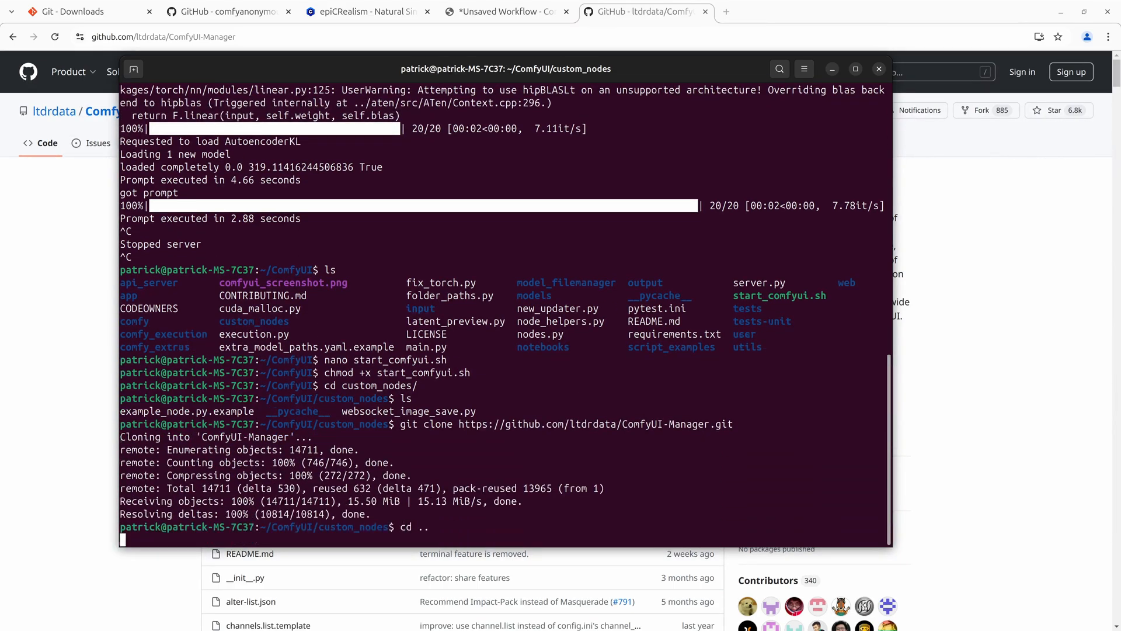
pyautogui.write('./sstart_comfyui.sh')
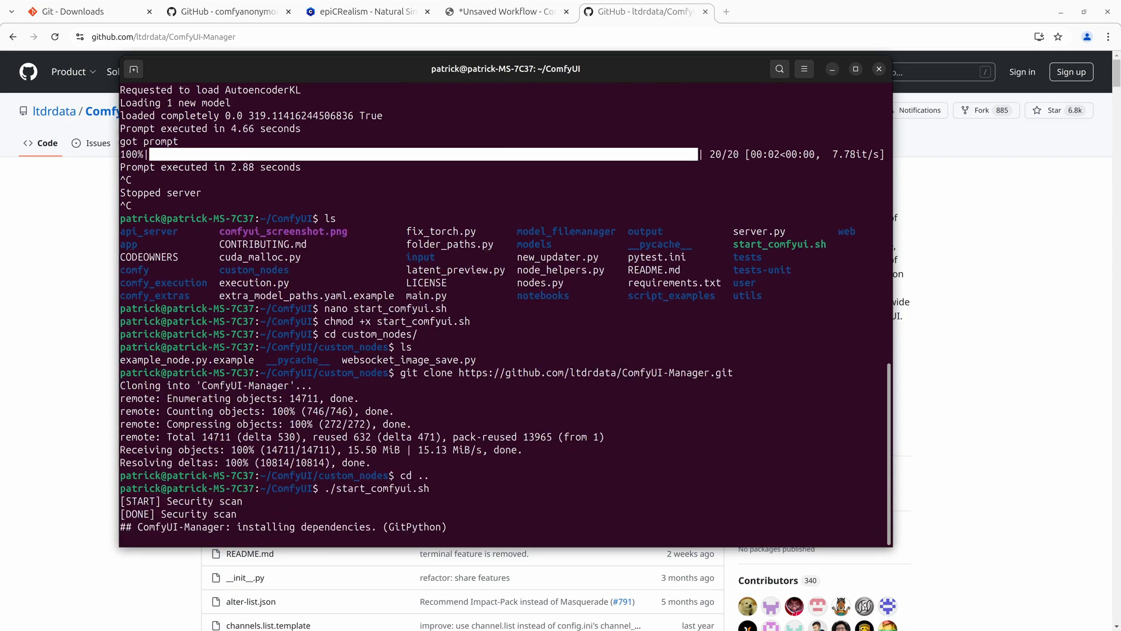
pyautogui.click(506, 11)
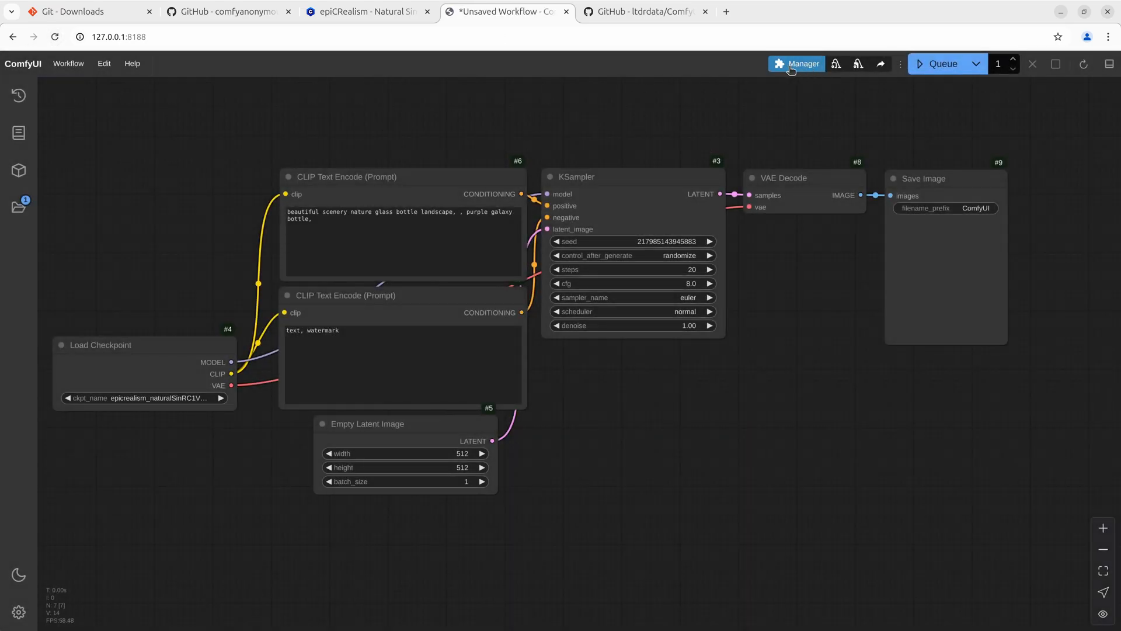
pyautogui.moveTo(801, 74)
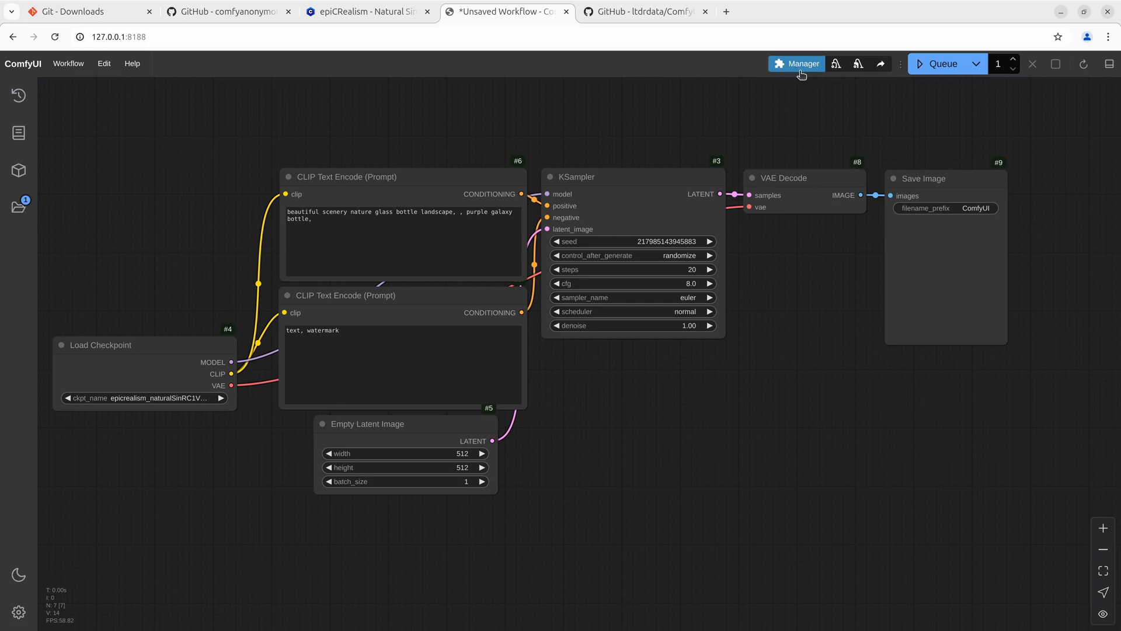
# Open the Manager menu and scroll its news panel to confirm version 2.51.9.
pyautogui.click(796, 63)
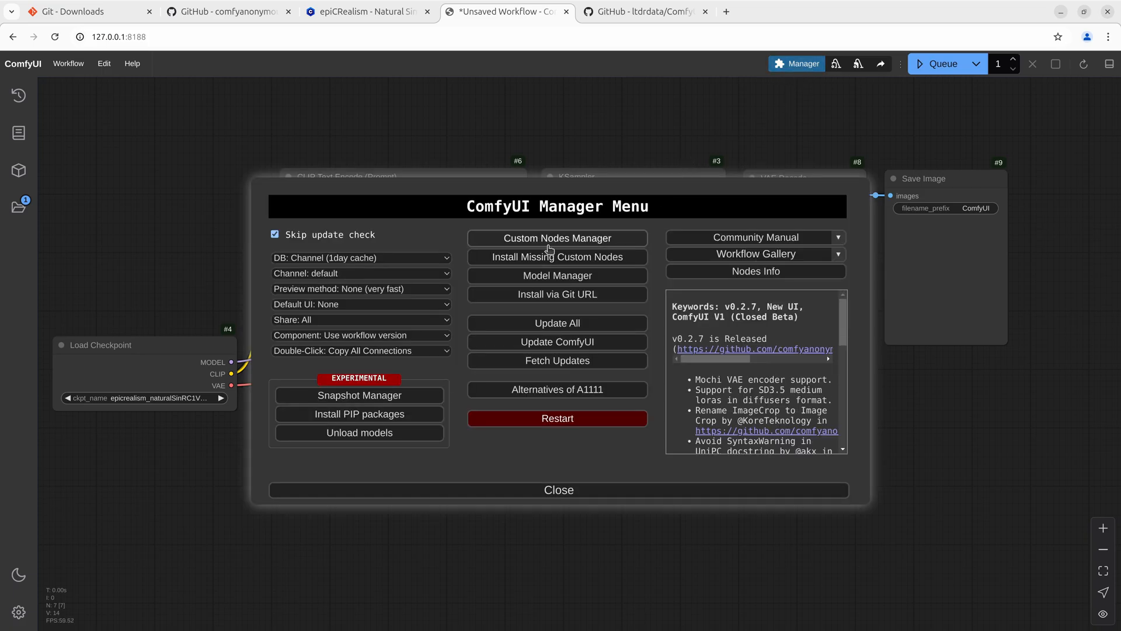
pyautogui.moveTo(557, 257)
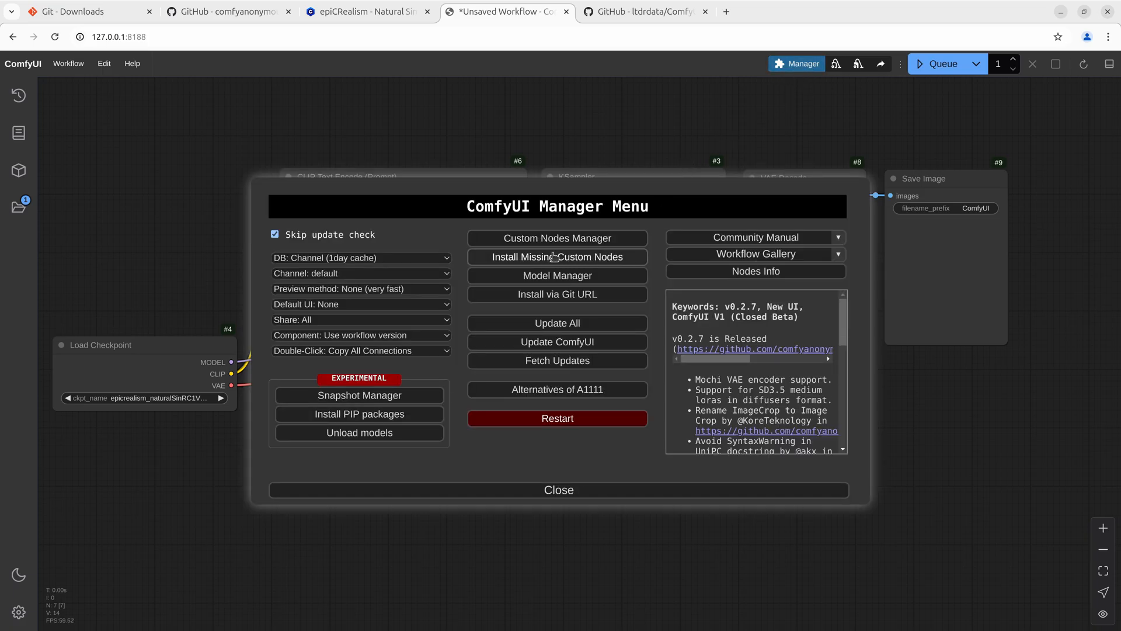
pyautogui.scroll(-3)
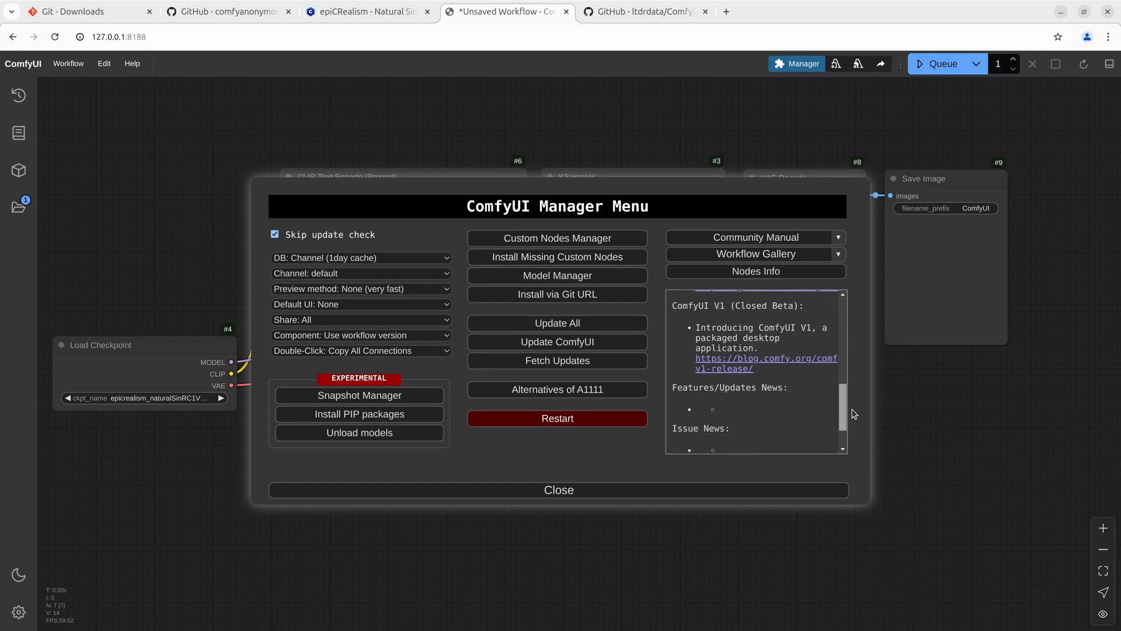
pyautogui.scroll(-3)
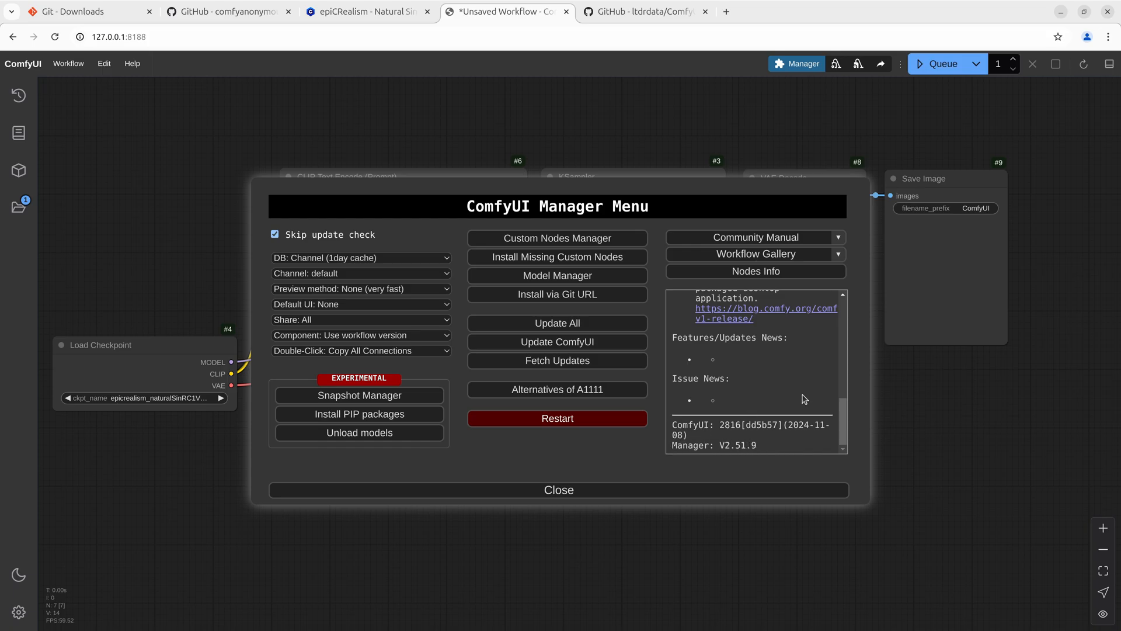
pyautogui.click(227, 12)
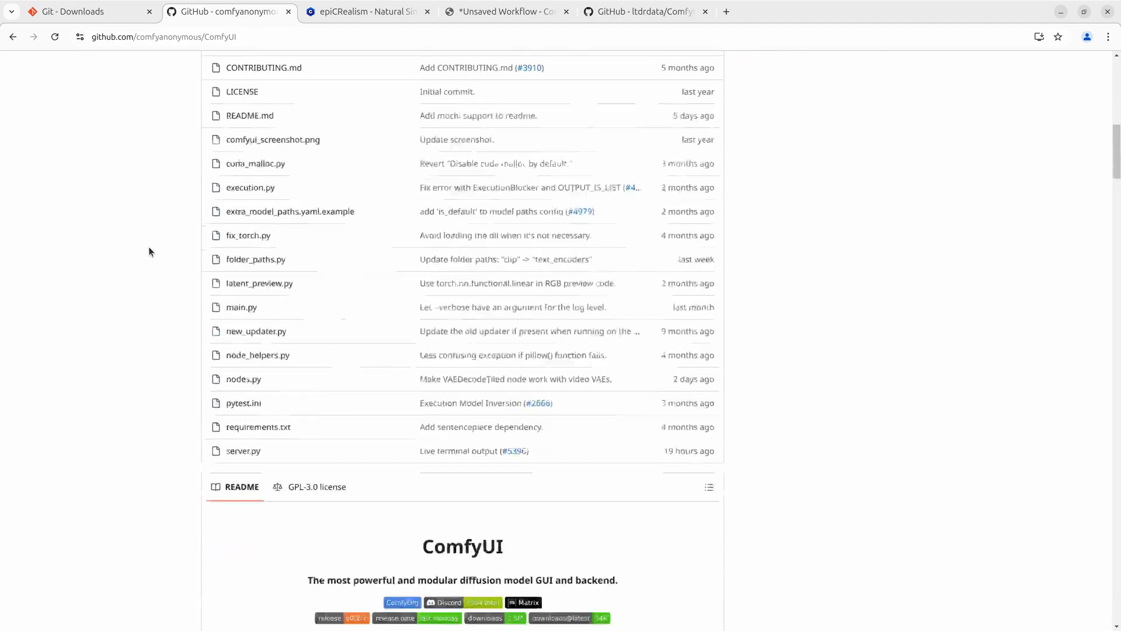
# Go from ComfyUI Examples to Flux Schnell and download flux1-schnell-fp8.safetensors from Hugging Face.
pyautogui.scroll(-3)
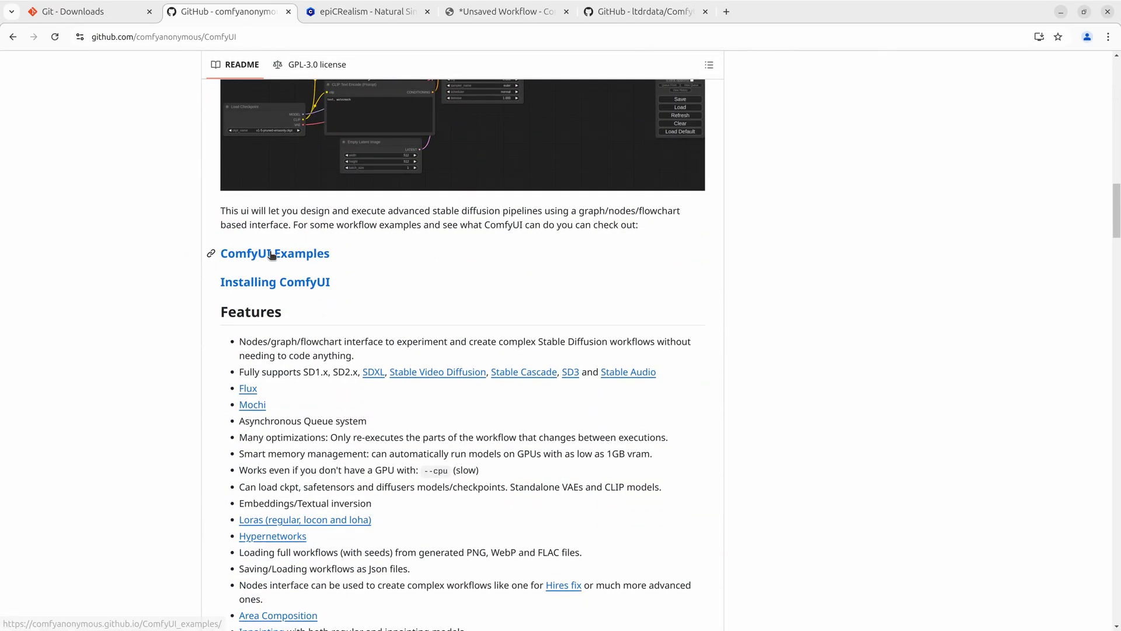
pyautogui.click(274, 253)
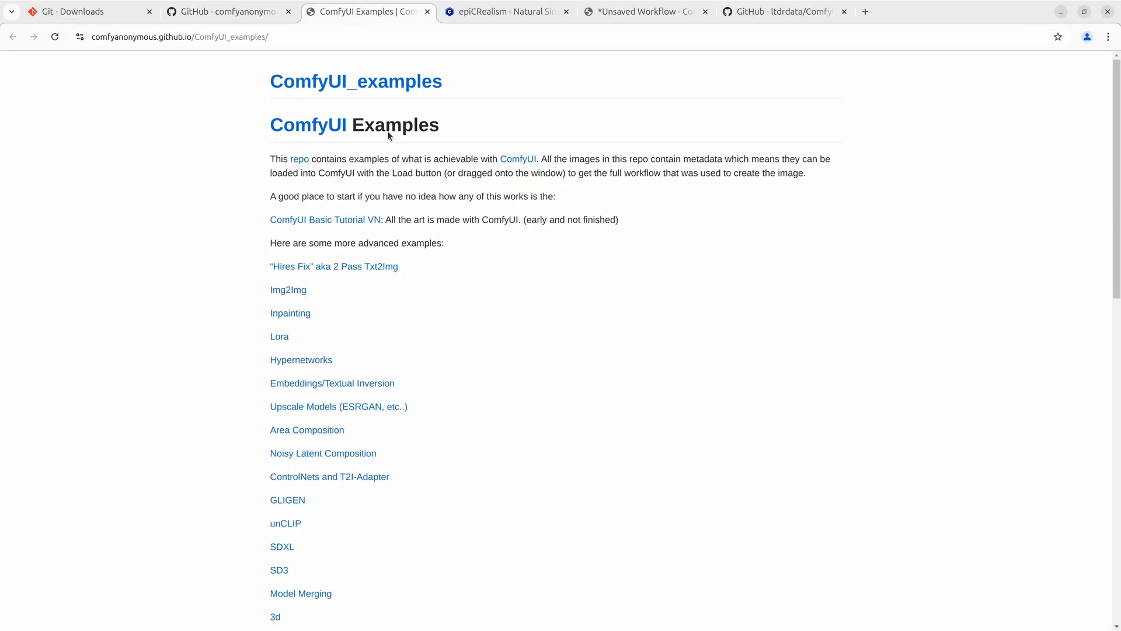
pyautogui.scroll(-3)
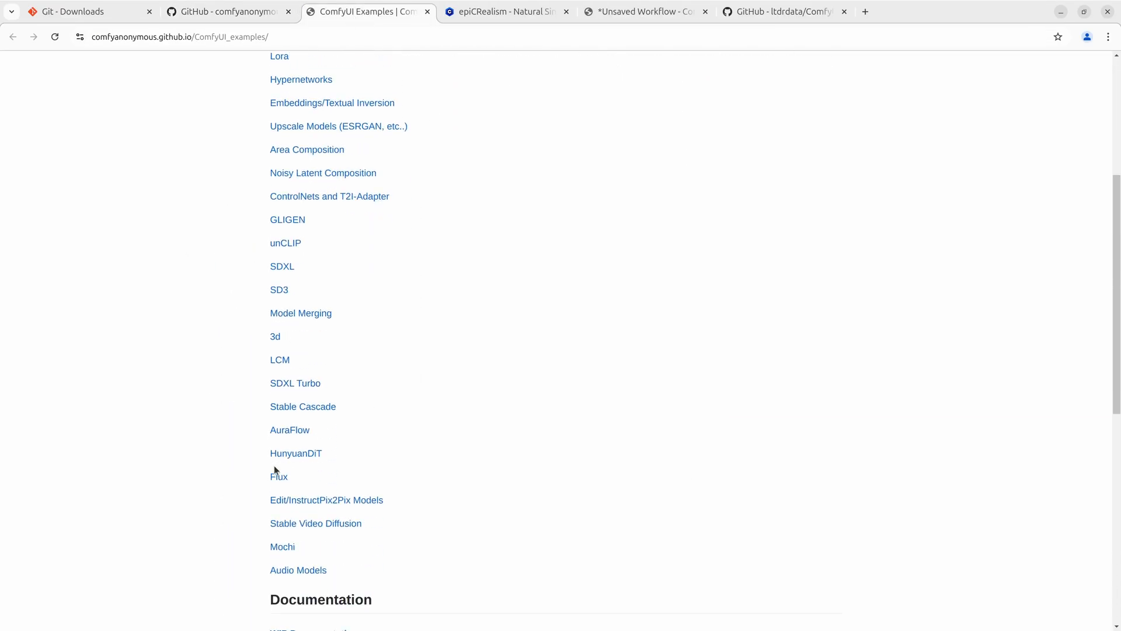
pyautogui.click(279, 476)
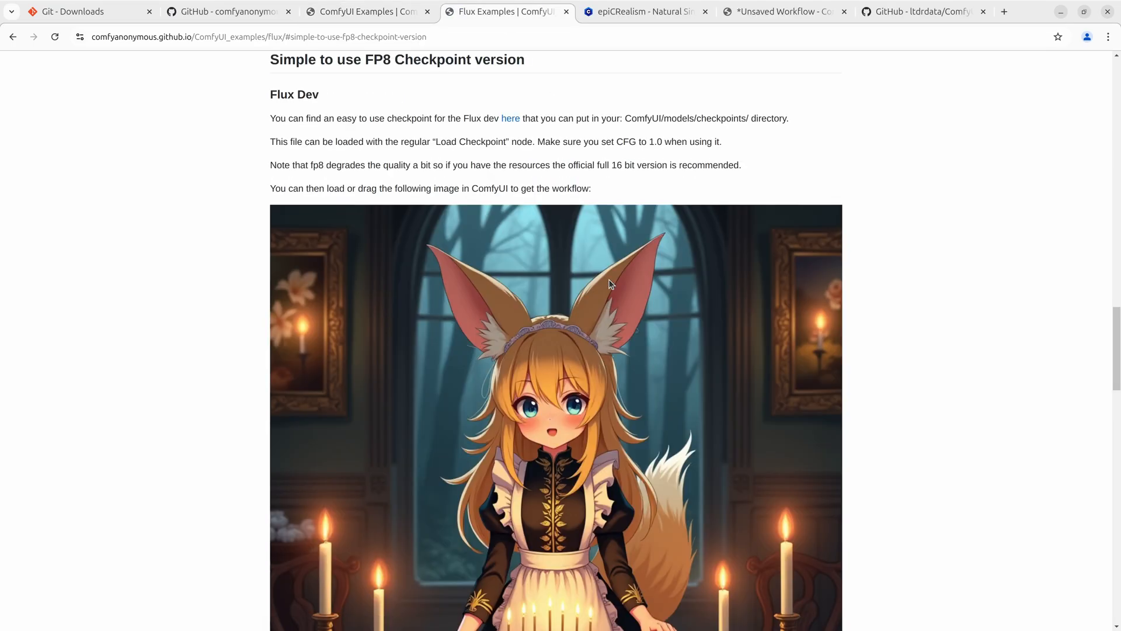
pyautogui.scroll(-3)
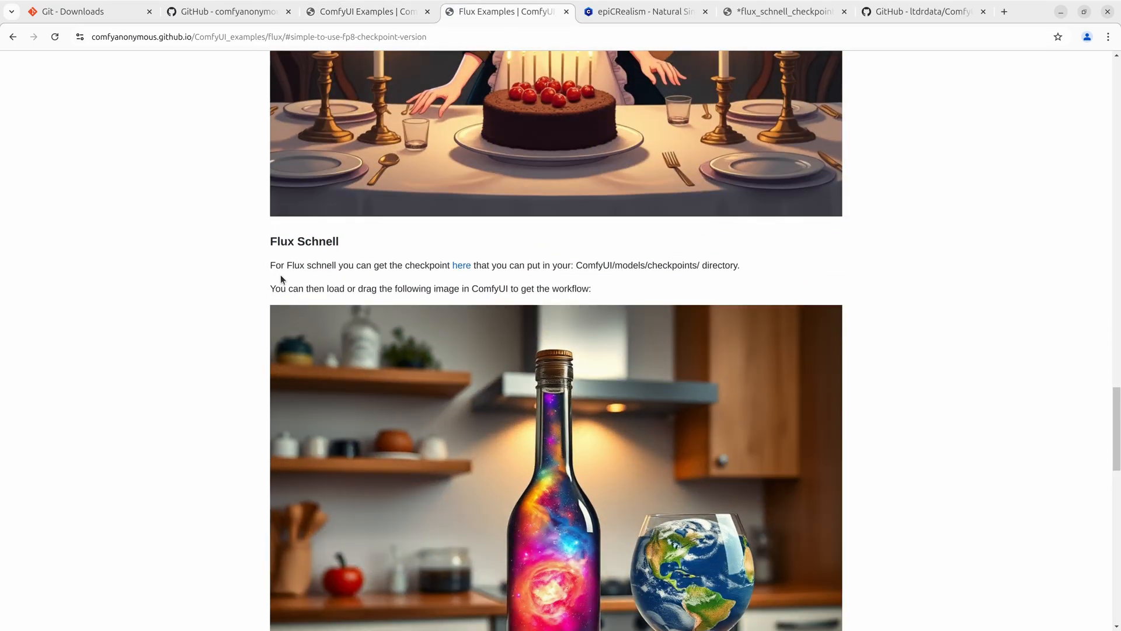
pyautogui.click(461, 265)
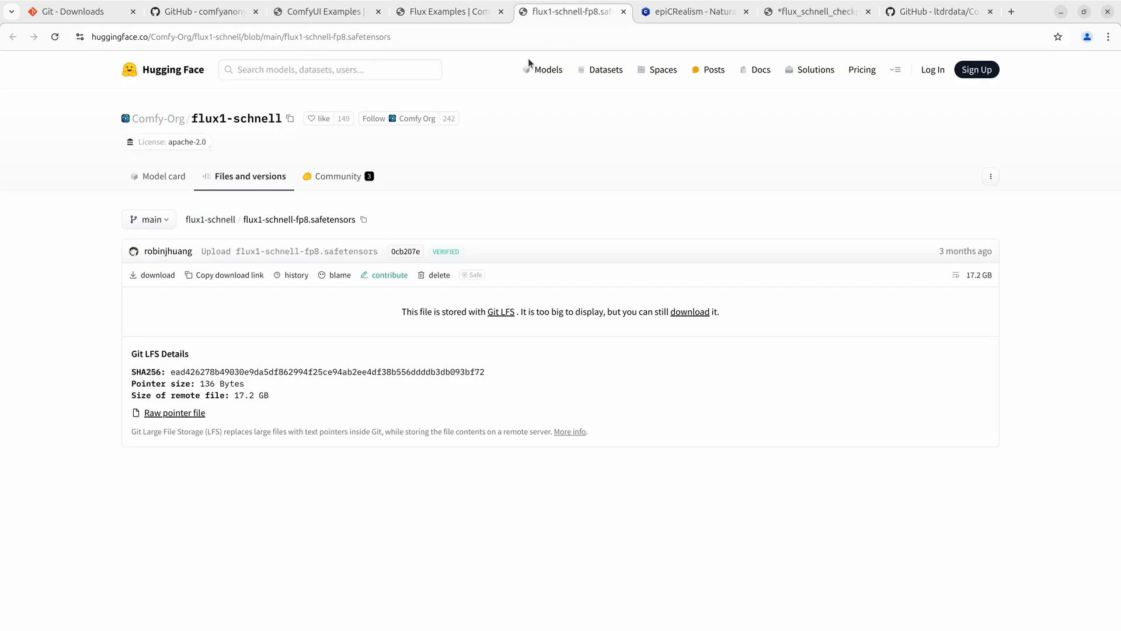
pyautogui.moveTo(111, 128)
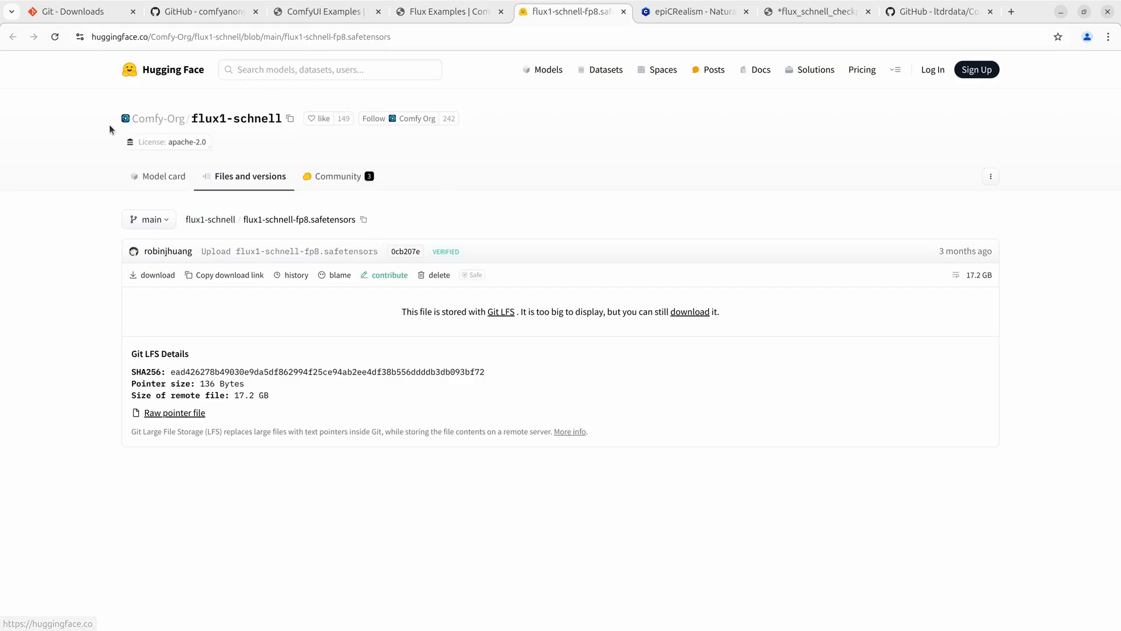
pyautogui.moveTo(690, 311)
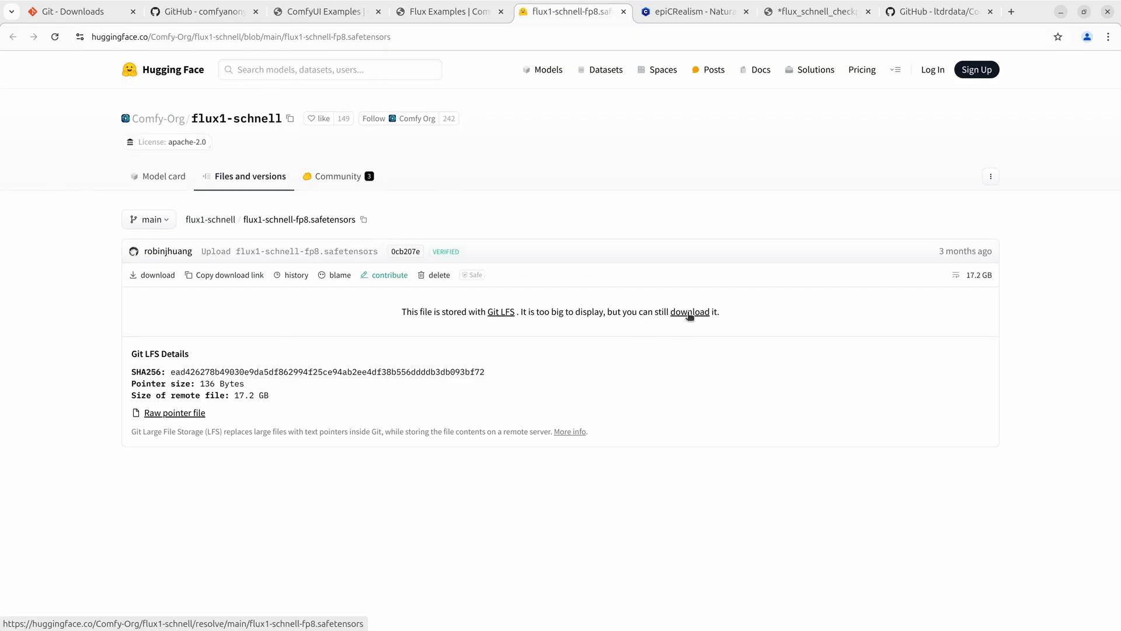
pyautogui.click(690, 311)
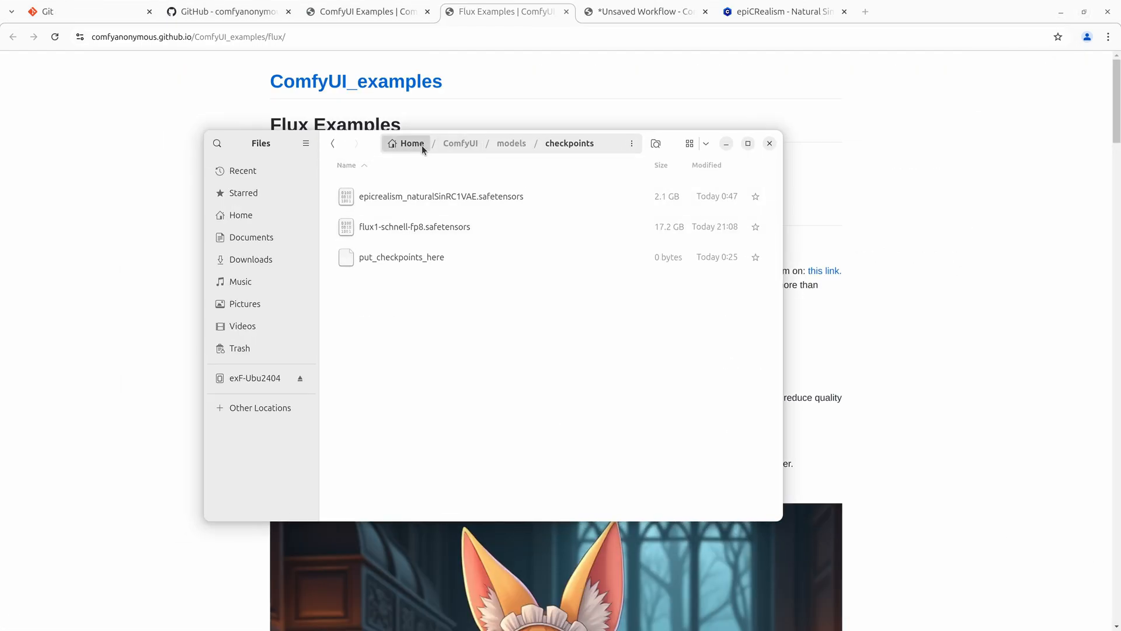
pyautogui.moveTo(572, 153)
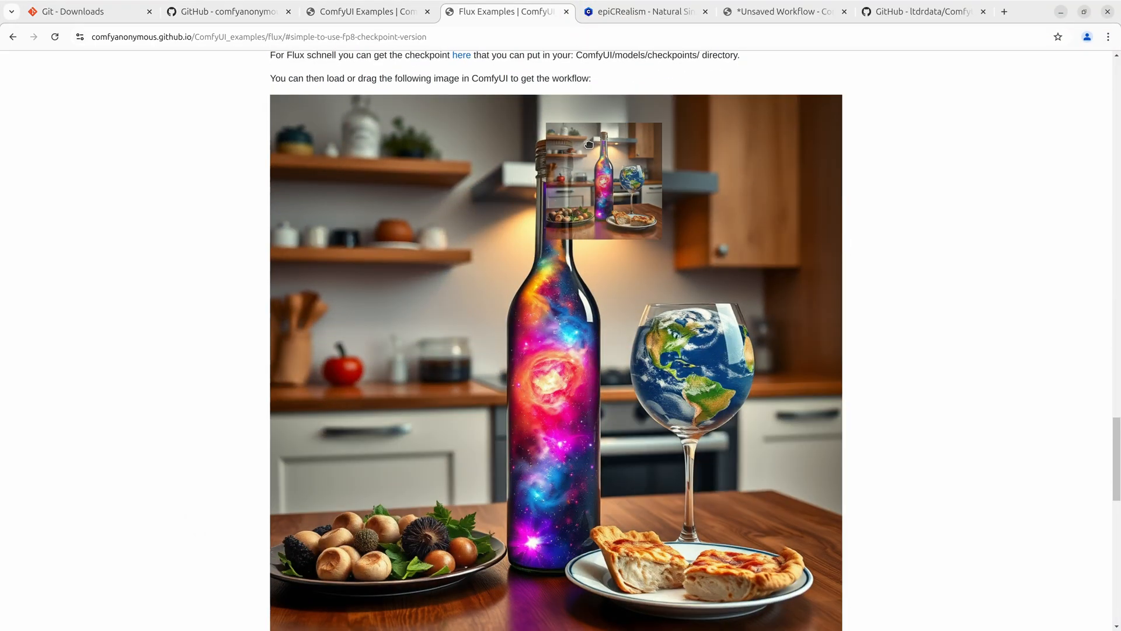
# Switch to the ComfyUI window to load the Flux Schnell bottle example workflow.
pyautogui.click(783, 11)
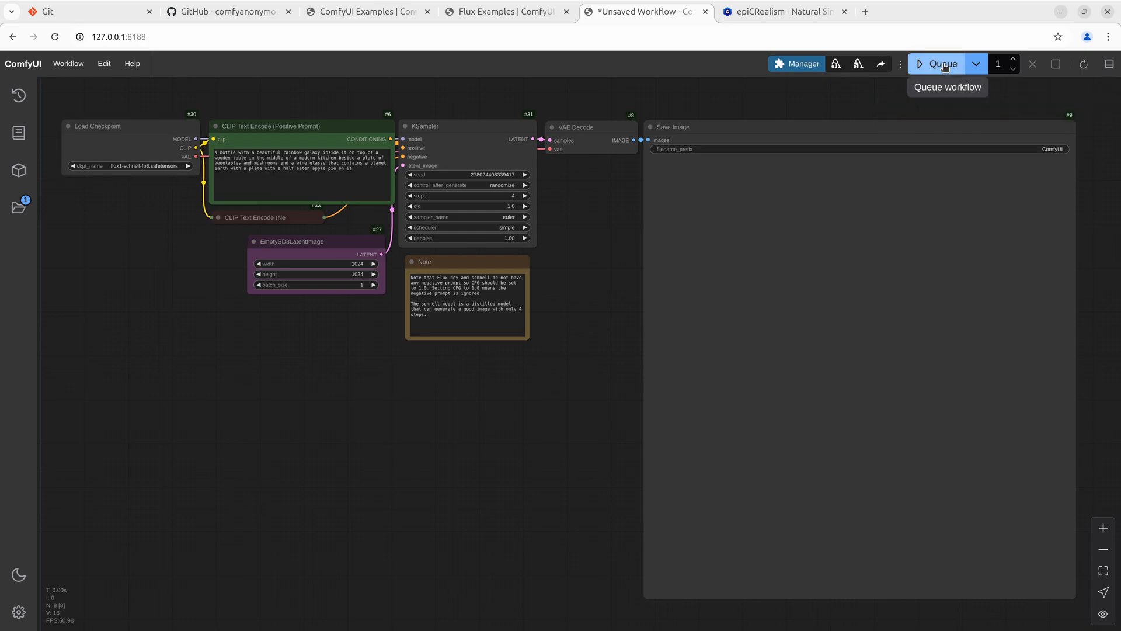
# Queue the Flux Schnell workflow to render the galaxy bottle image with flux1-schnell-fp8.
pyautogui.click(942, 63)
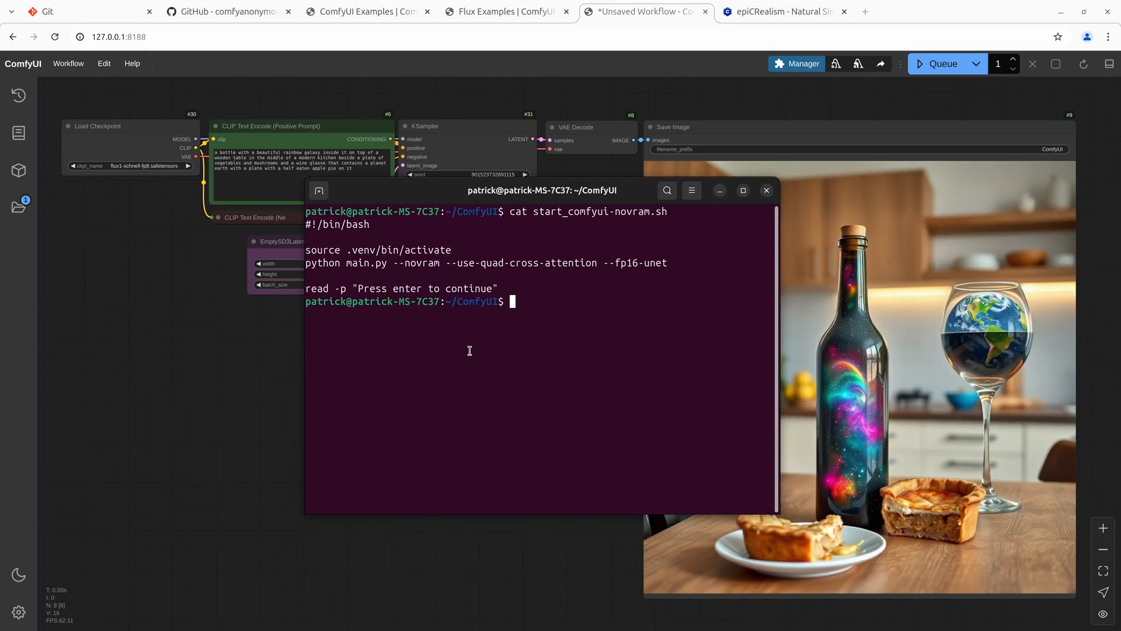
pyautogui.moveTo(477, 357)
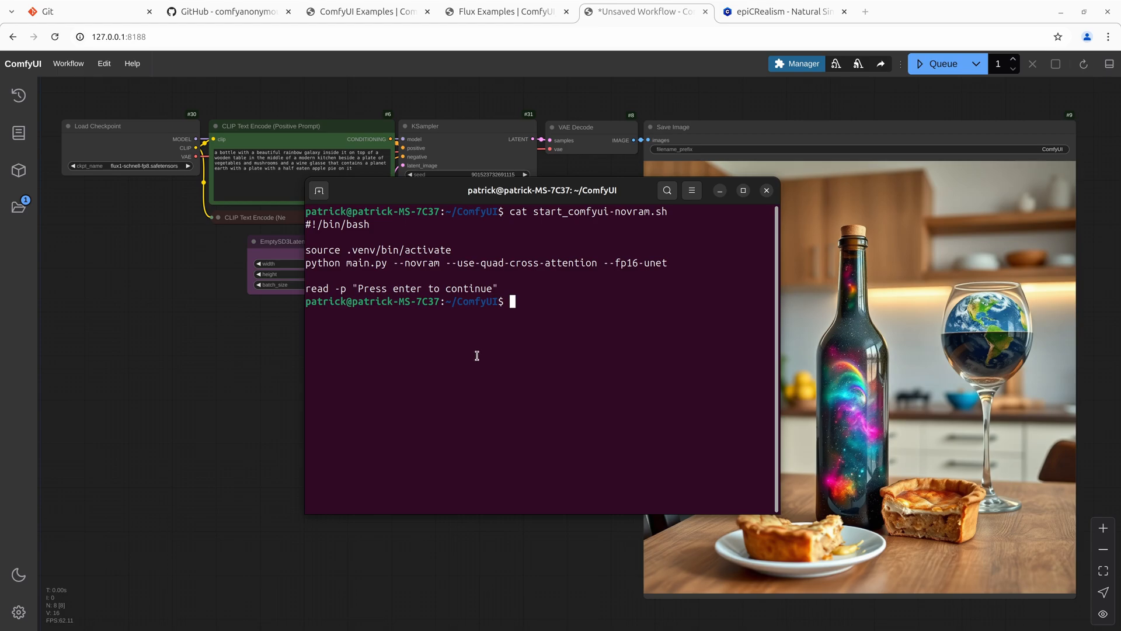
pyautogui.moveTo(644, 208)
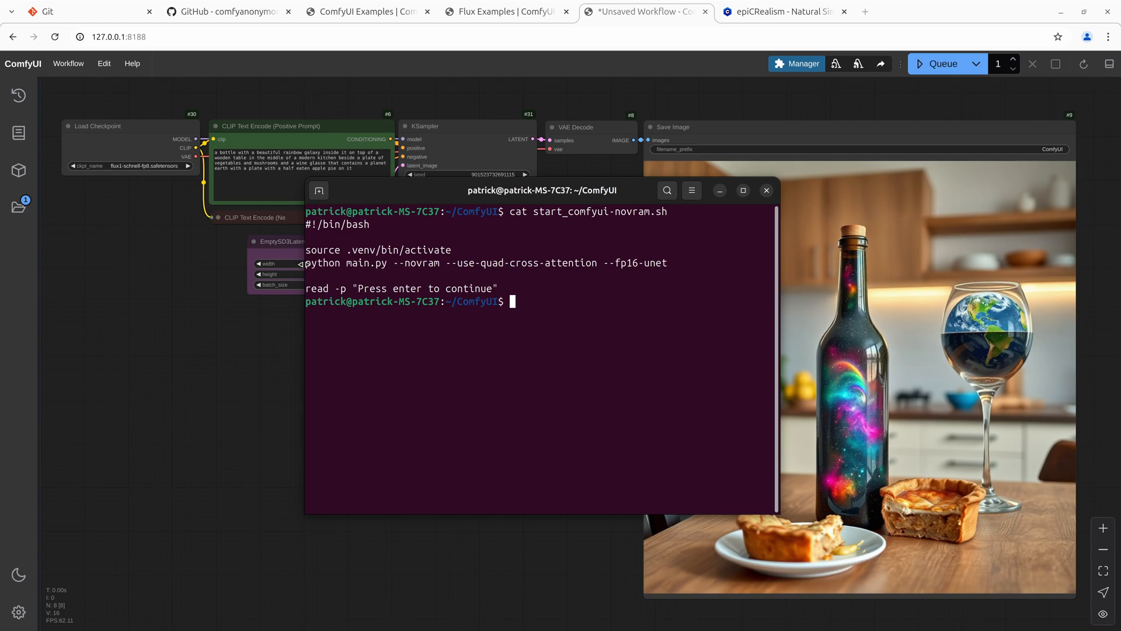
pyautogui.moveTo(393, 263)
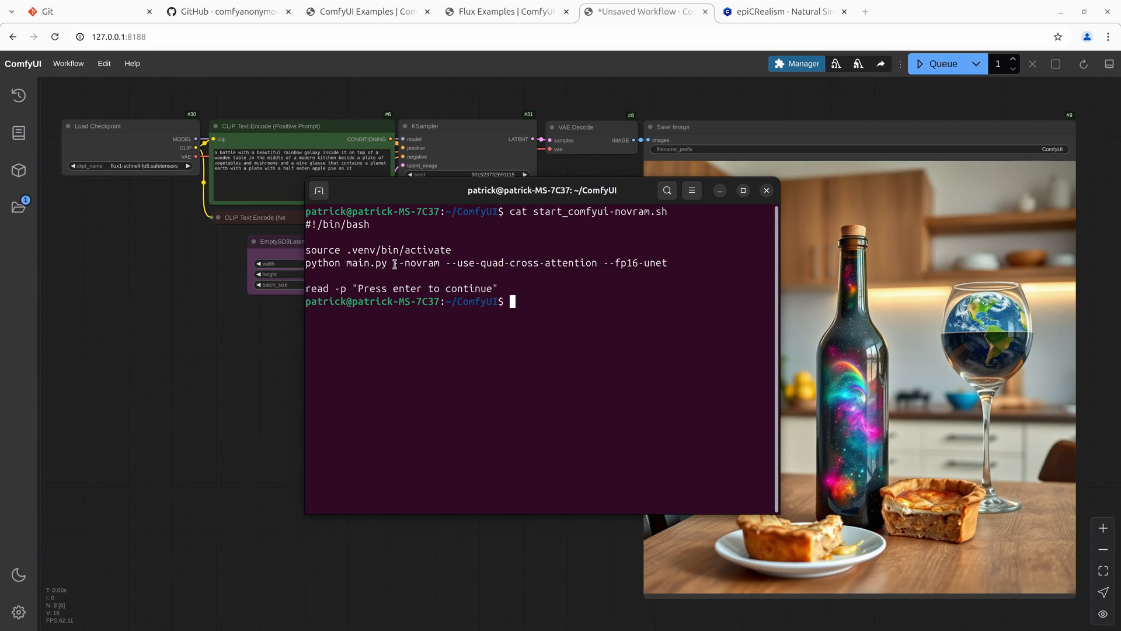
pyautogui.moveTo(577, 264)
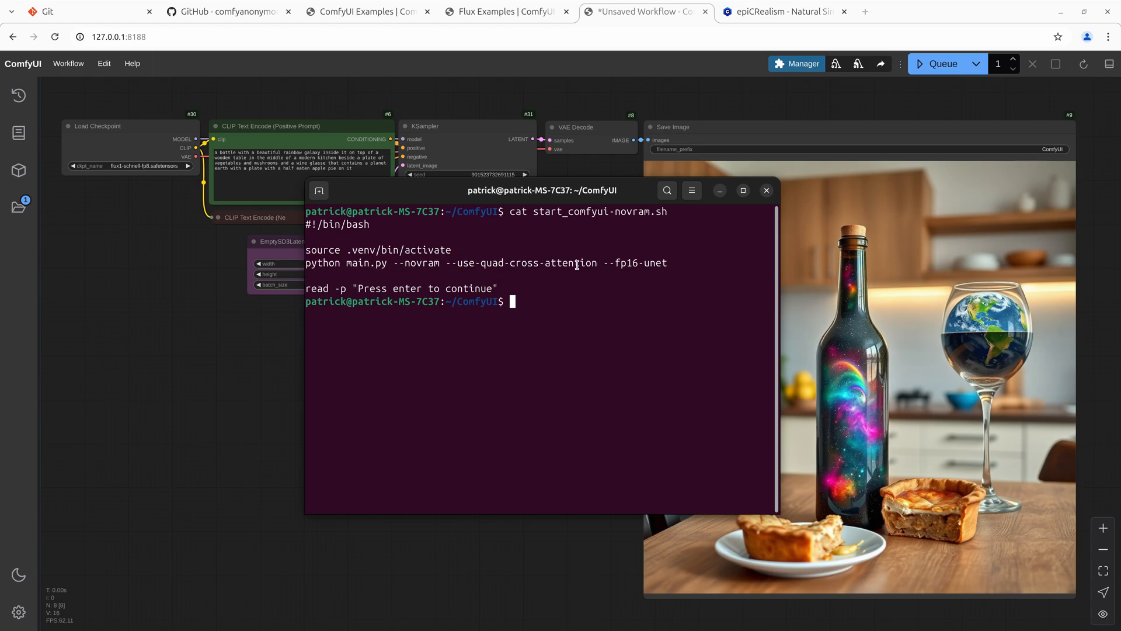
pyautogui.moveTo(617, 267)
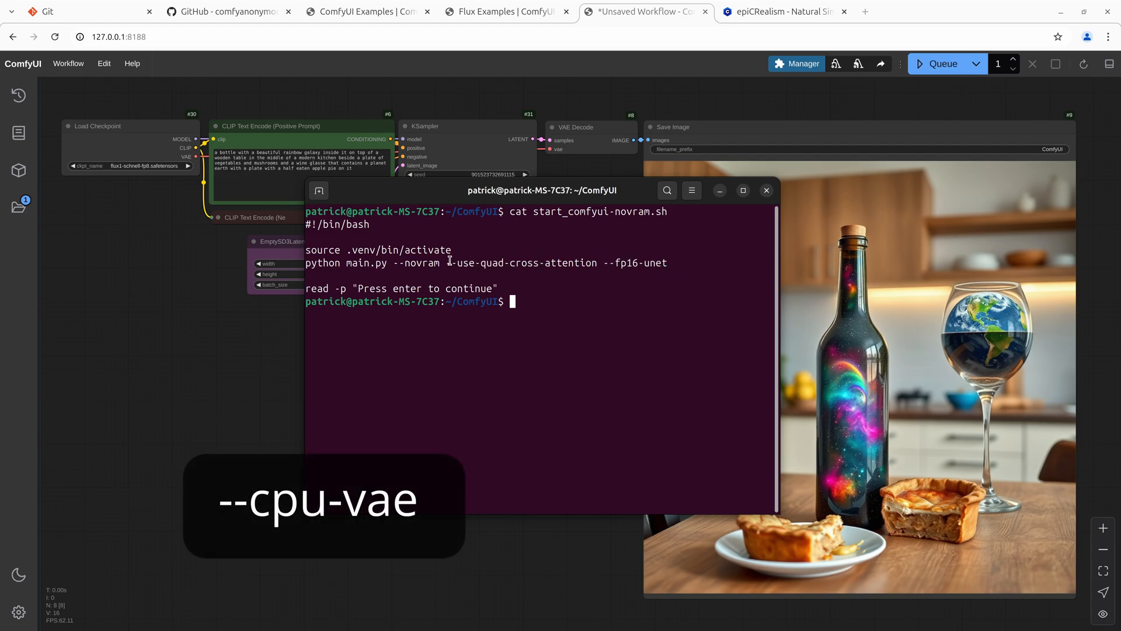
pyautogui.moveTo(518, 262)
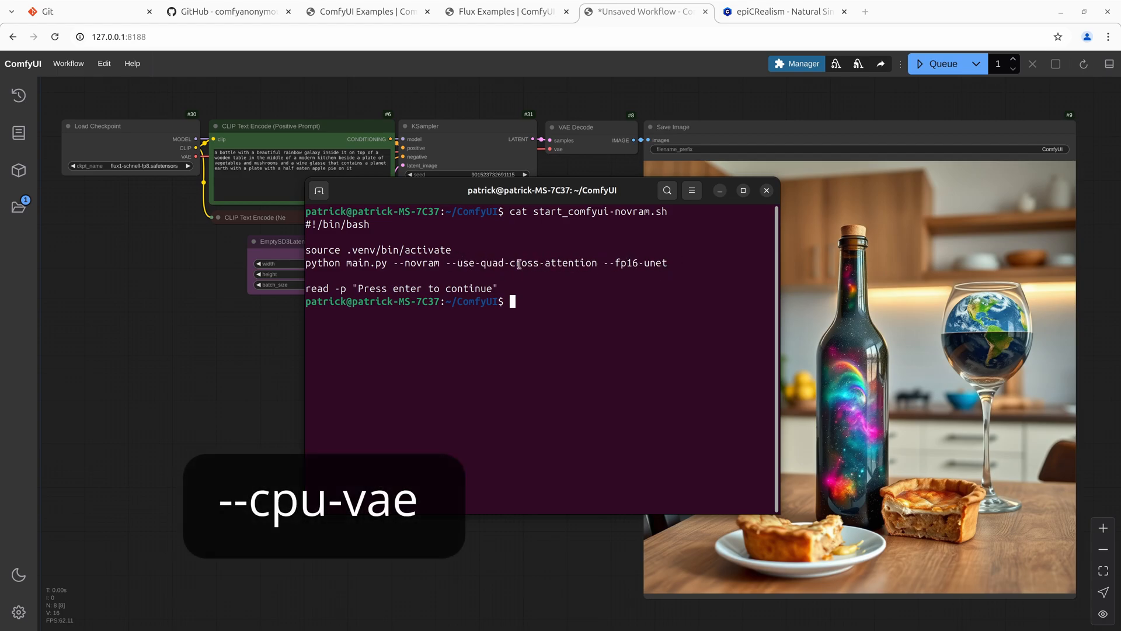
pyautogui.moveTo(478, 265)
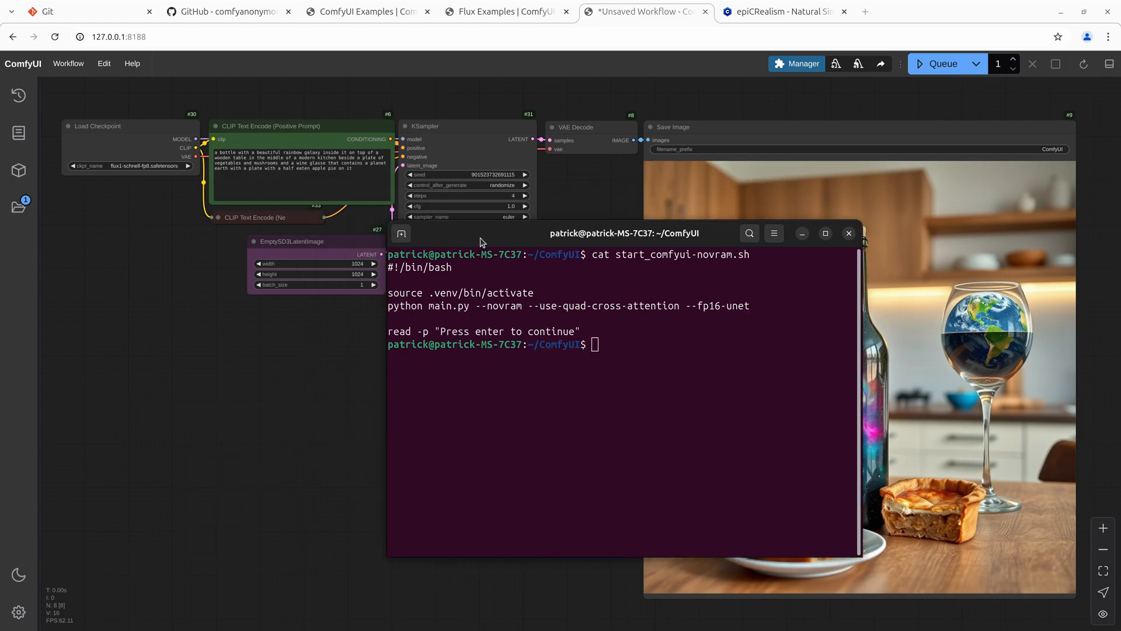
# Download sd3.5_medium_incl_clips_t5xxlfp8scaled.safetensors from the SD3 examples, then return to that page.
pyautogui.click(849, 233)
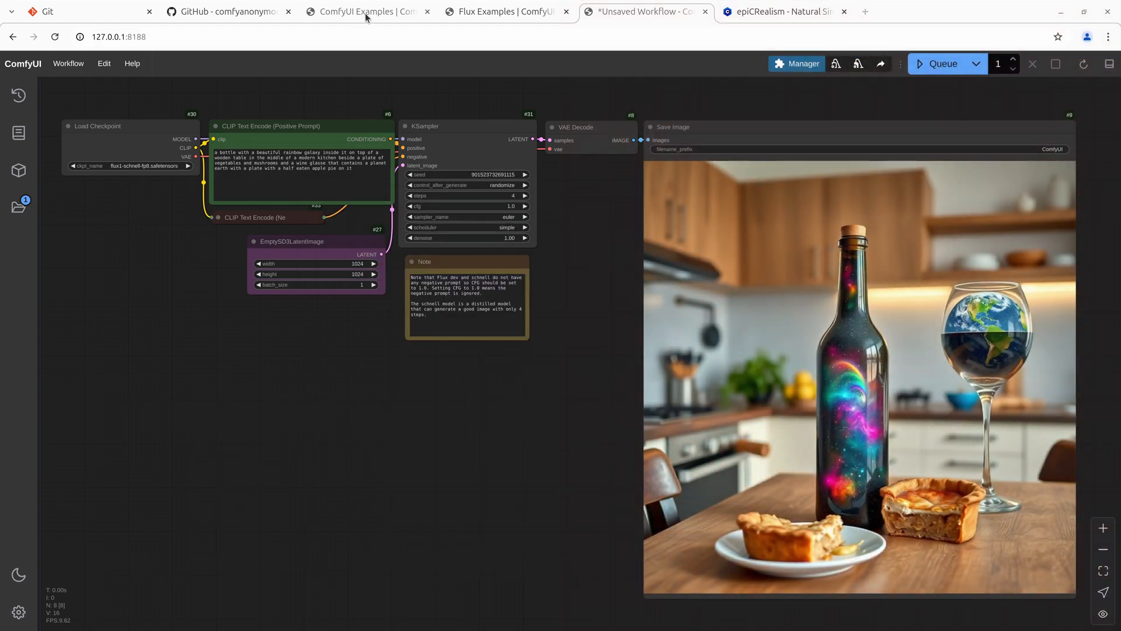
pyautogui.click(366, 11)
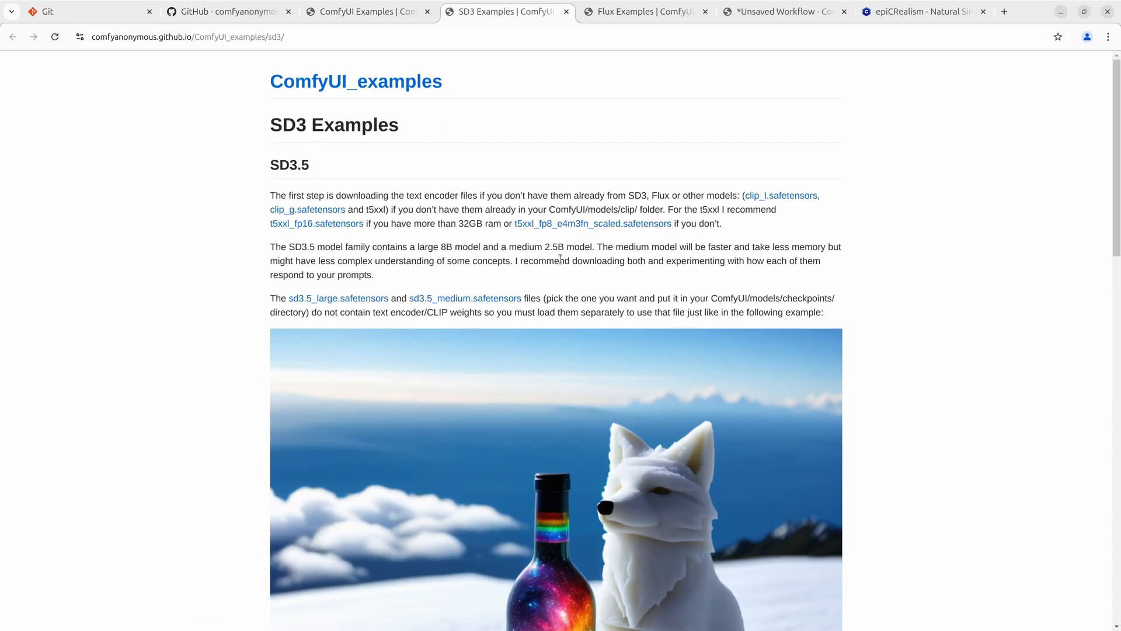
pyautogui.scroll(-3)
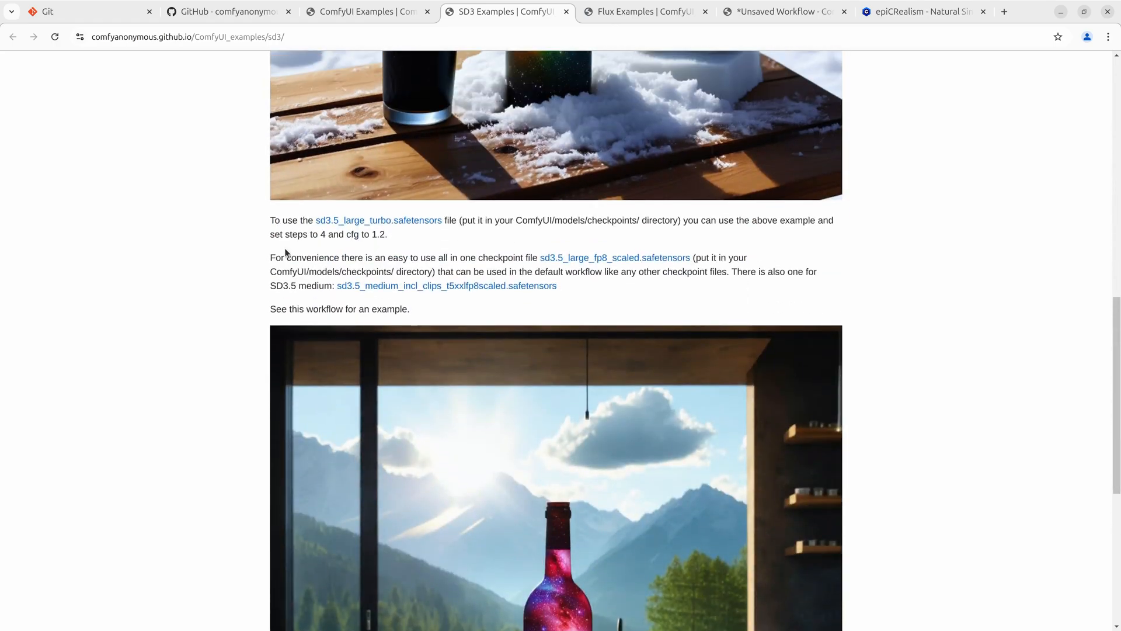
pyautogui.moveTo(447, 286)
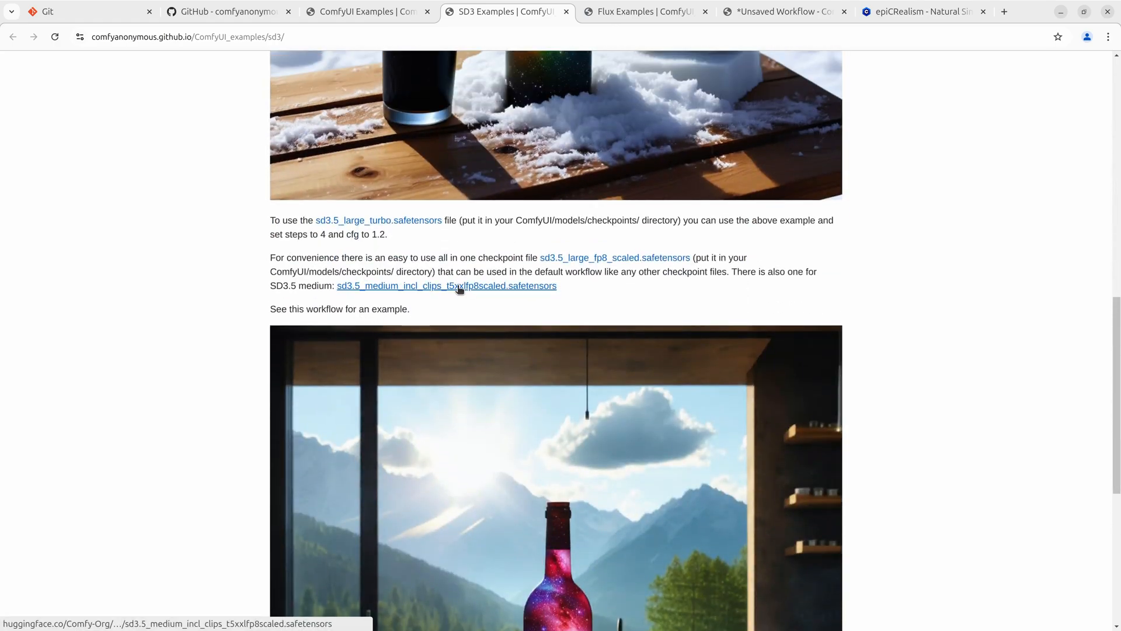
pyautogui.moveTo(437, 249)
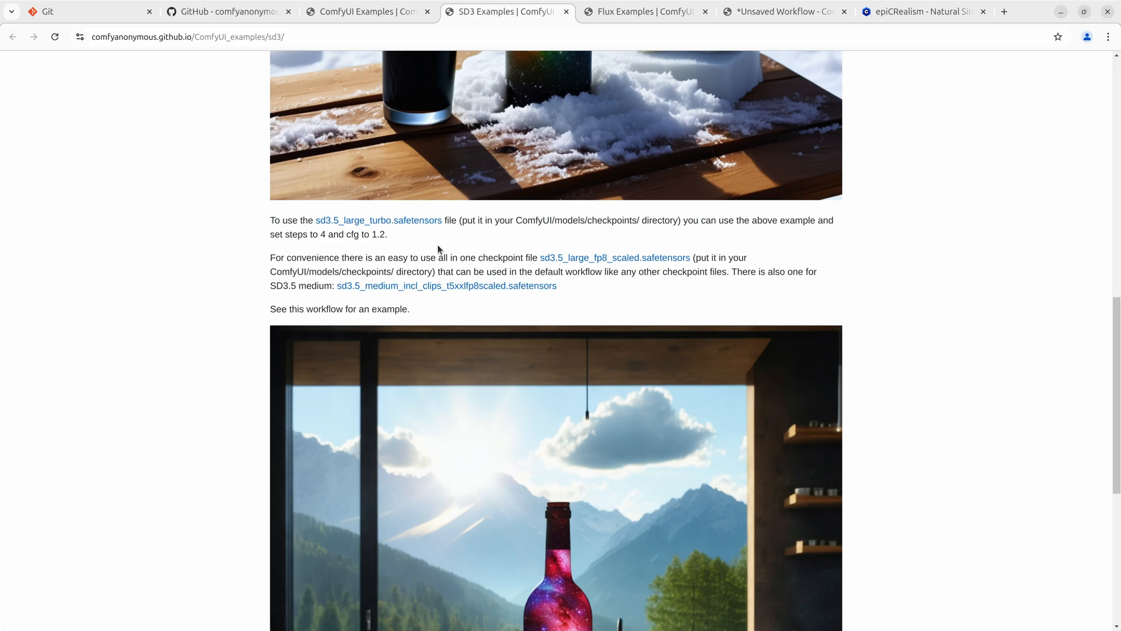
pyautogui.click(446, 286)
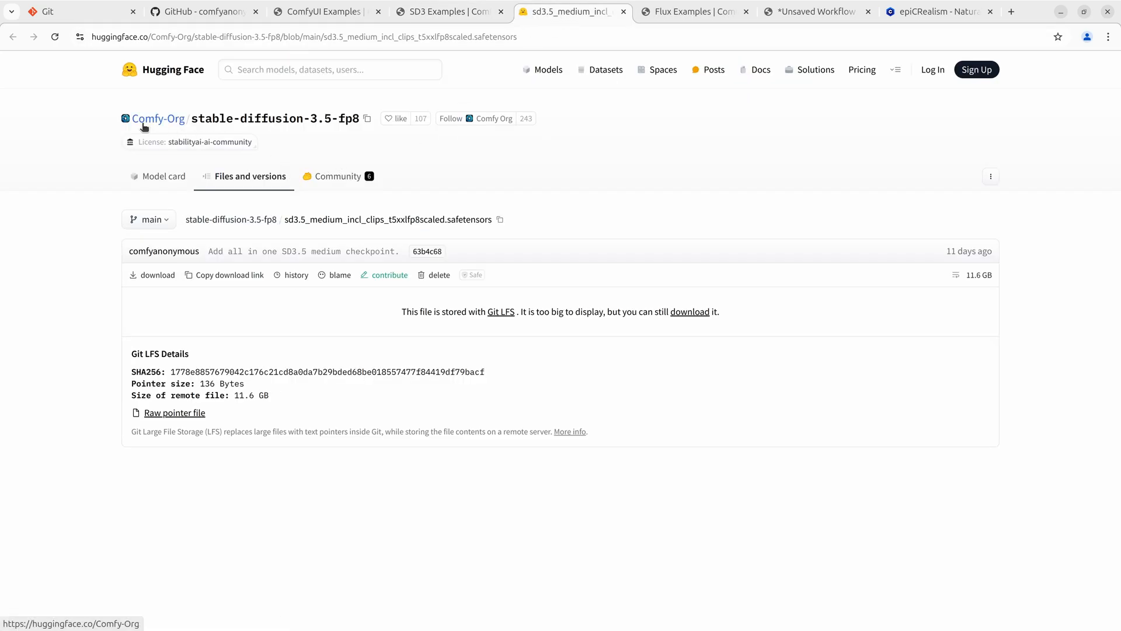
pyautogui.moveTo(841, 191)
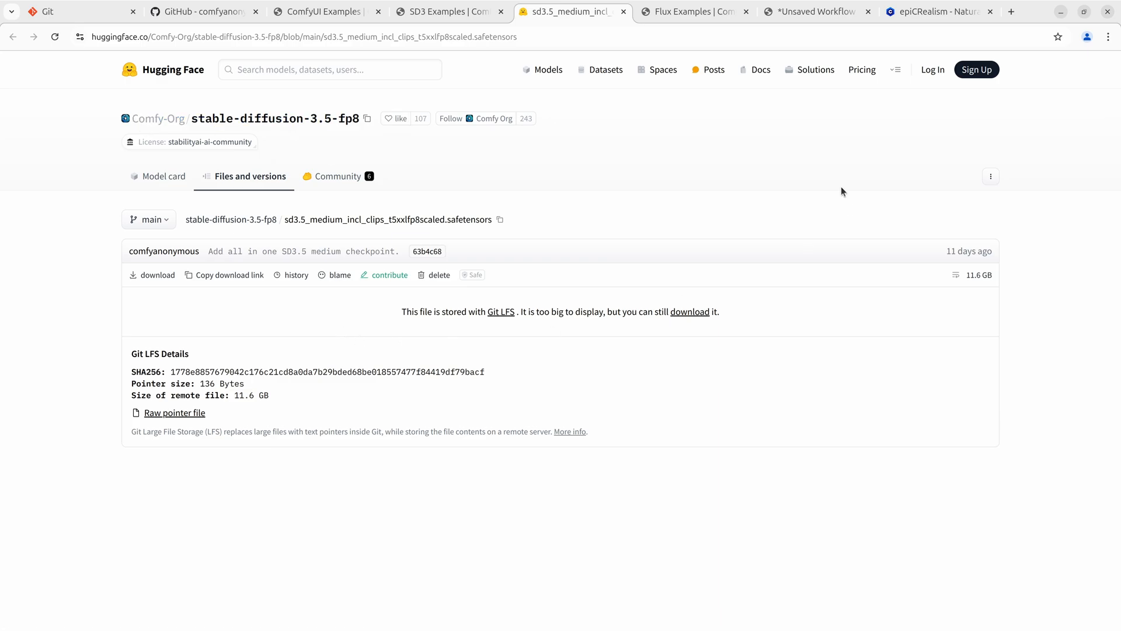
pyautogui.moveTo(519, 350)
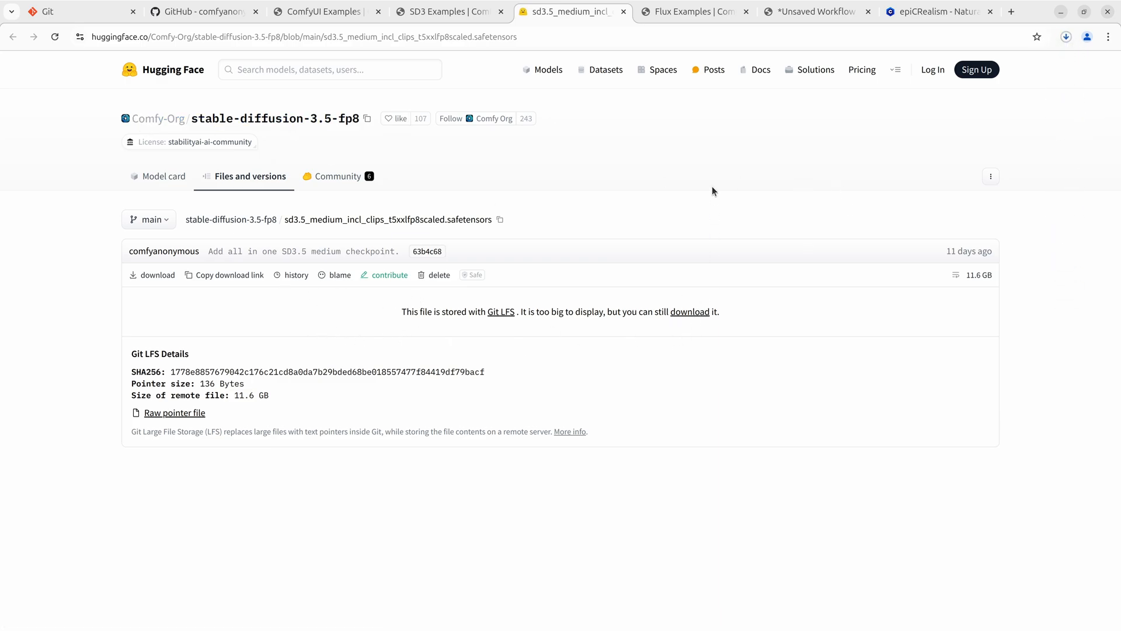
pyautogui.click(446, 12)
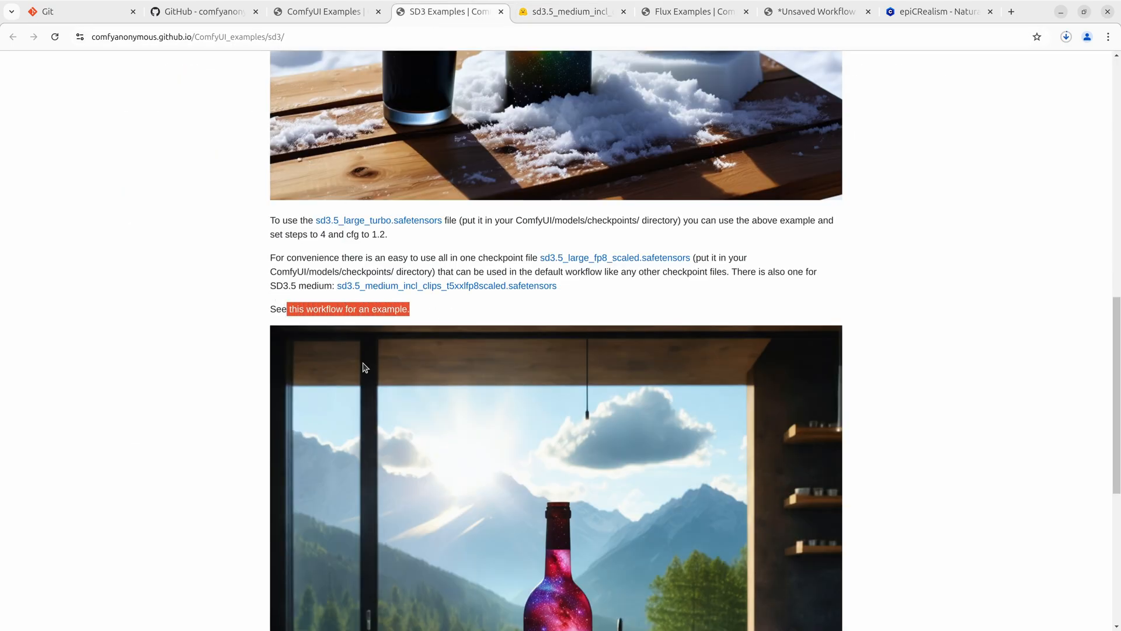
# Load the SD3.5 example workflow, paste the medium checkpoint into checkpoints, and select it as ckpt_name.
pyautogui.scroll(-3)
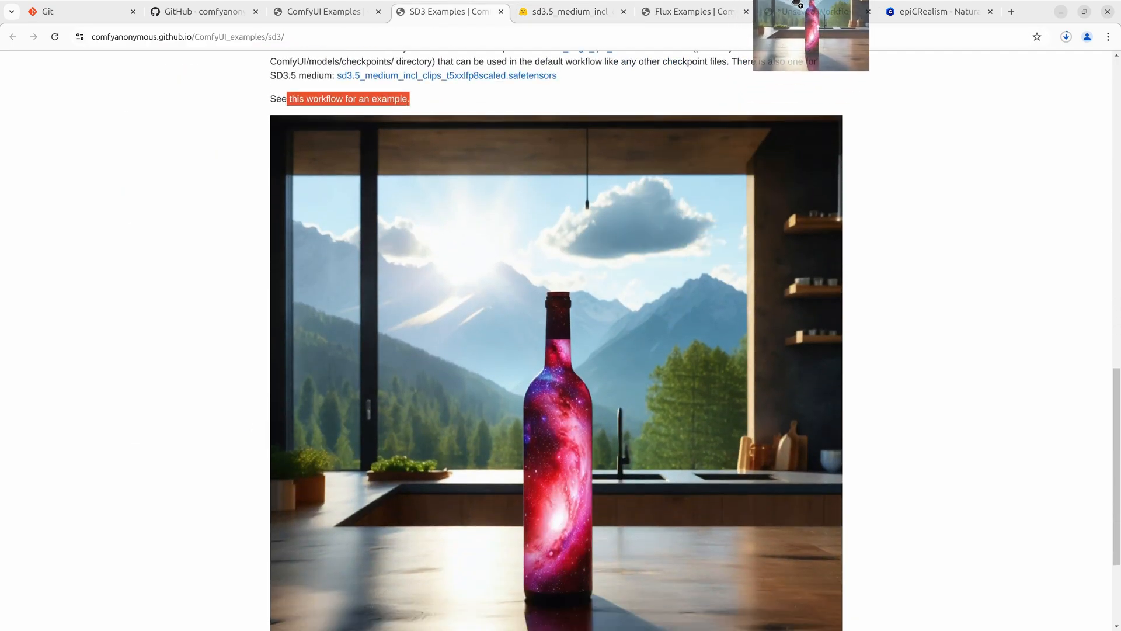
pyautogui.click(812, 11)
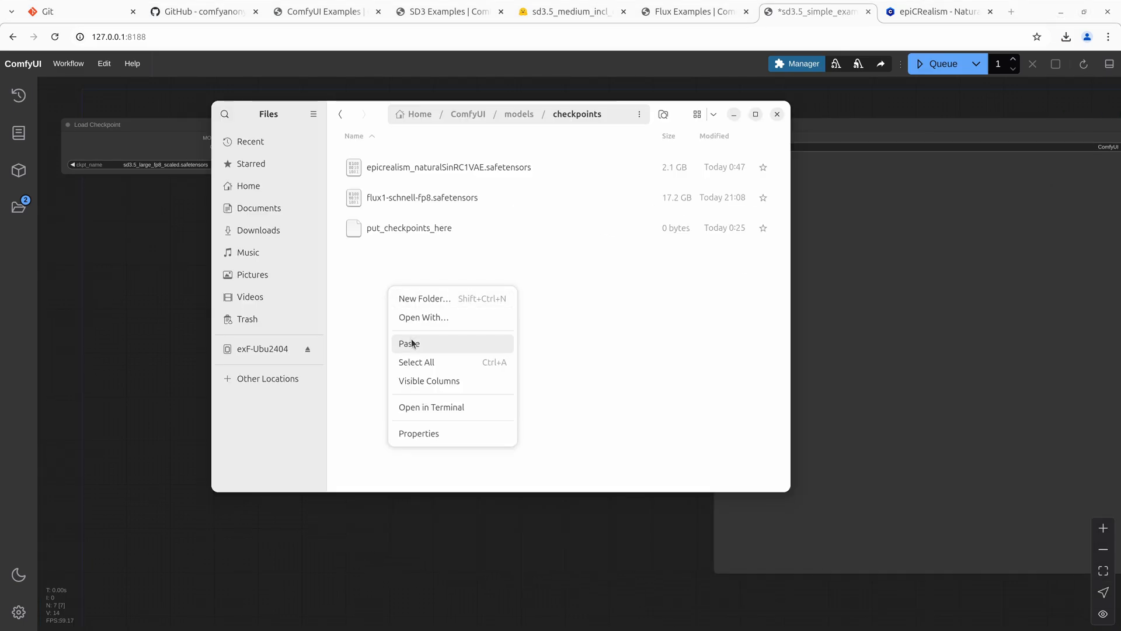
pyautogui.click(409, 344)
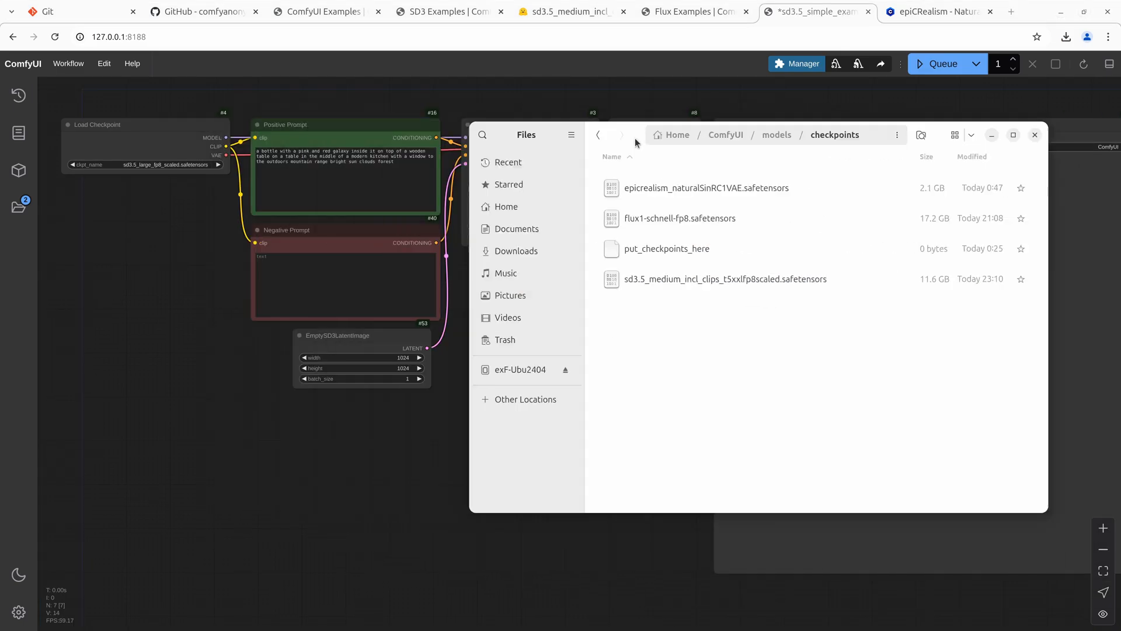
pyautogui.click(1035, 134)
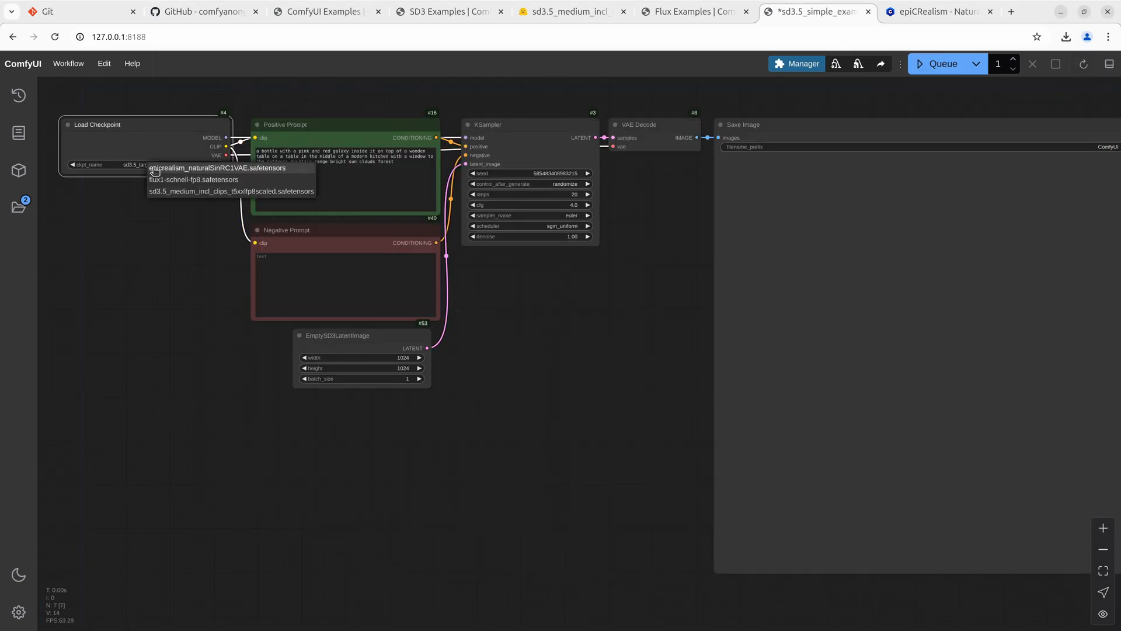
pyautogui.click(232, 191)
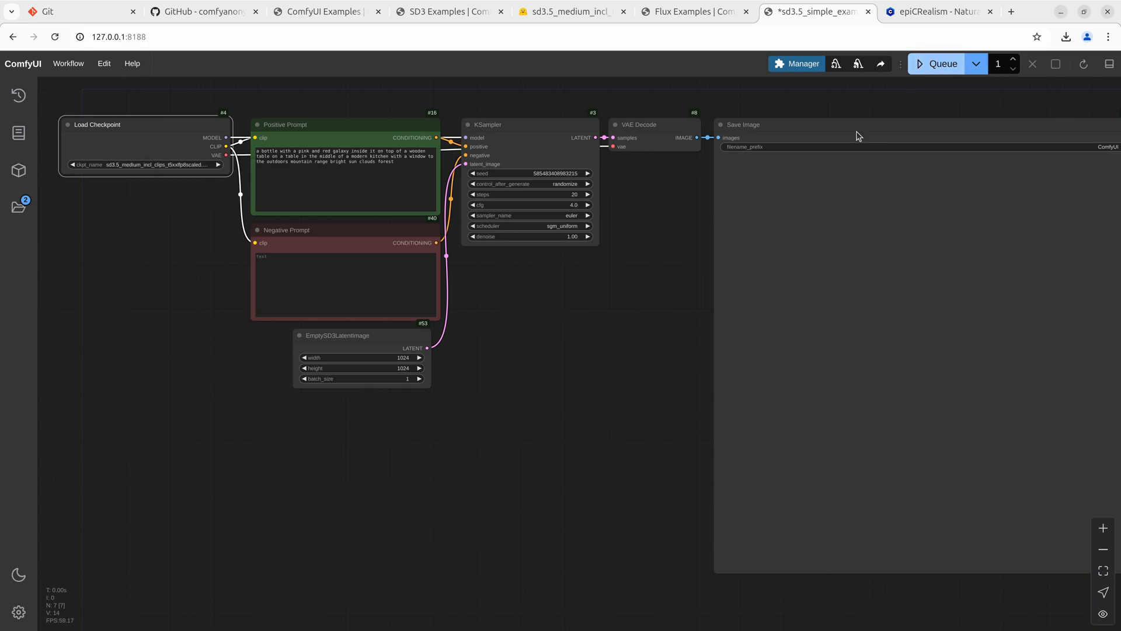